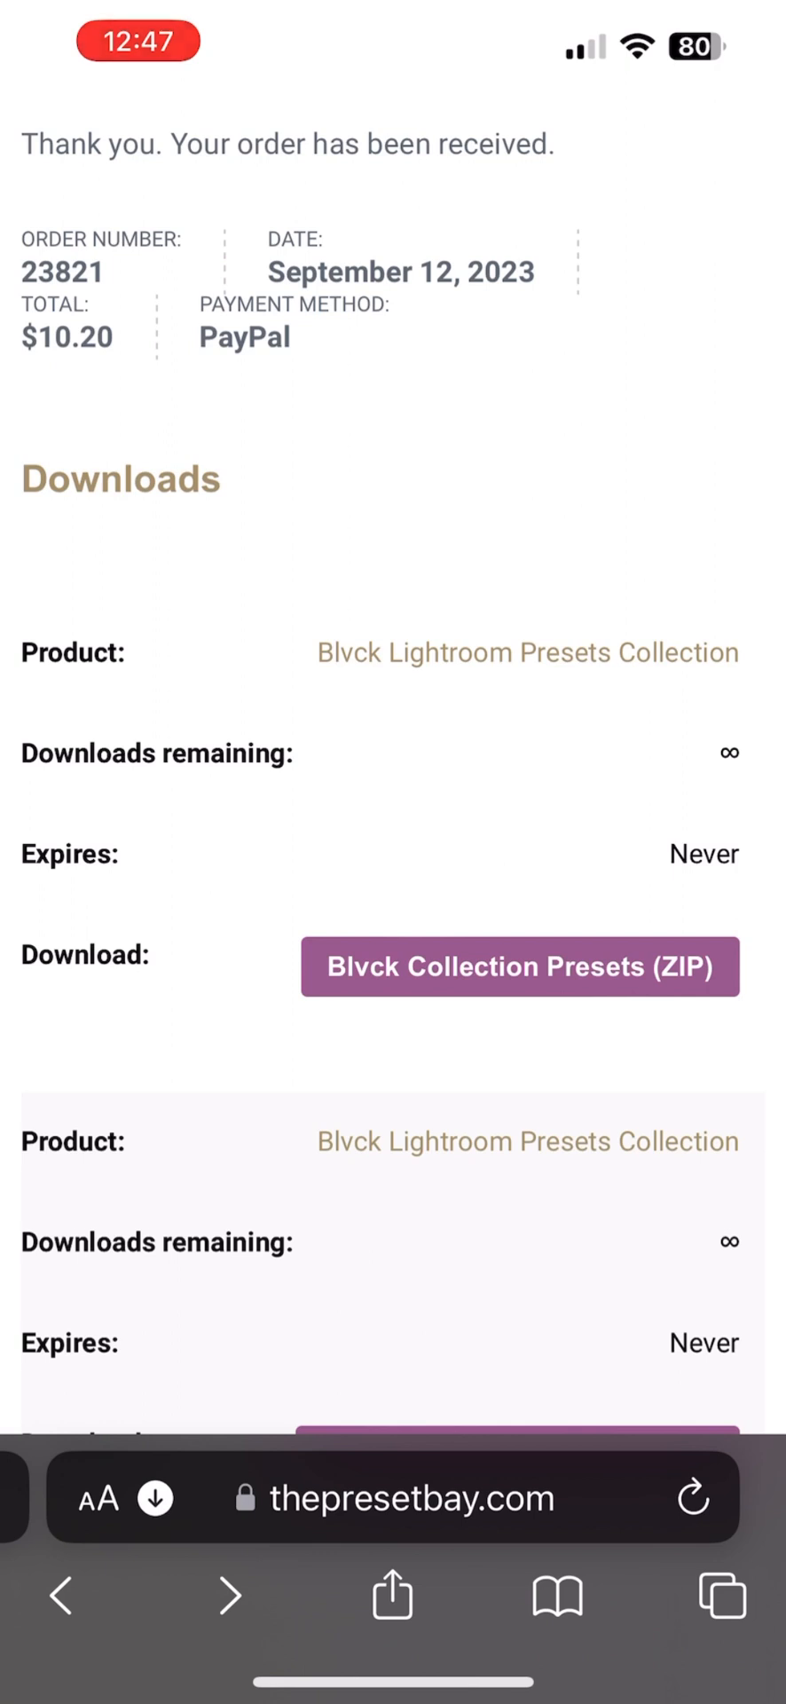
Scroll through the Blvck preset order confirmation page before leaving Safari.
scroll("down", 3)
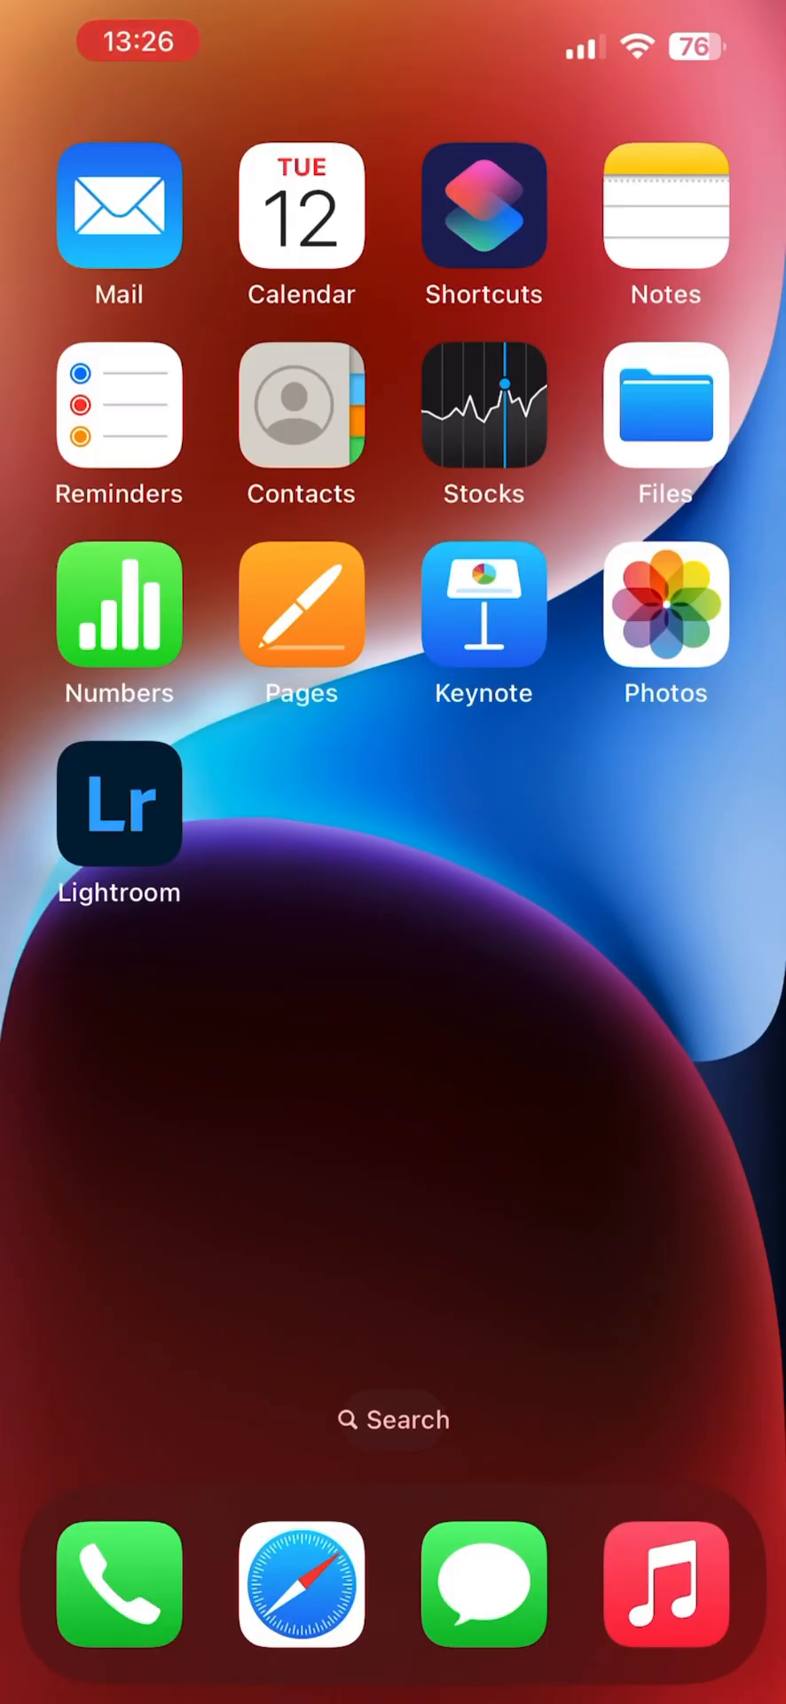
Browse Downloads > Blvck collection > Mobile > Apple (iOS) and bring up the folder's options menu.
left_click(665, 408)
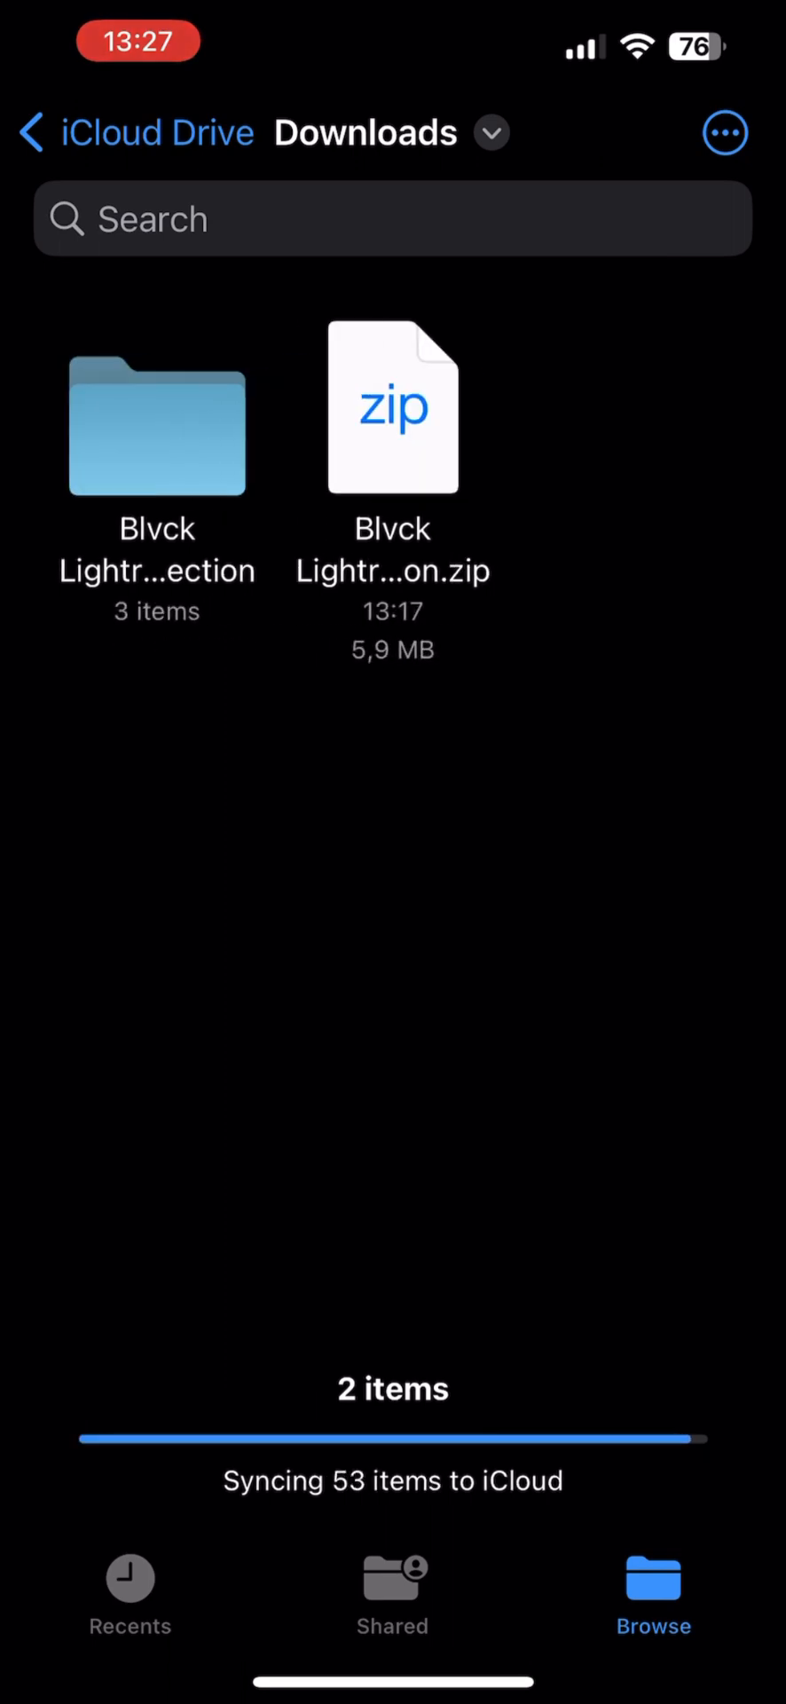
left_click(155, 428)
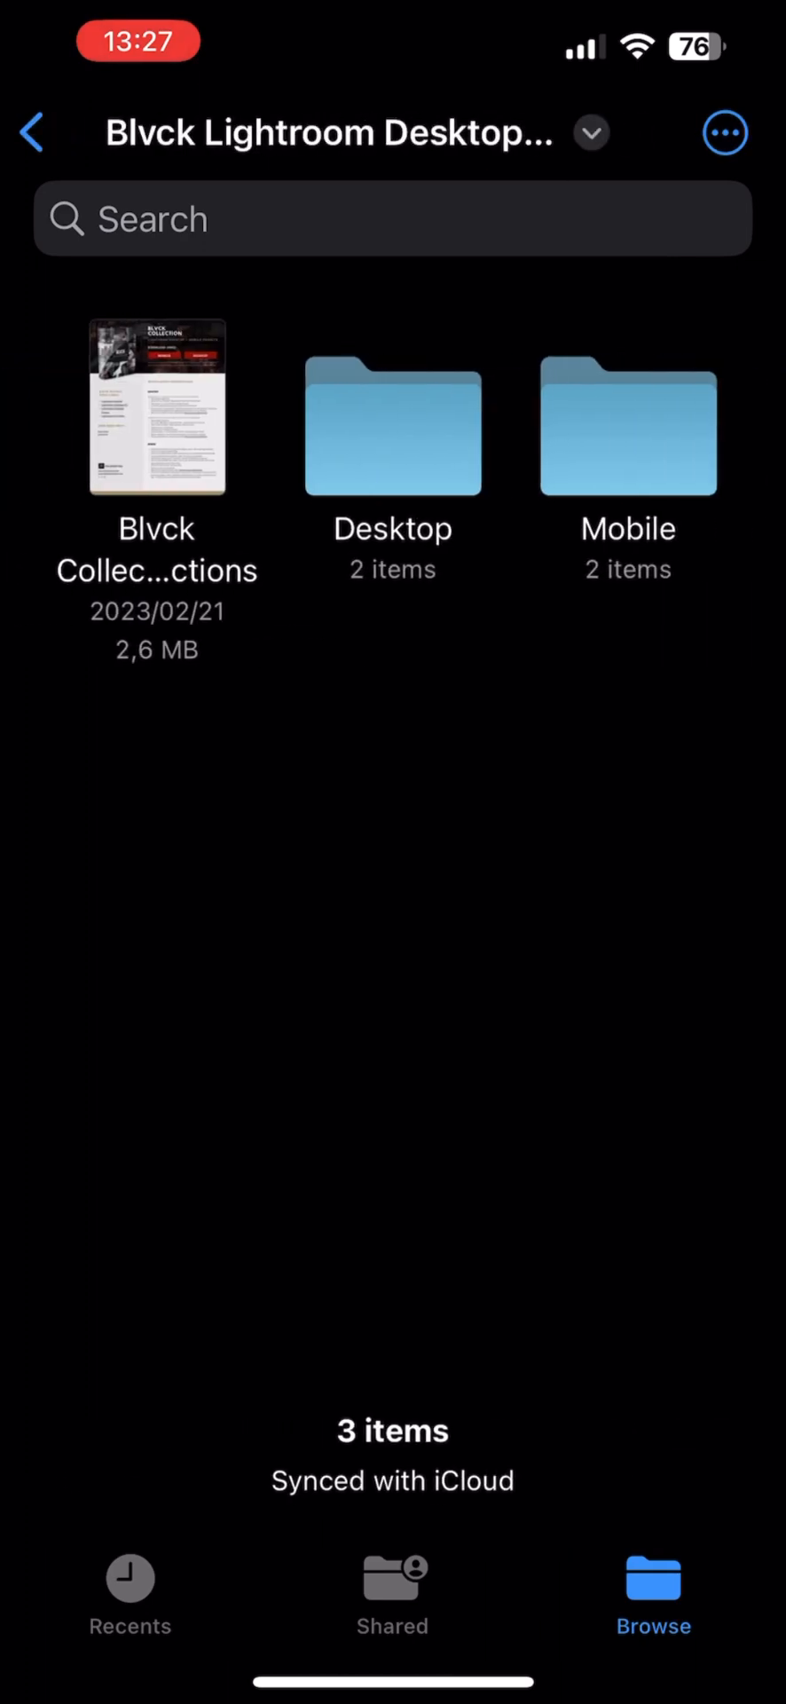
left_click(629, 429)
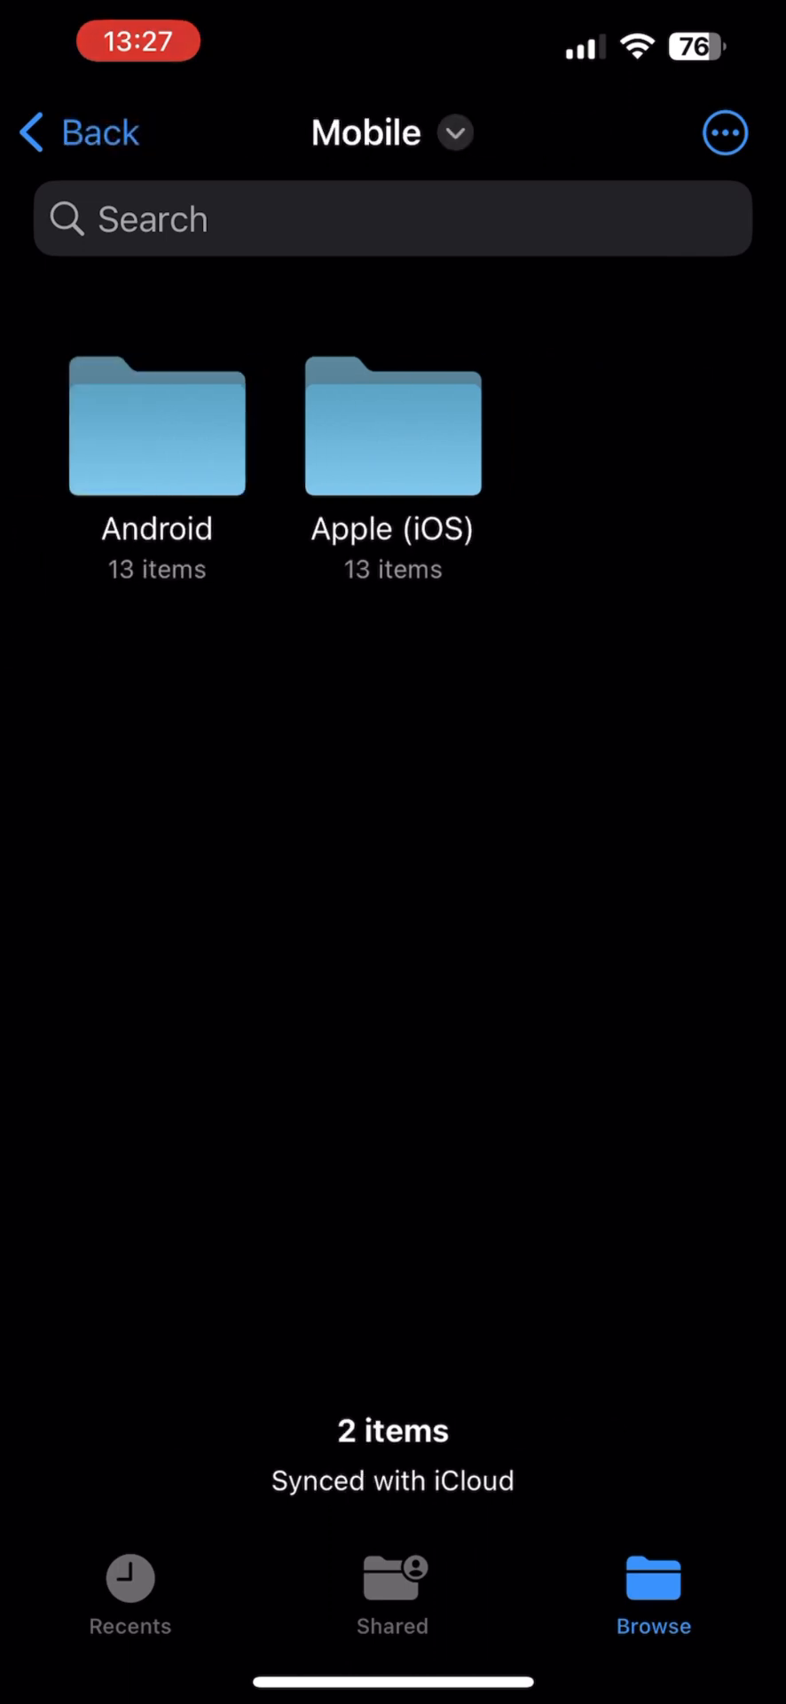
left_click(392, 428)
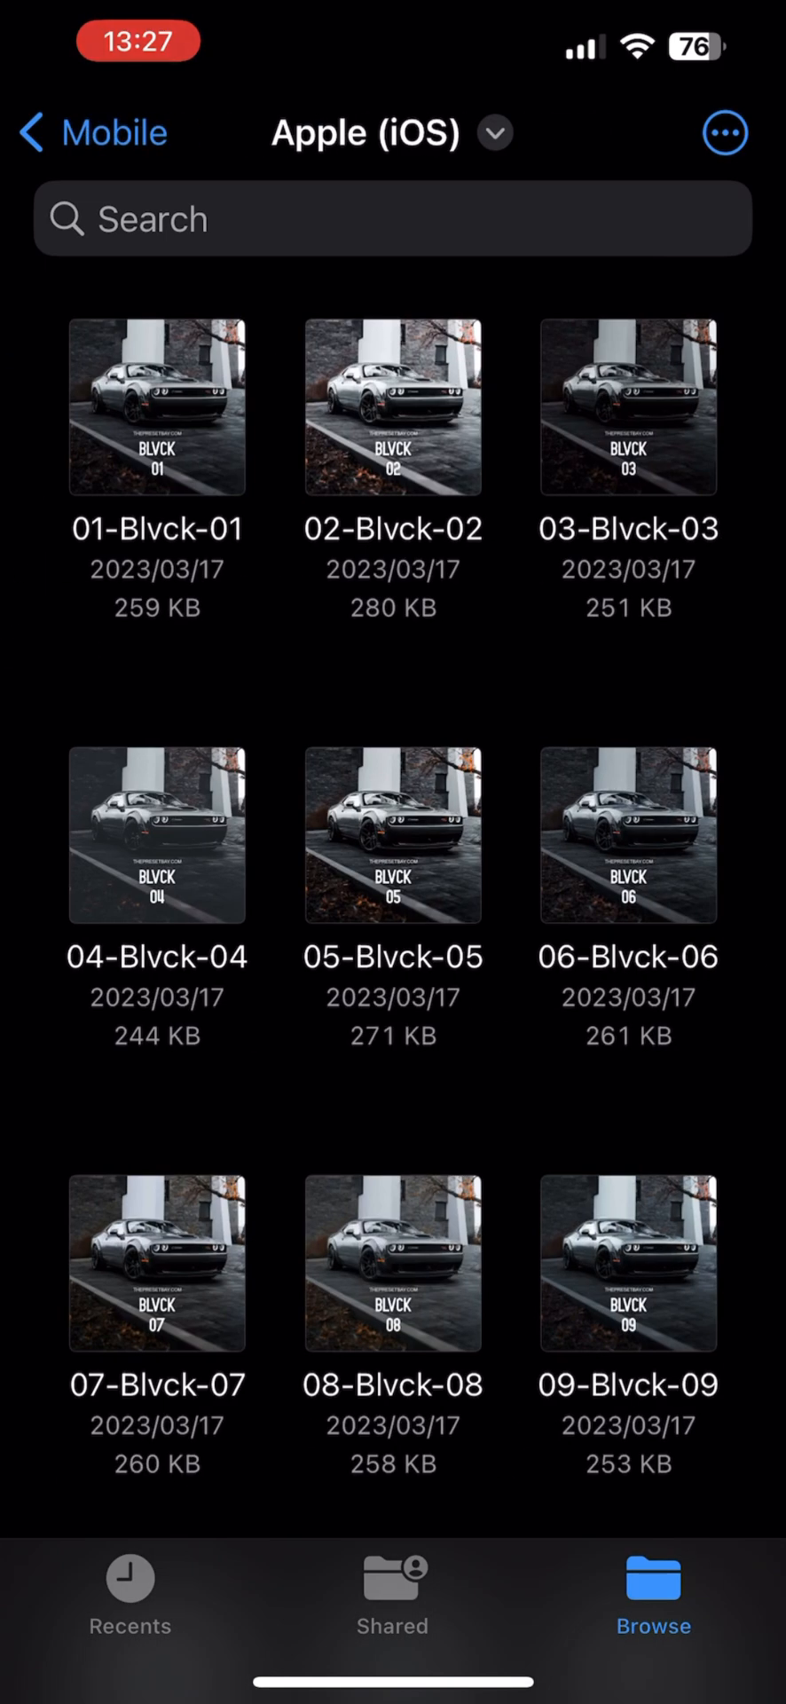
left_click(724, 131)
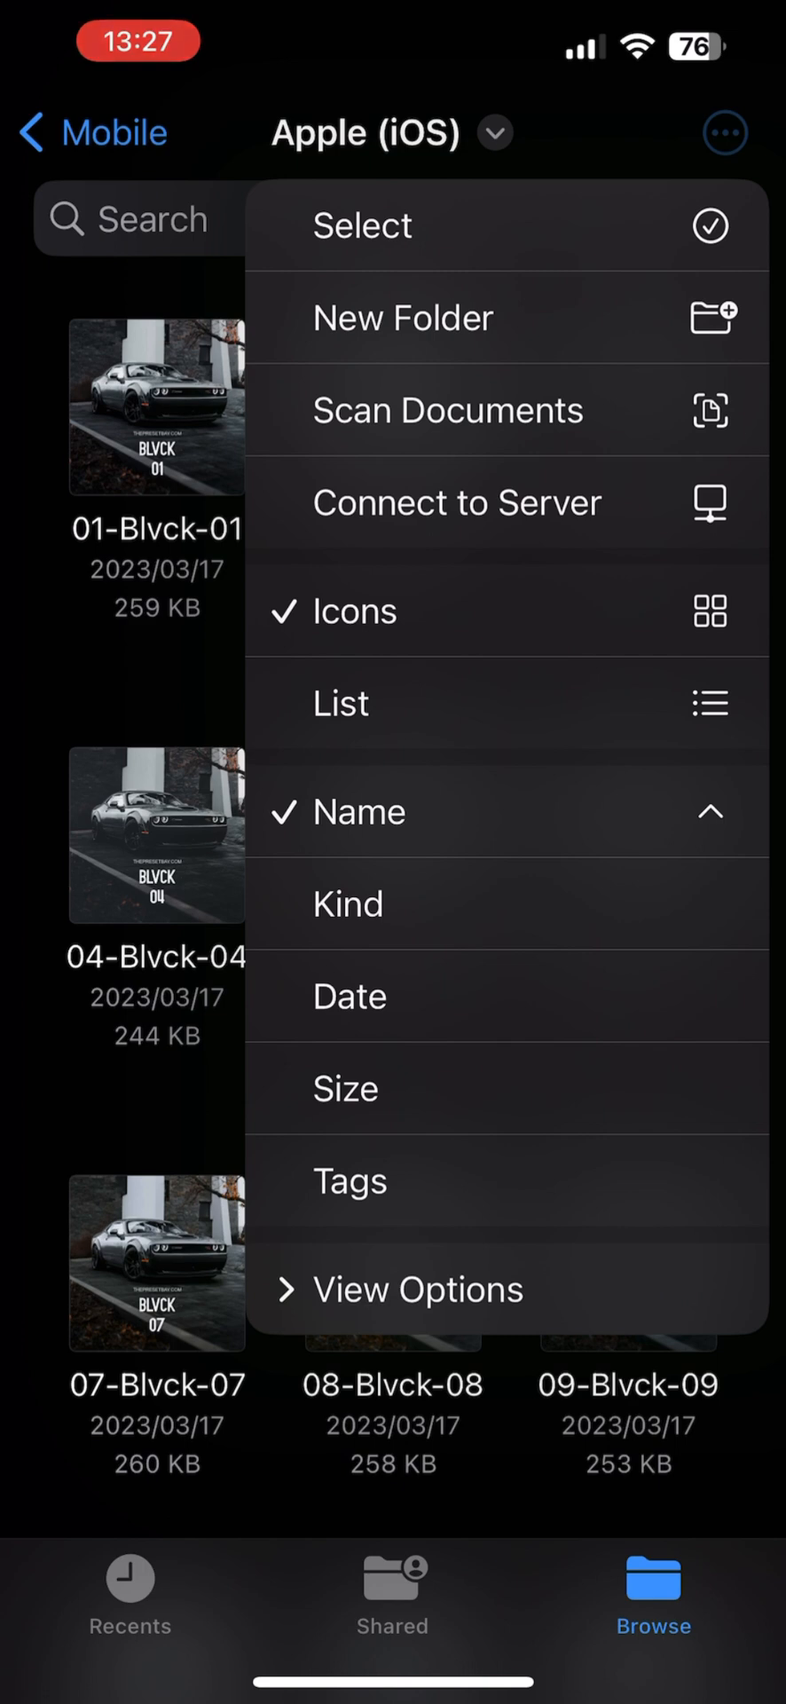
Select all 13 preset images and share them to Lightroom.
left_click(362, 226)
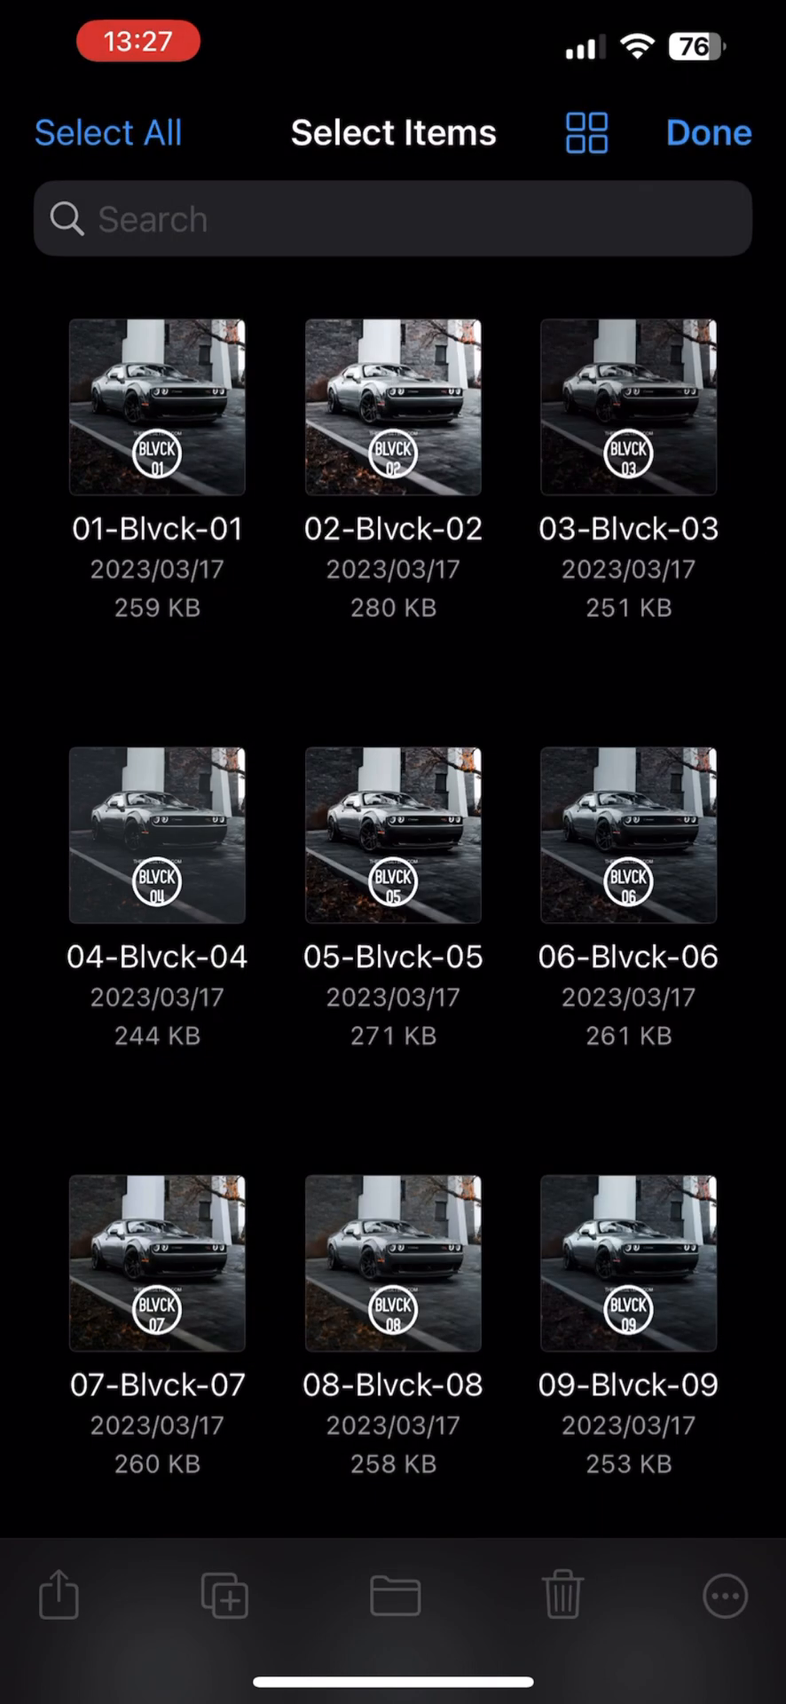
left_click(108, 133)
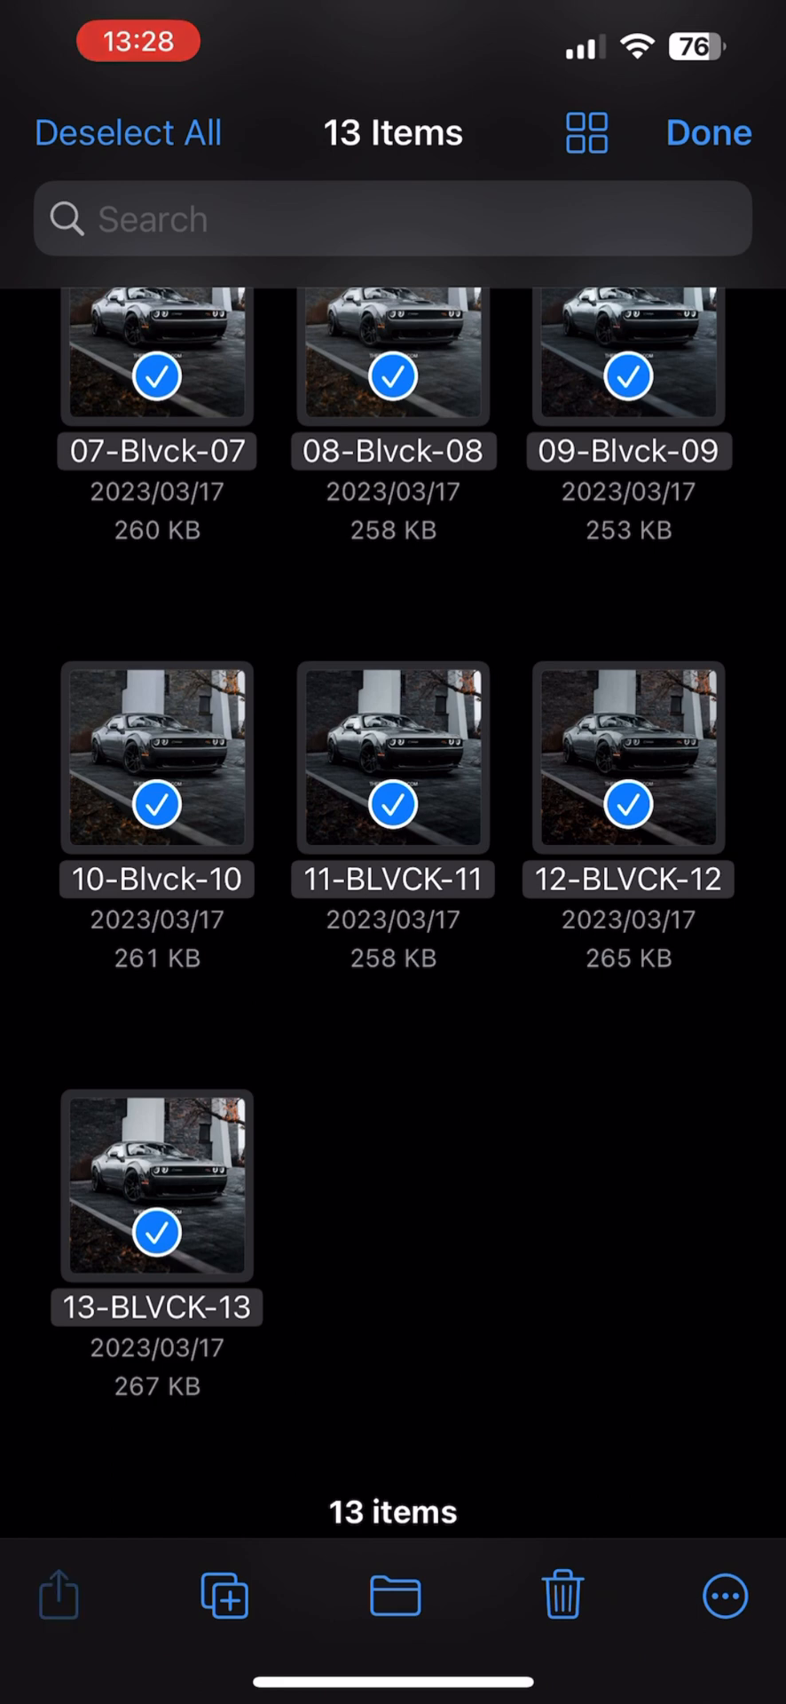
left_click(59, 1596)
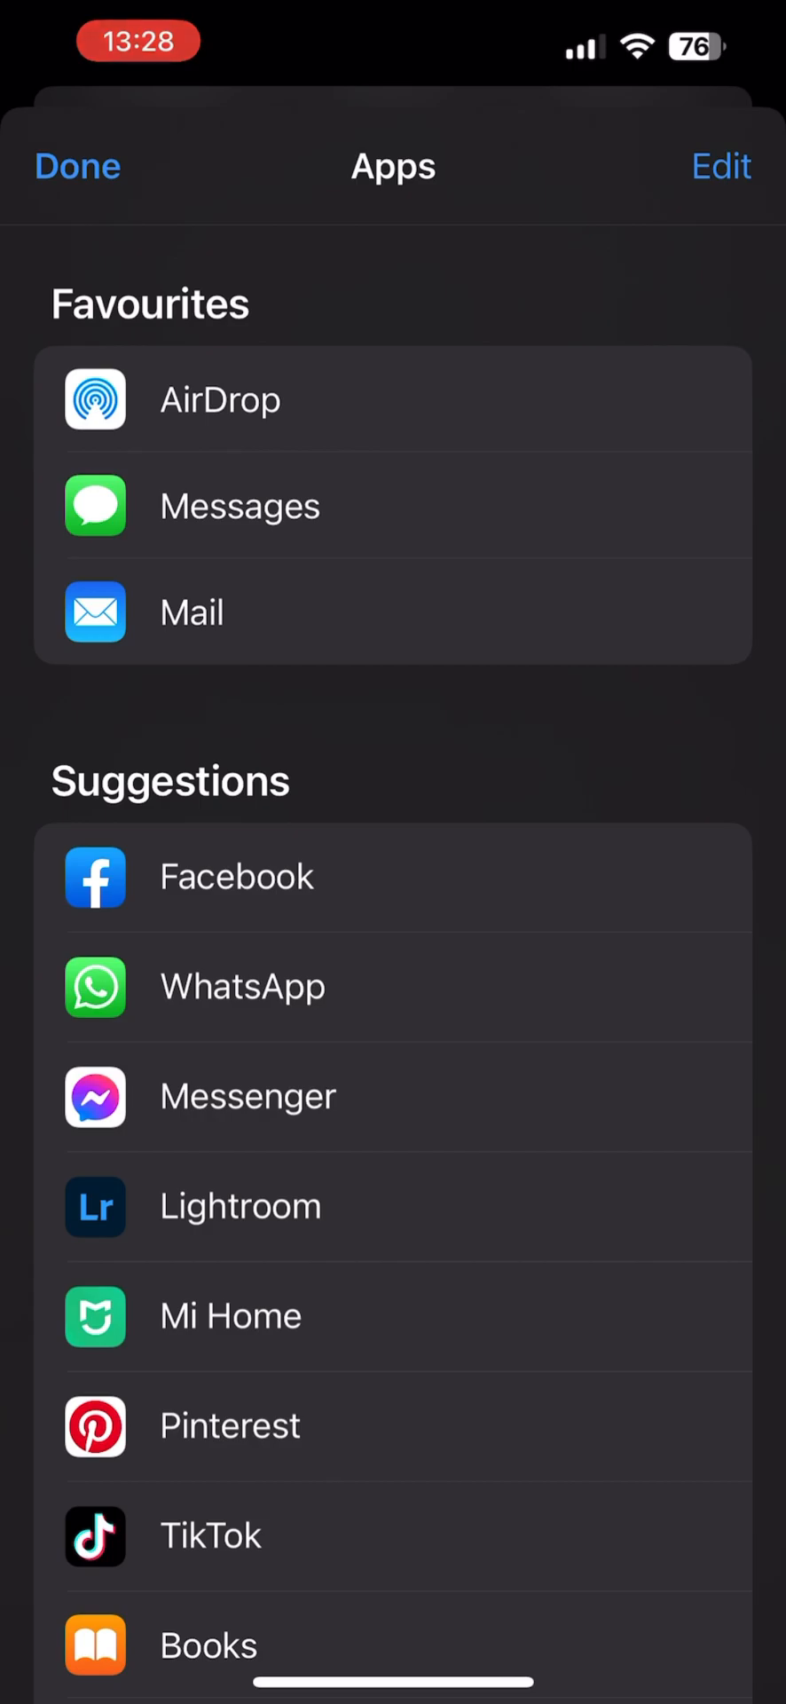
left_click(96, 1207)
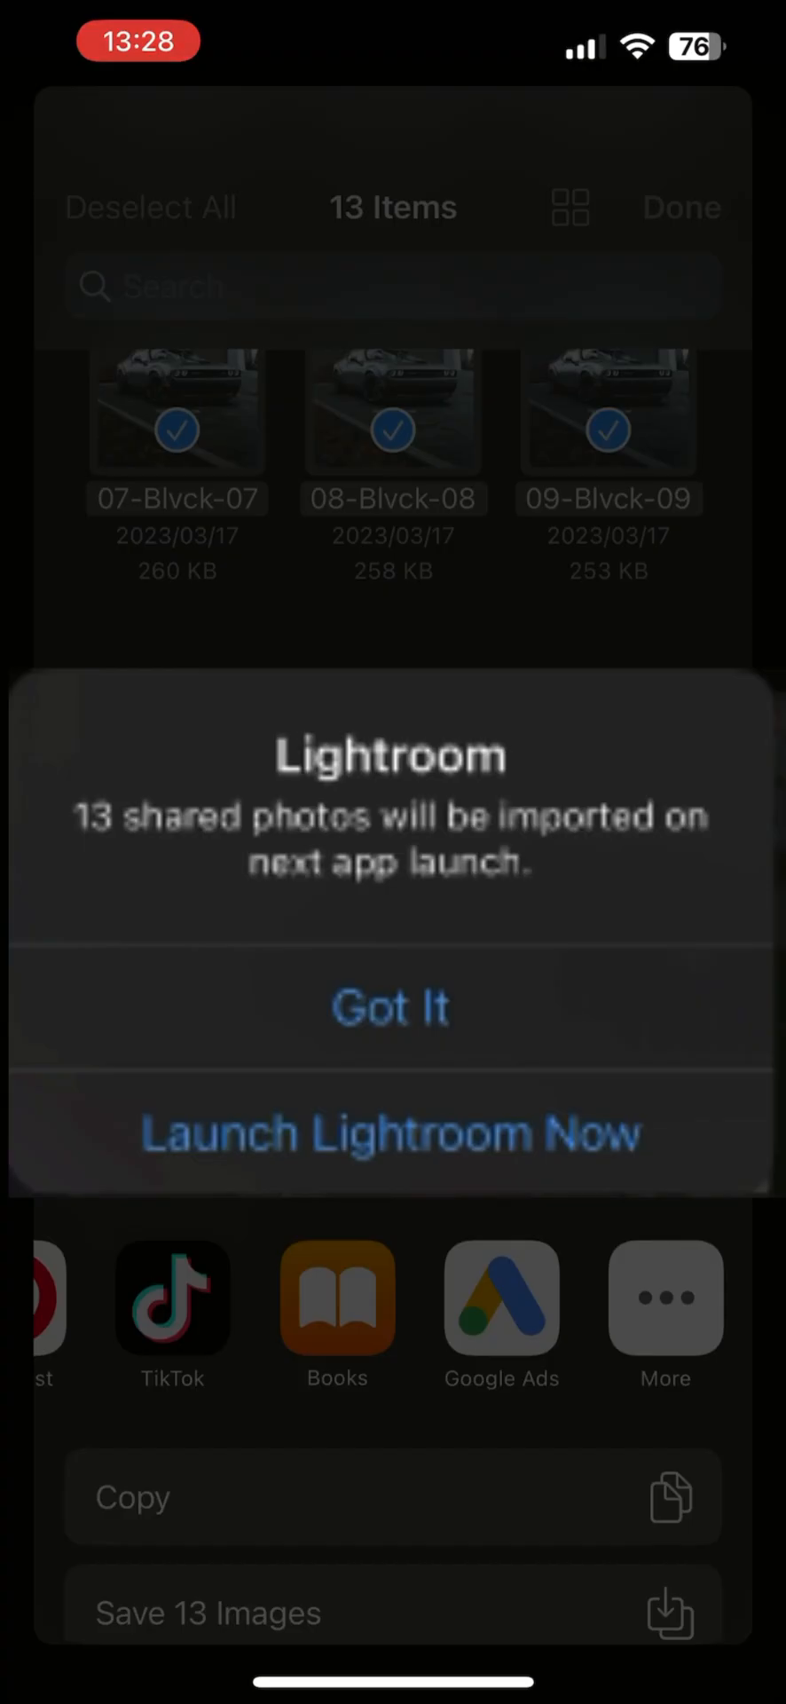
Launch Lightroom and select every imported photo in the Unedited group for adding to an album.
left_click(389, 1134)
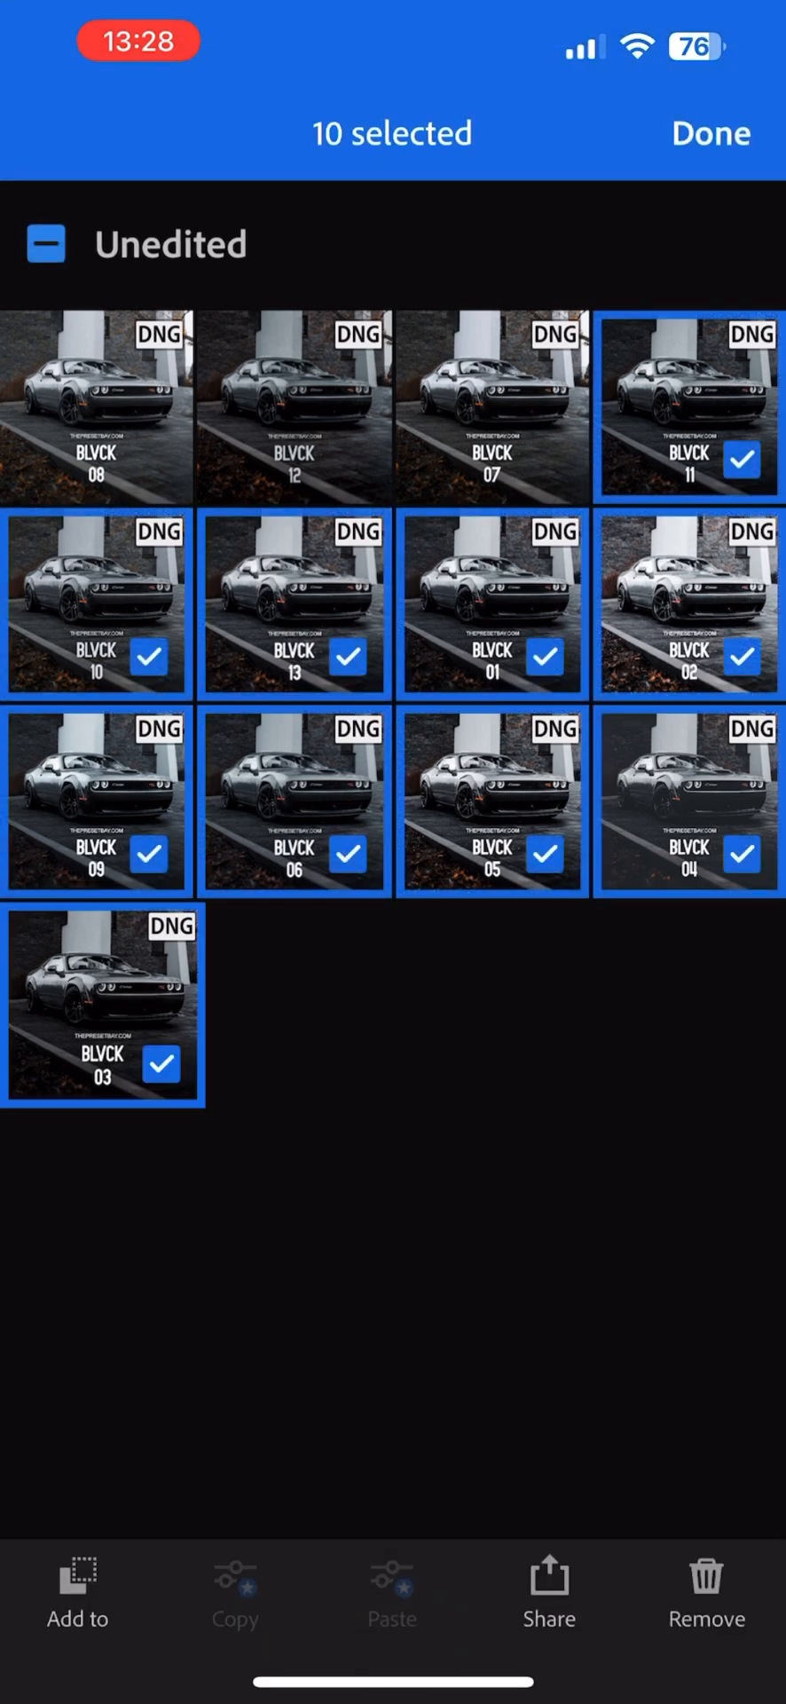
left_click(46, 243)
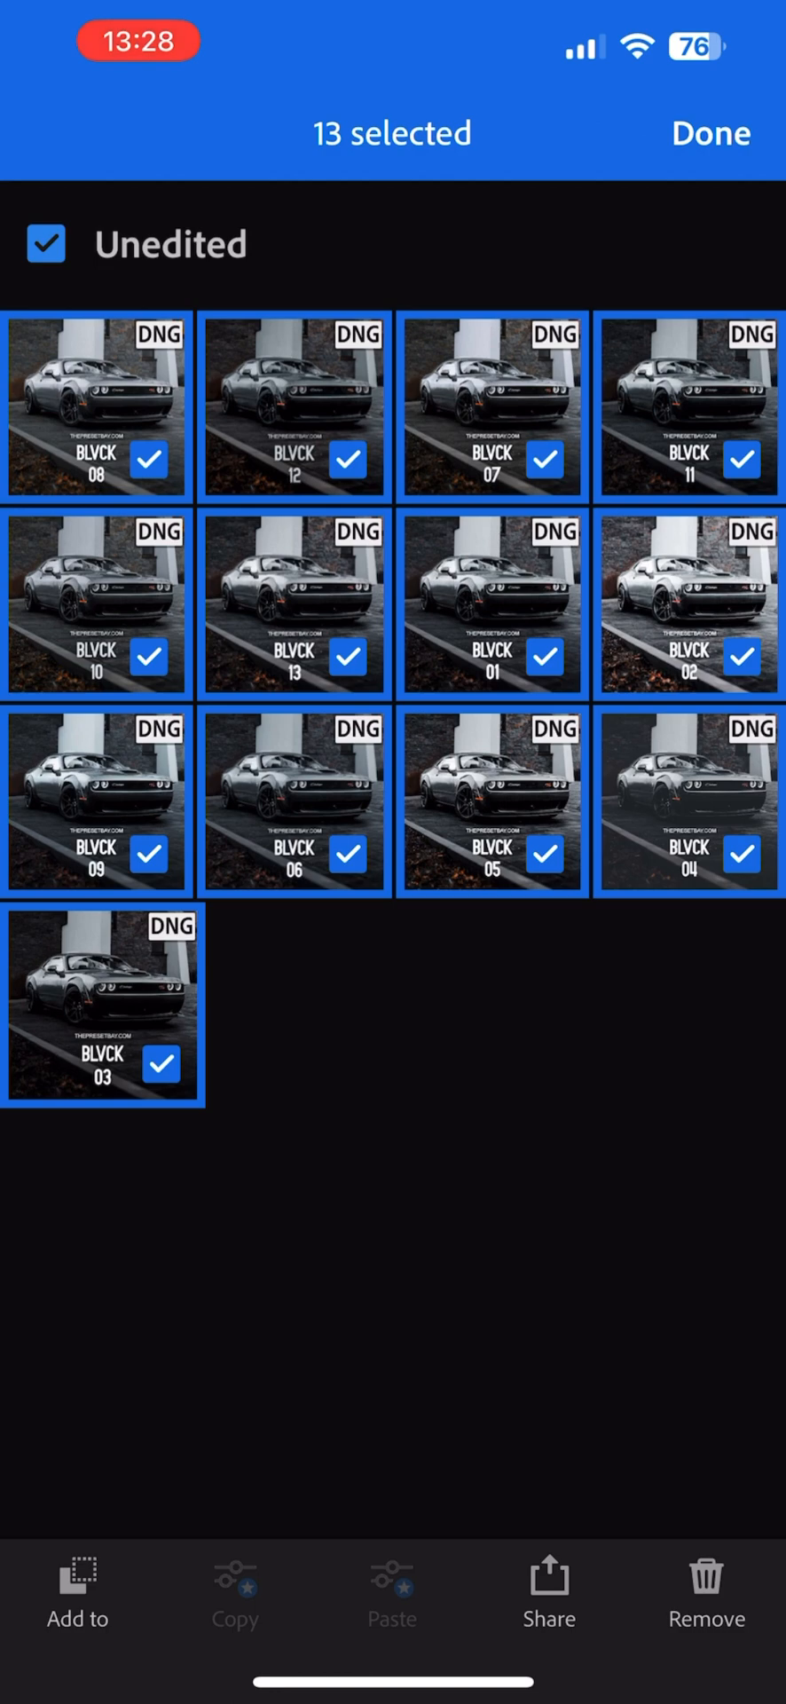
left_click(77, 1587)
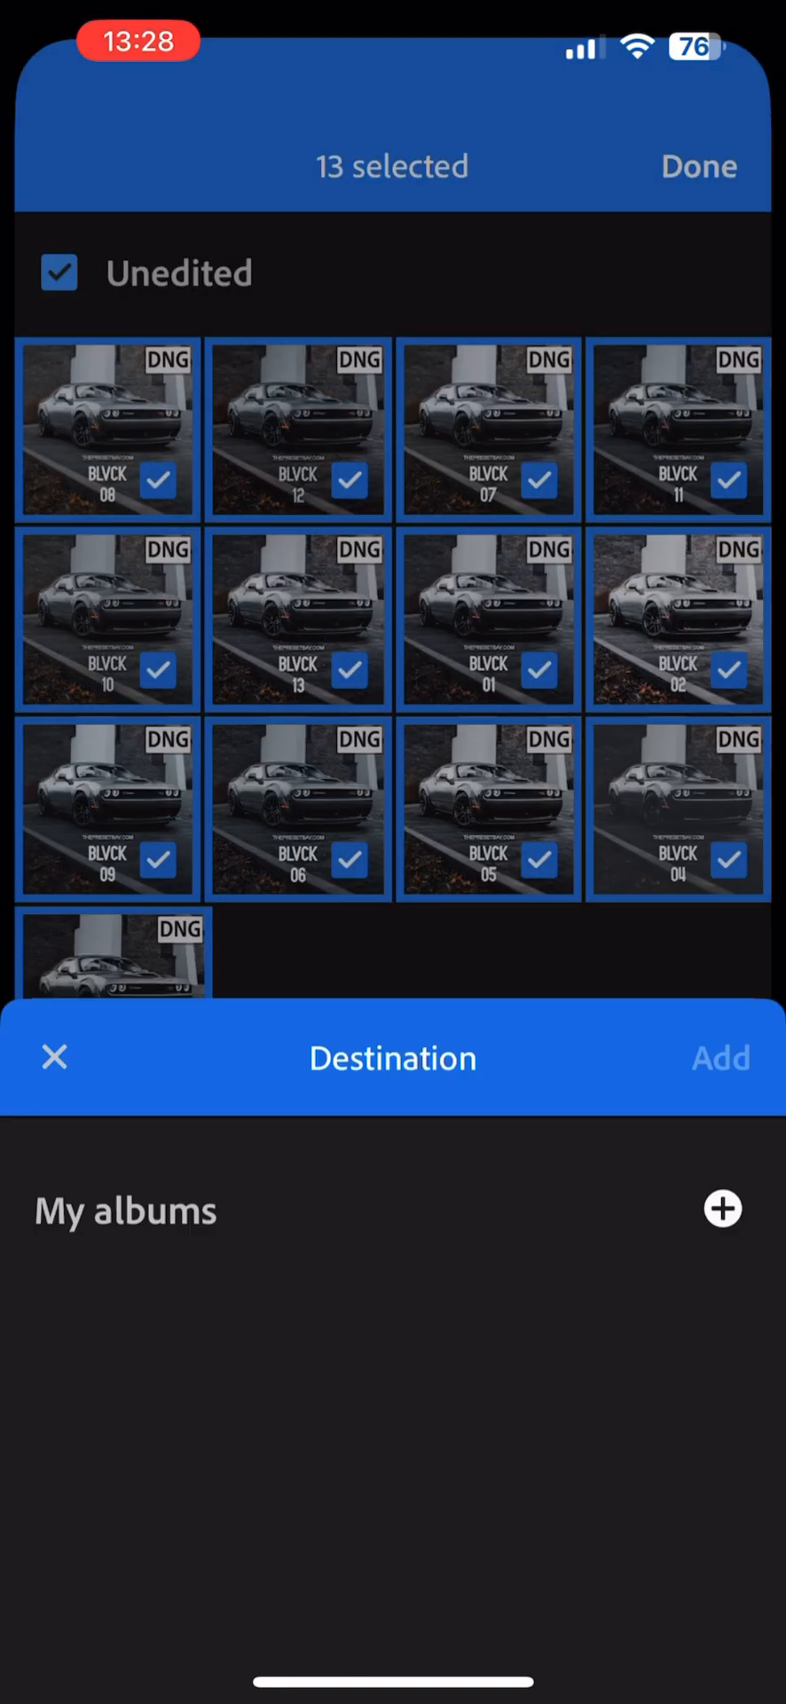
Create a new album named Blvck Lightroom Presets and copy the 13 photos into it.
left_click(721, 1209)
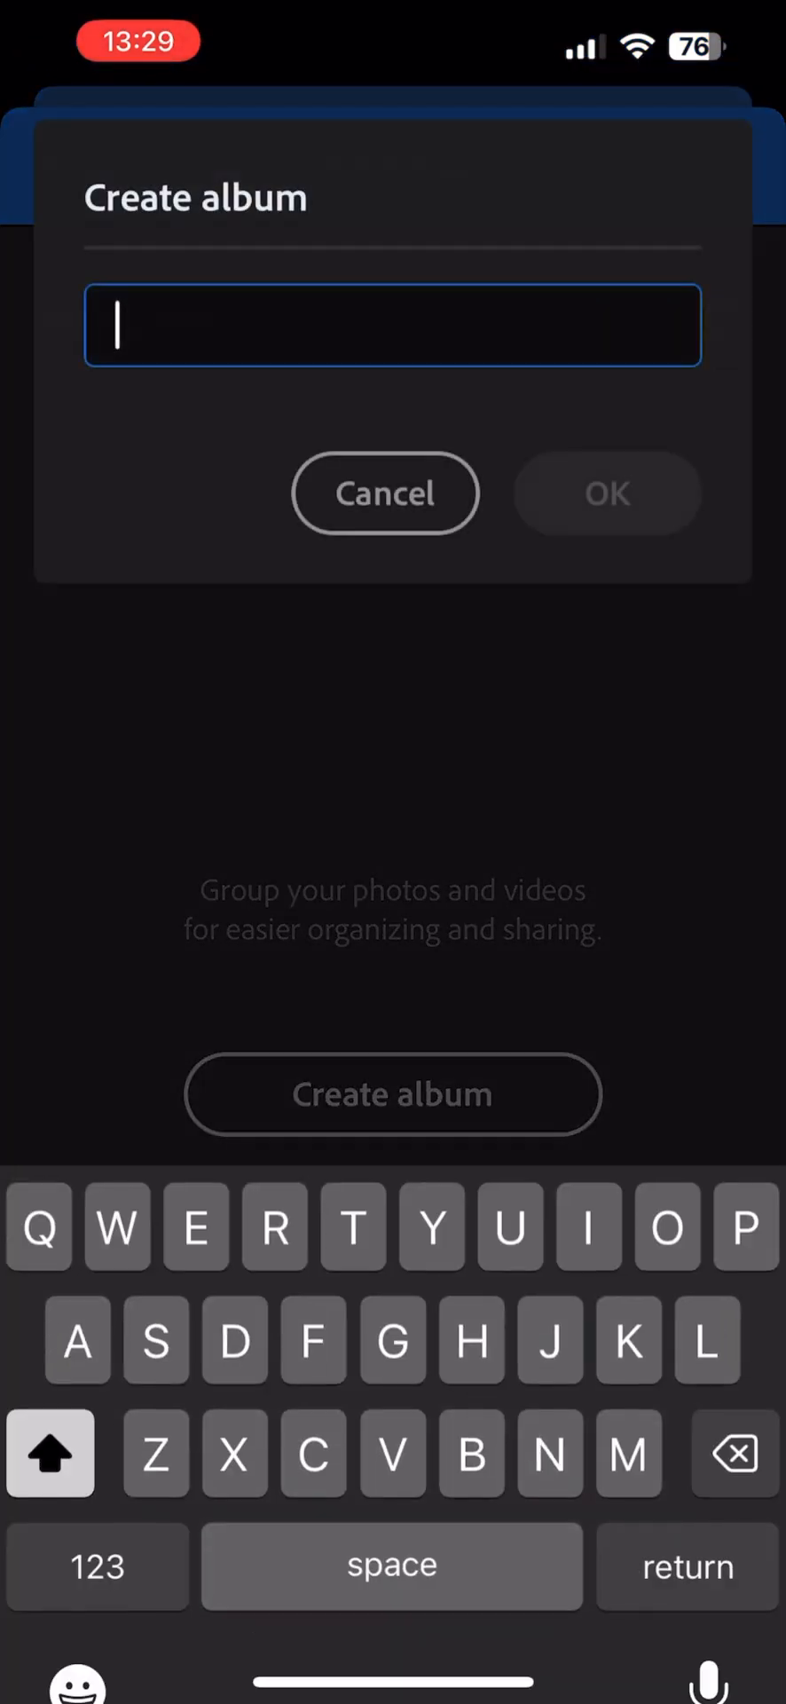
type("B")
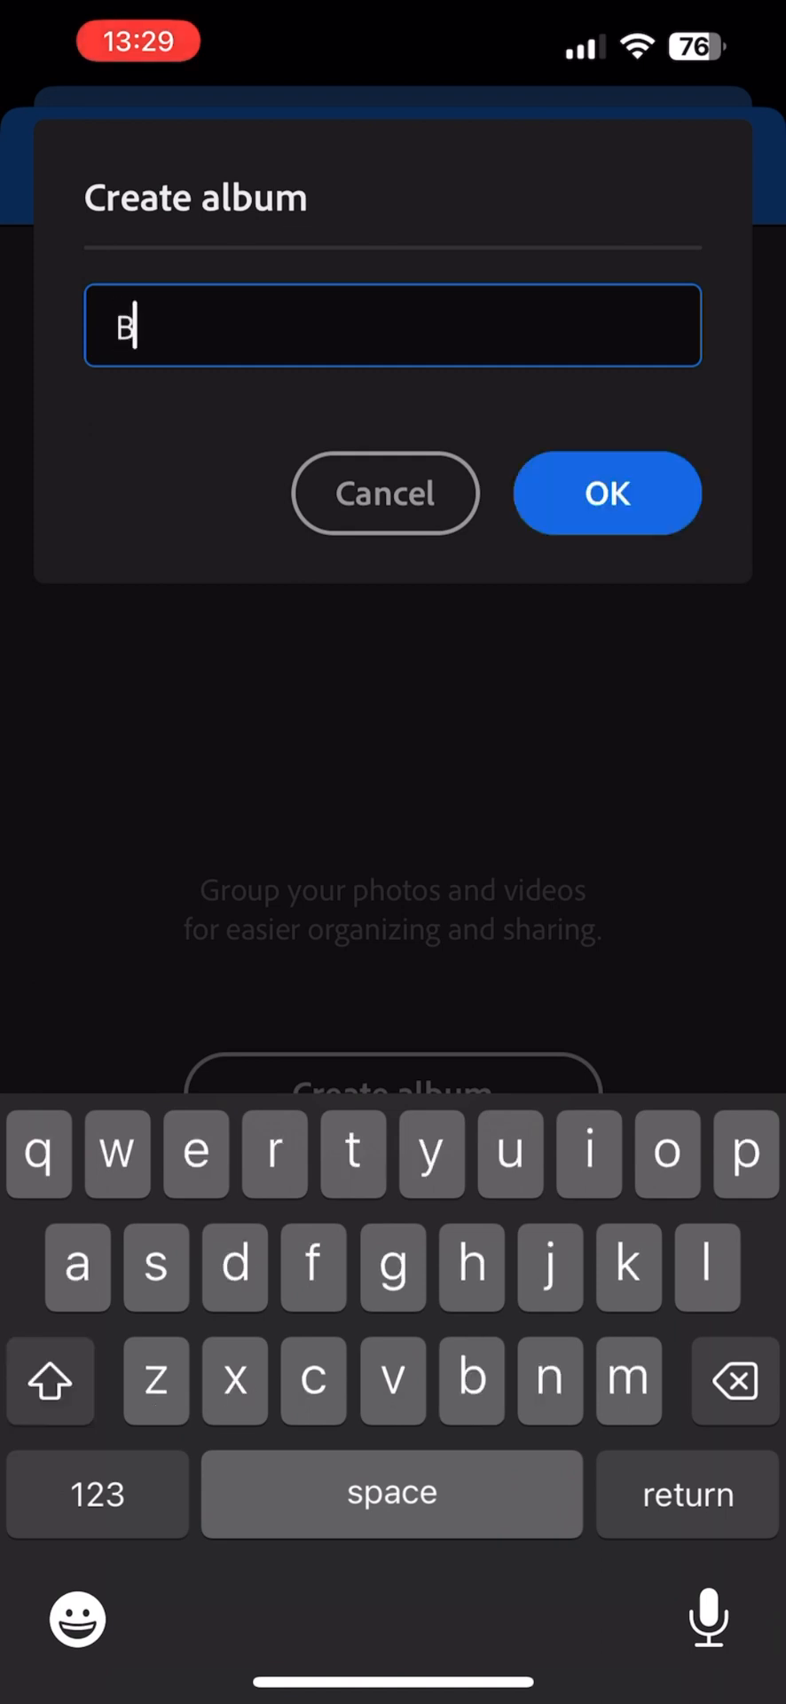
left_click(607, 491)
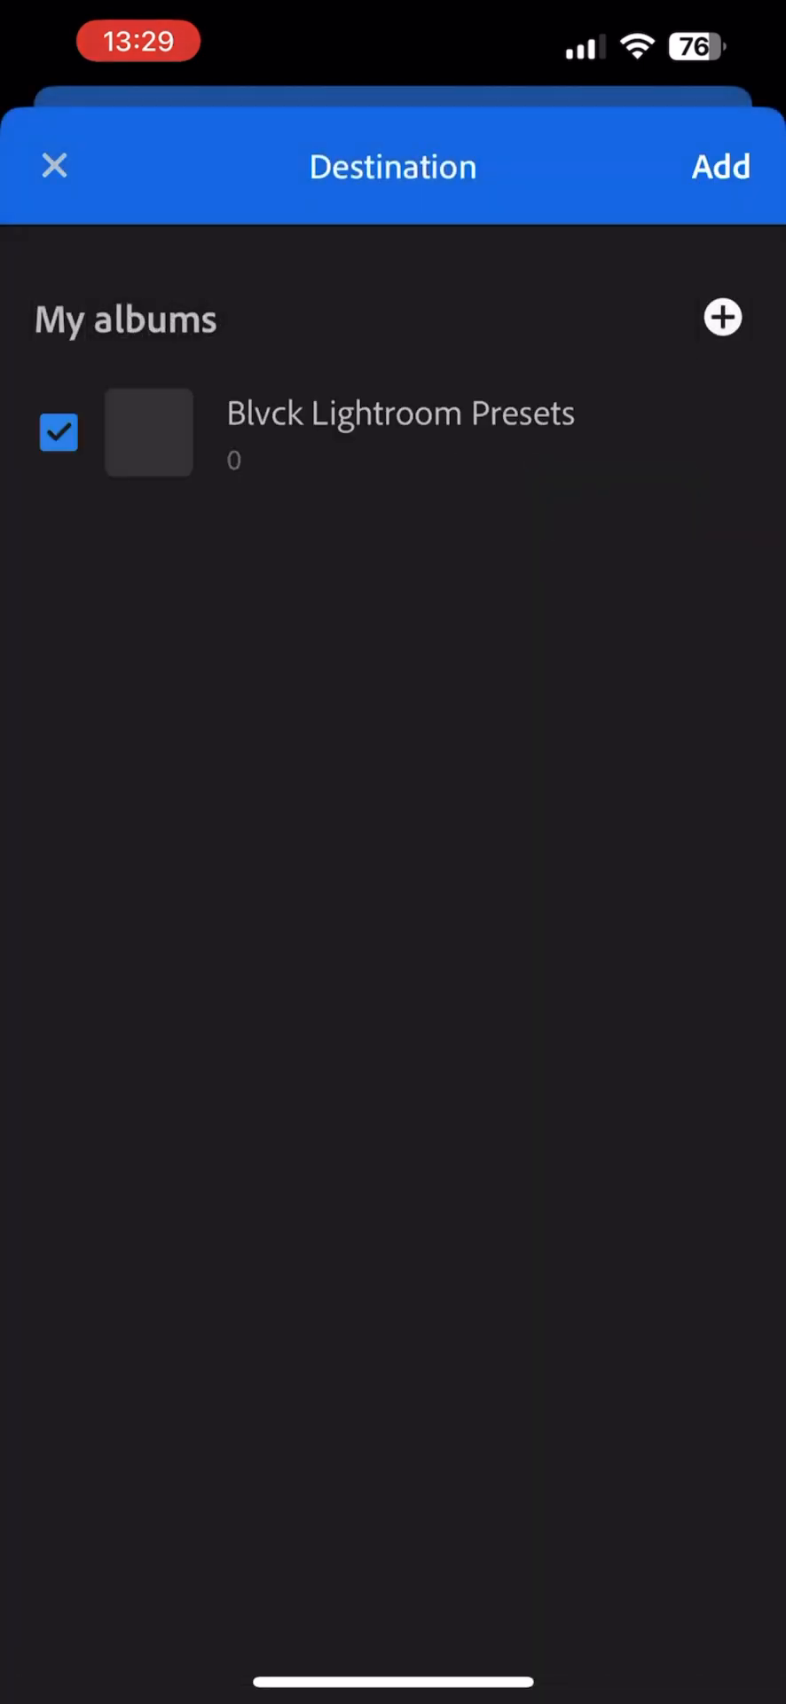
left_click(719, 167)
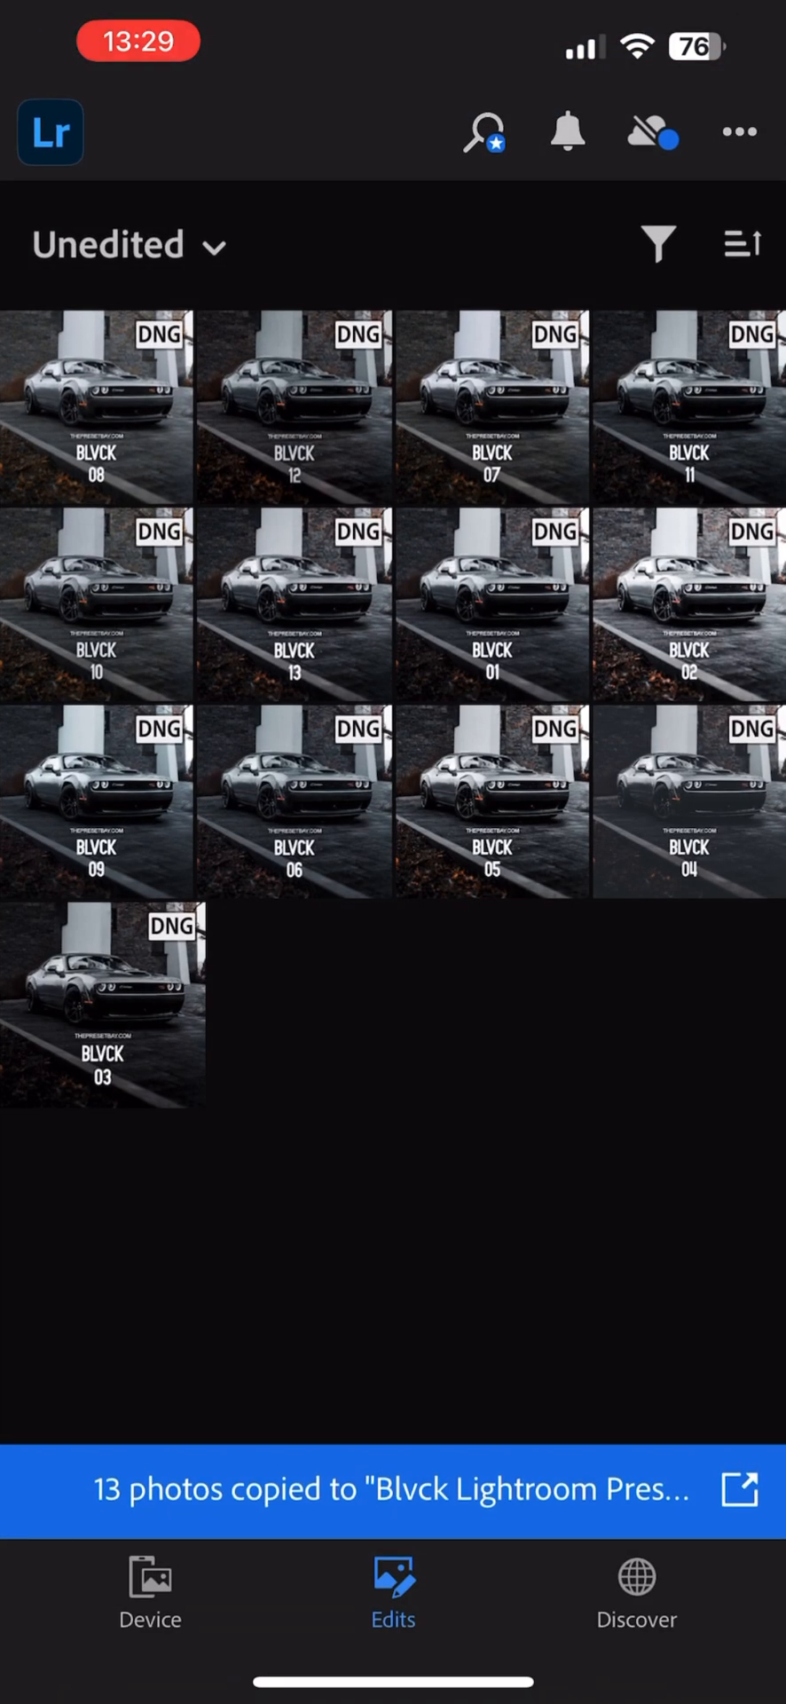
Switch to the Blvck Lightroom Presets album, sort it by file name, and open BLVCK 01.
left_click(130, 244)
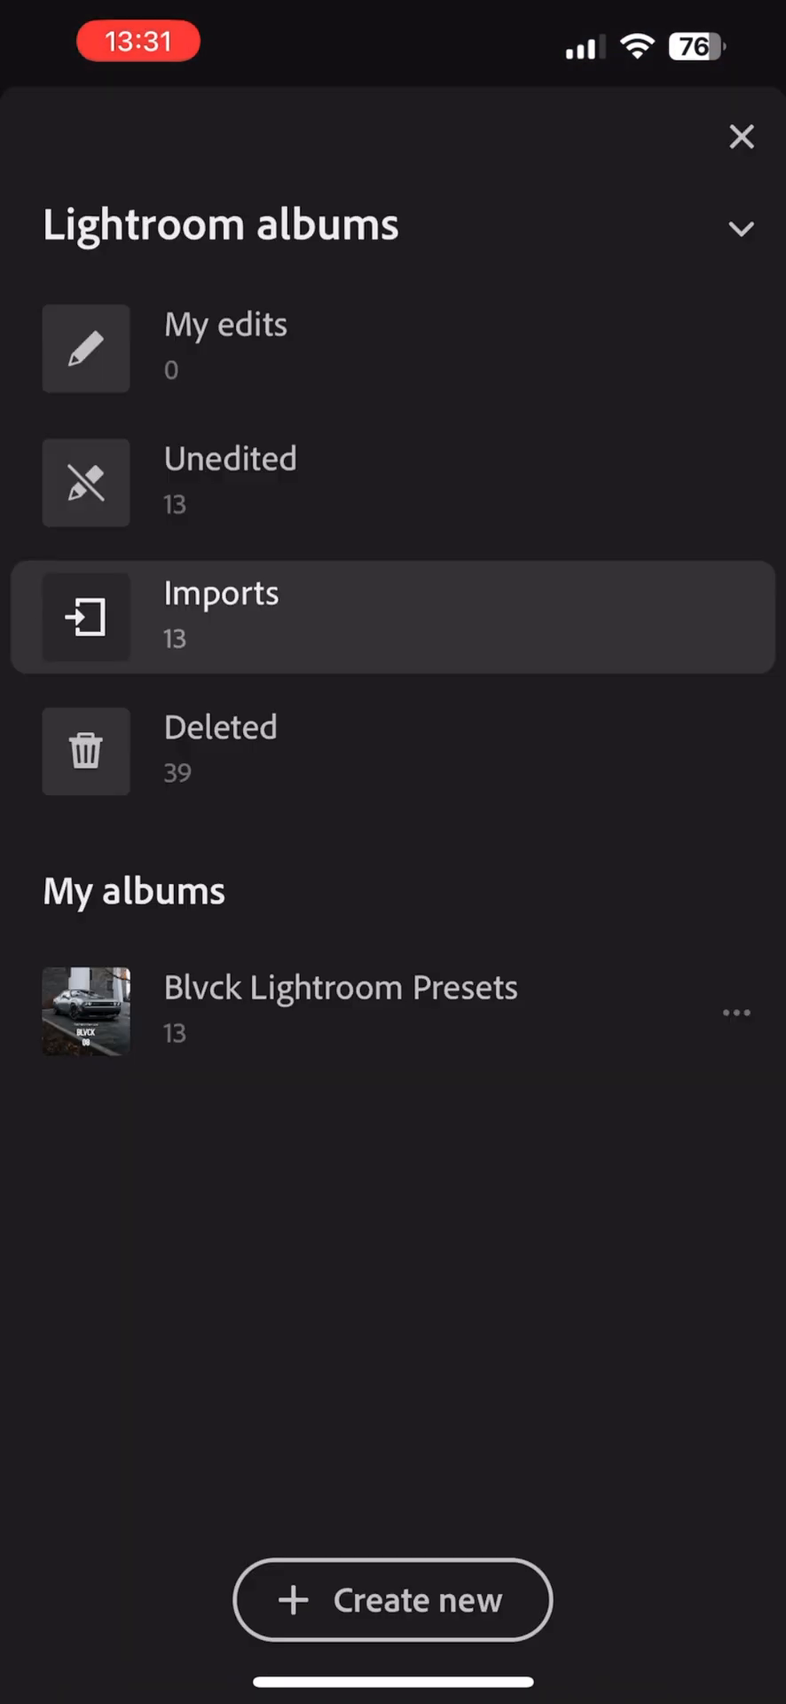
left_click(341, 987)
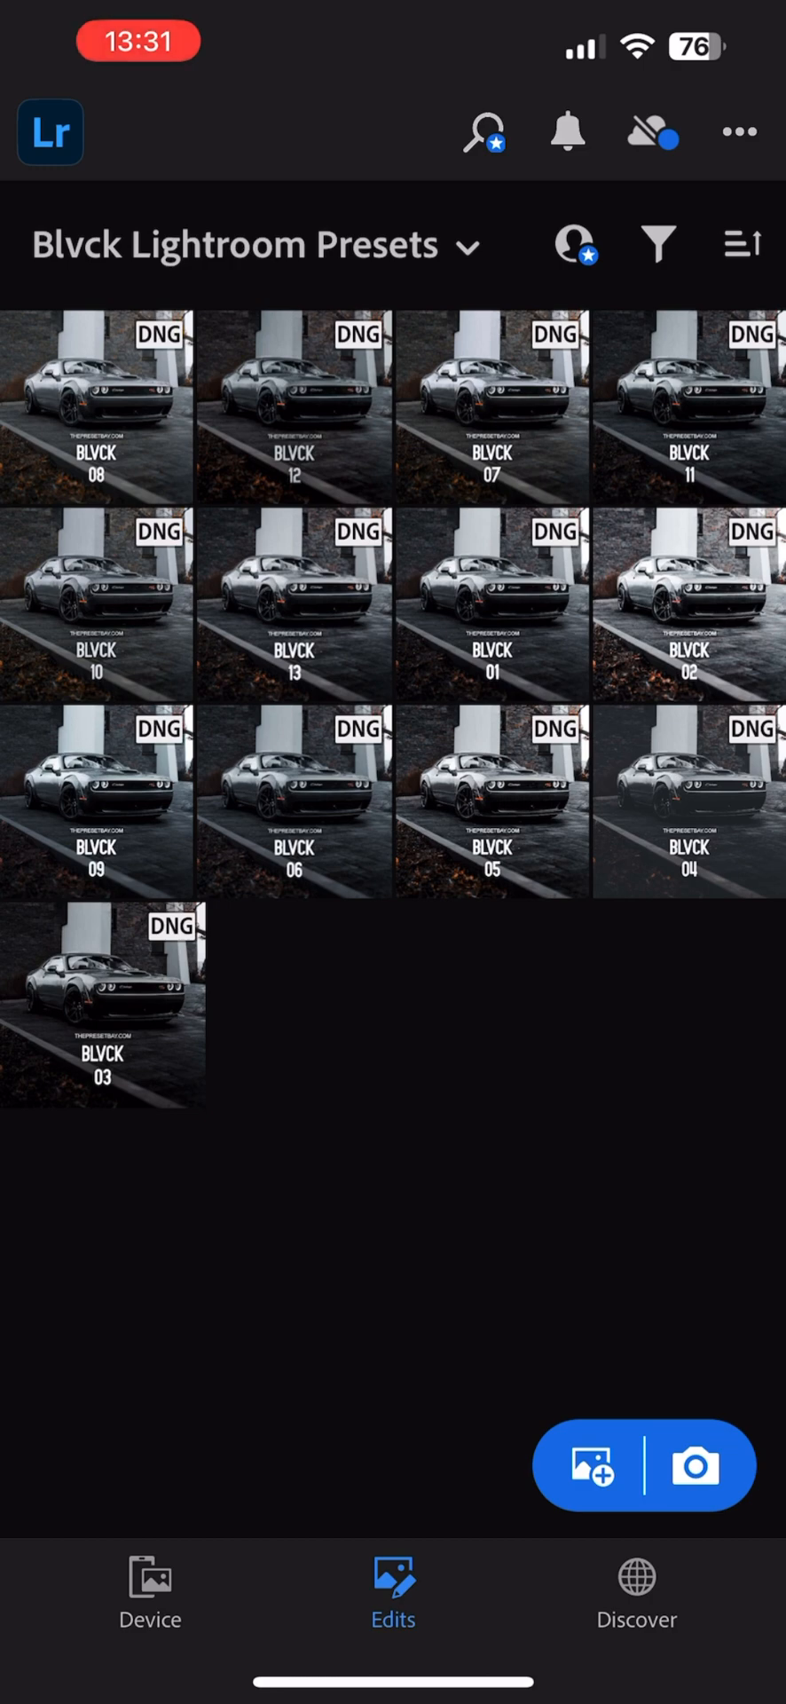
left_click(740, 243)
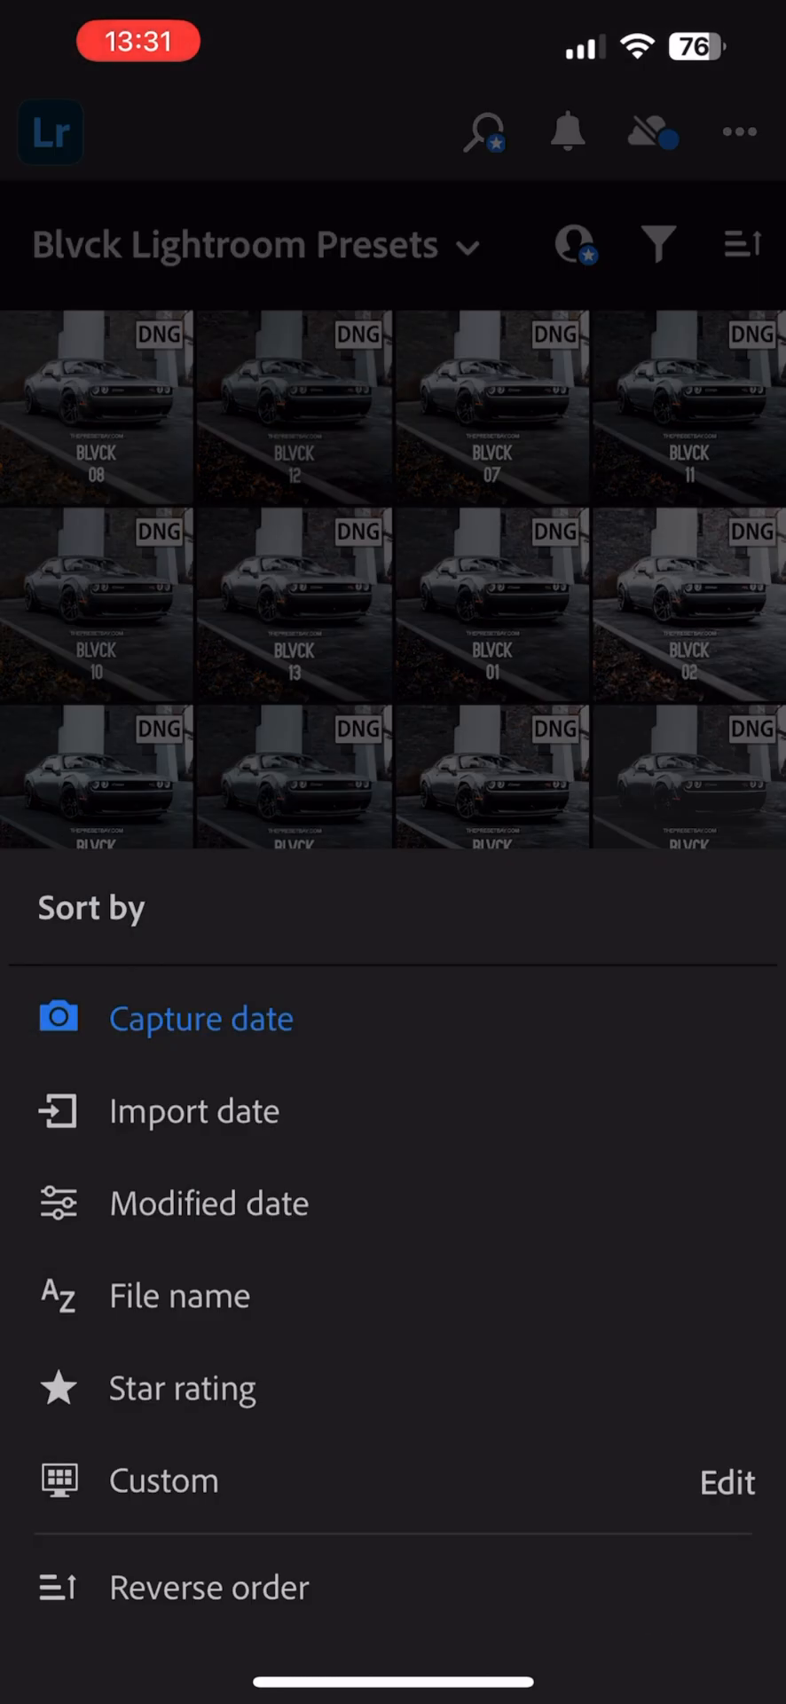
left_click(181, 1296)
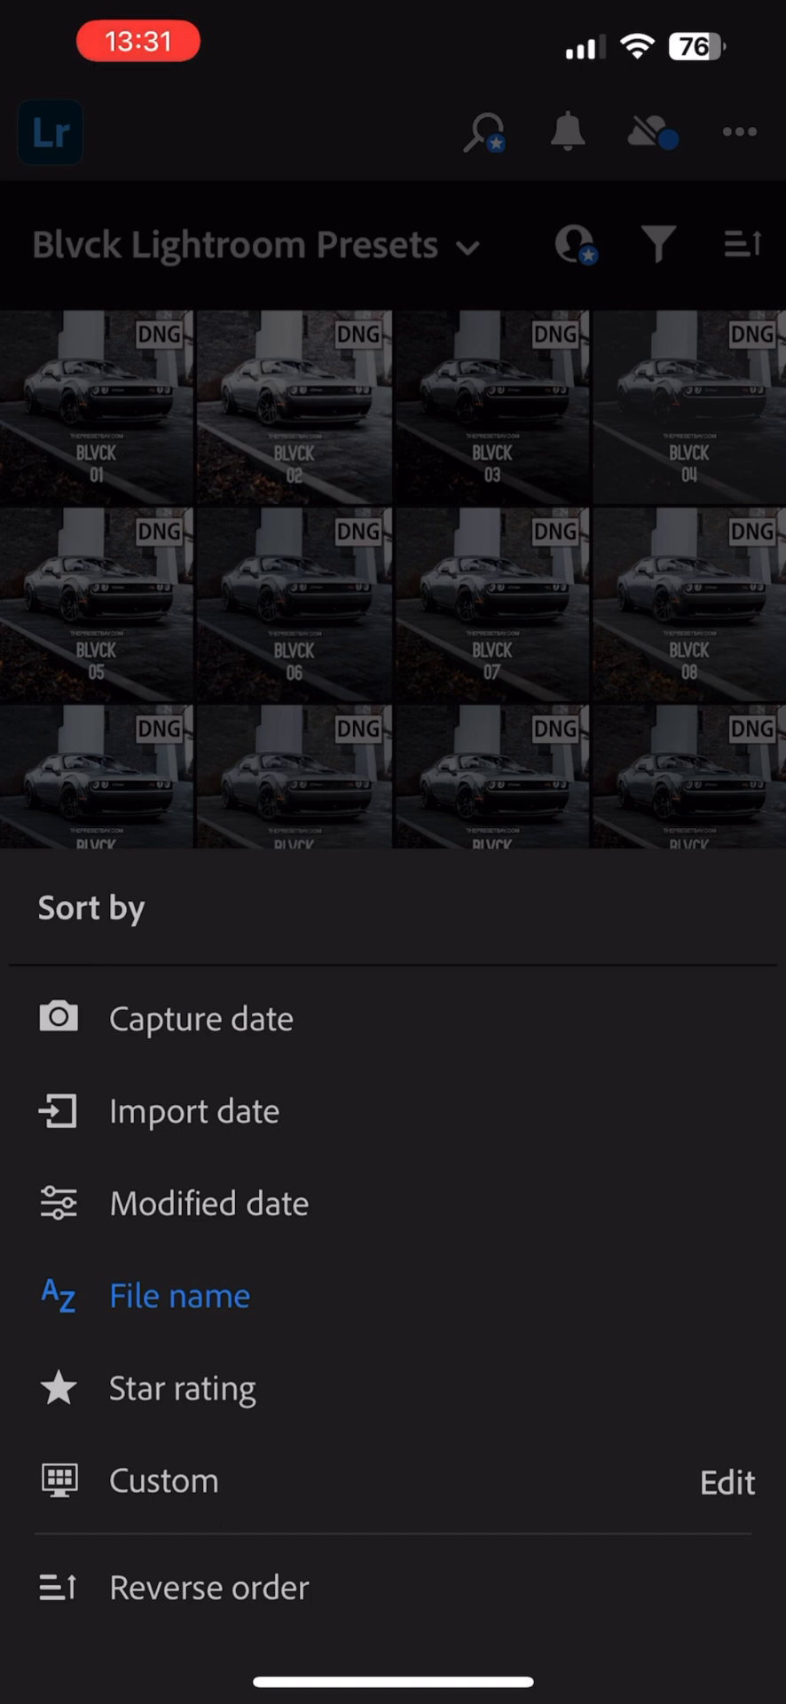
left_click(200, 1019)
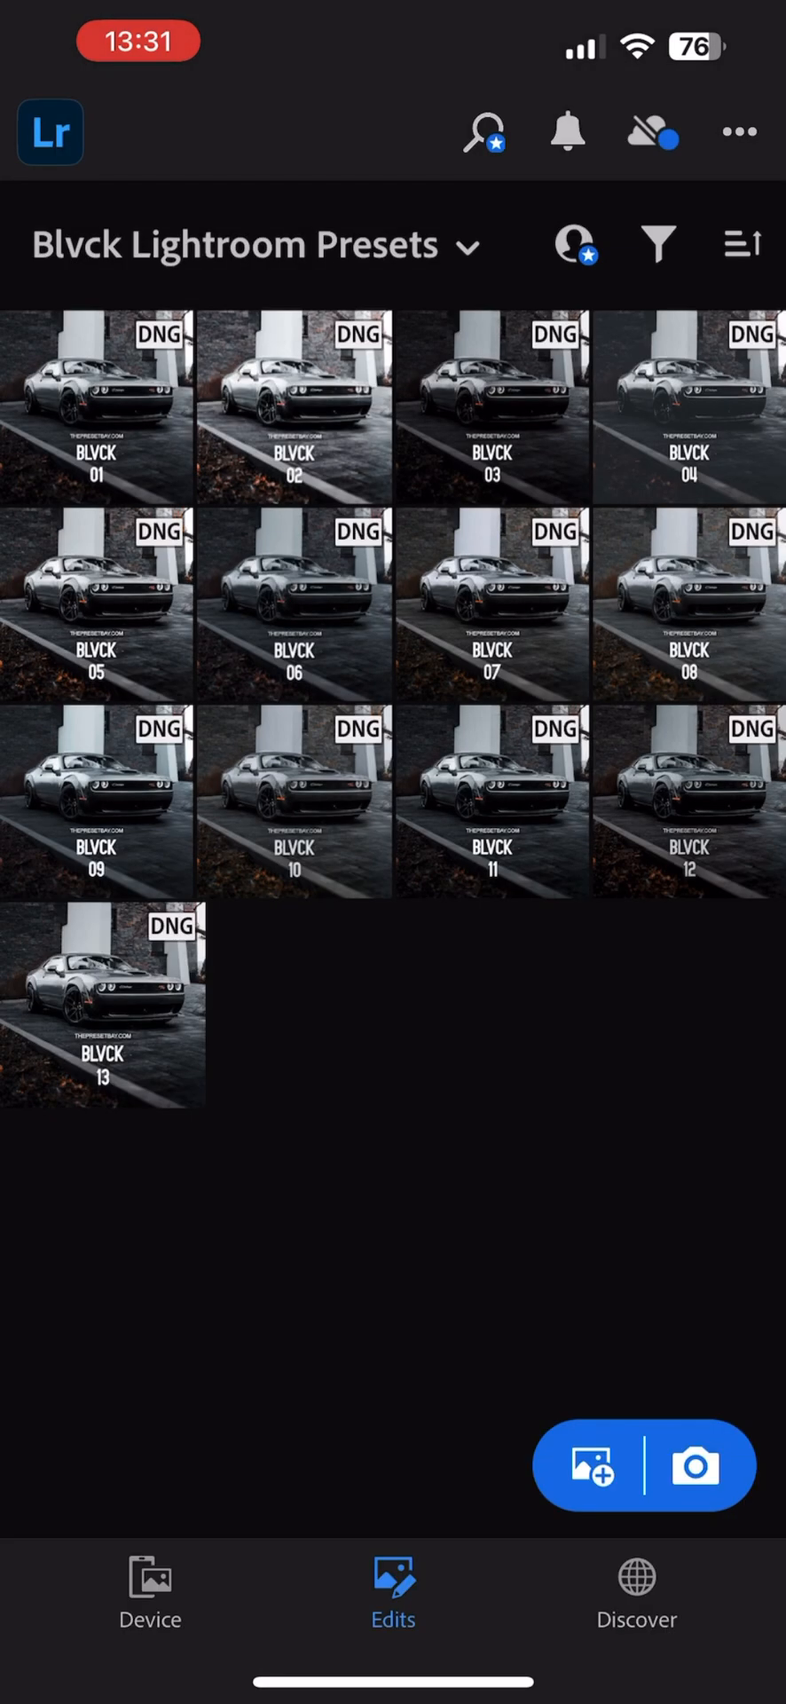
left_click(104, 410)
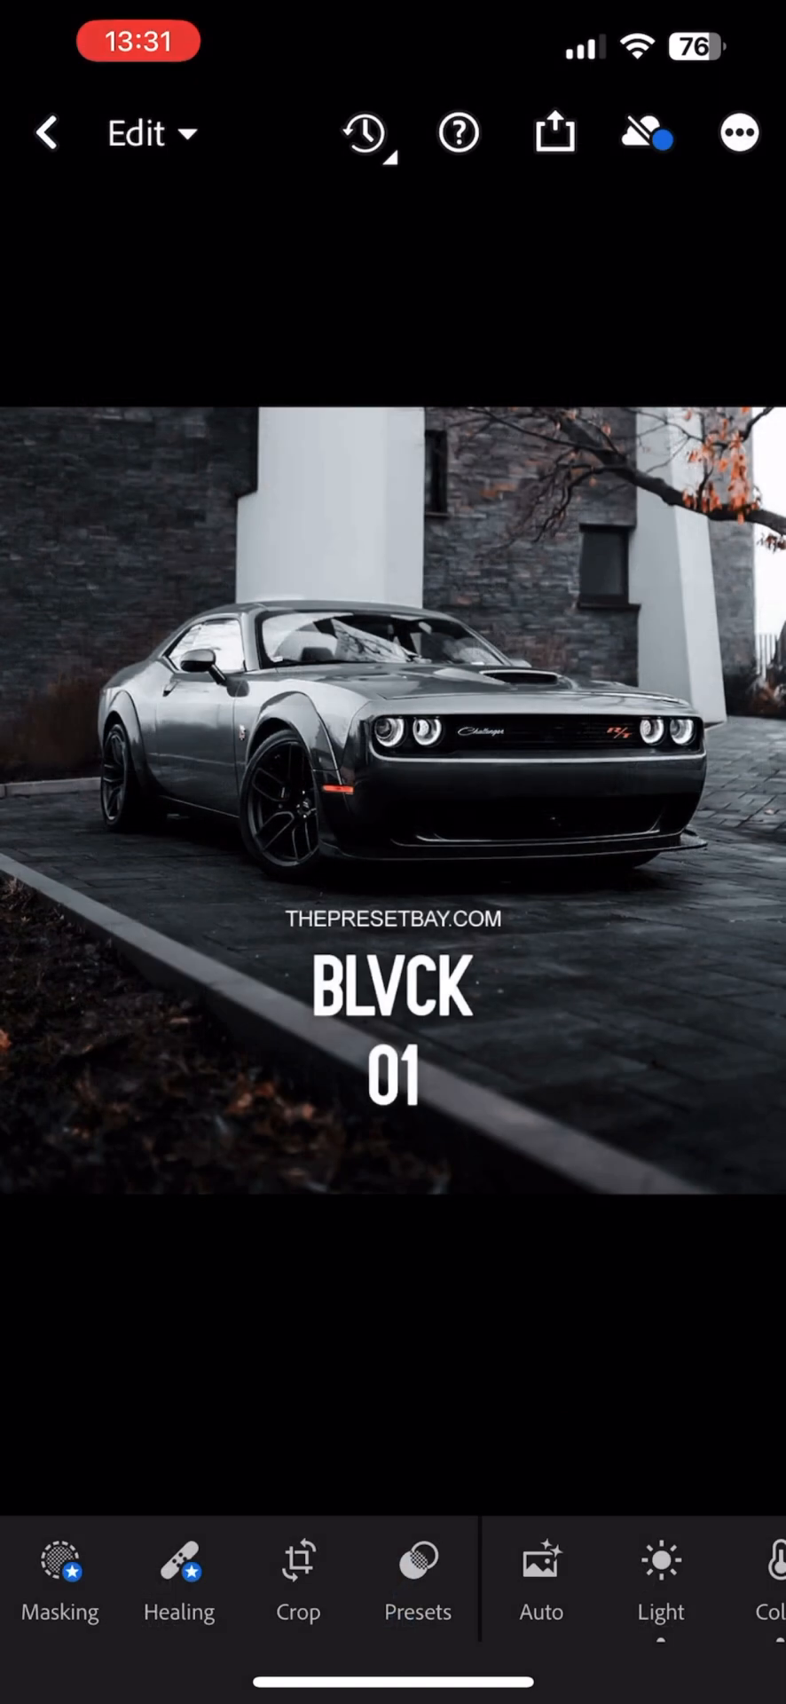
Start a preset named 01 Blvck 01 from the photo and create the Blvck The Preset Bay group.
left_click(738, 131)
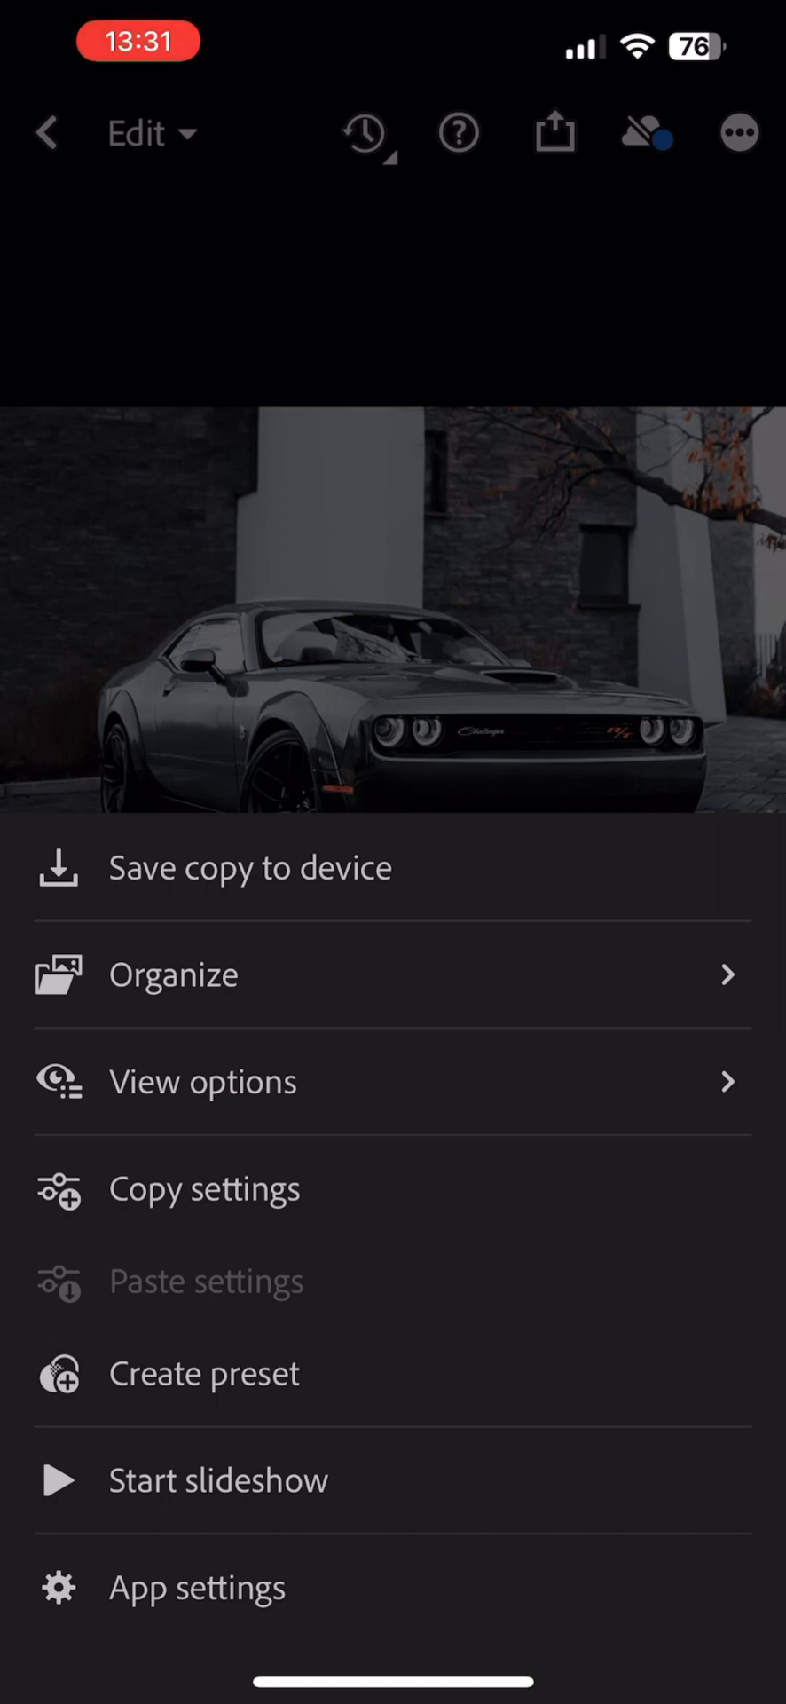
left_click(203, 1372)
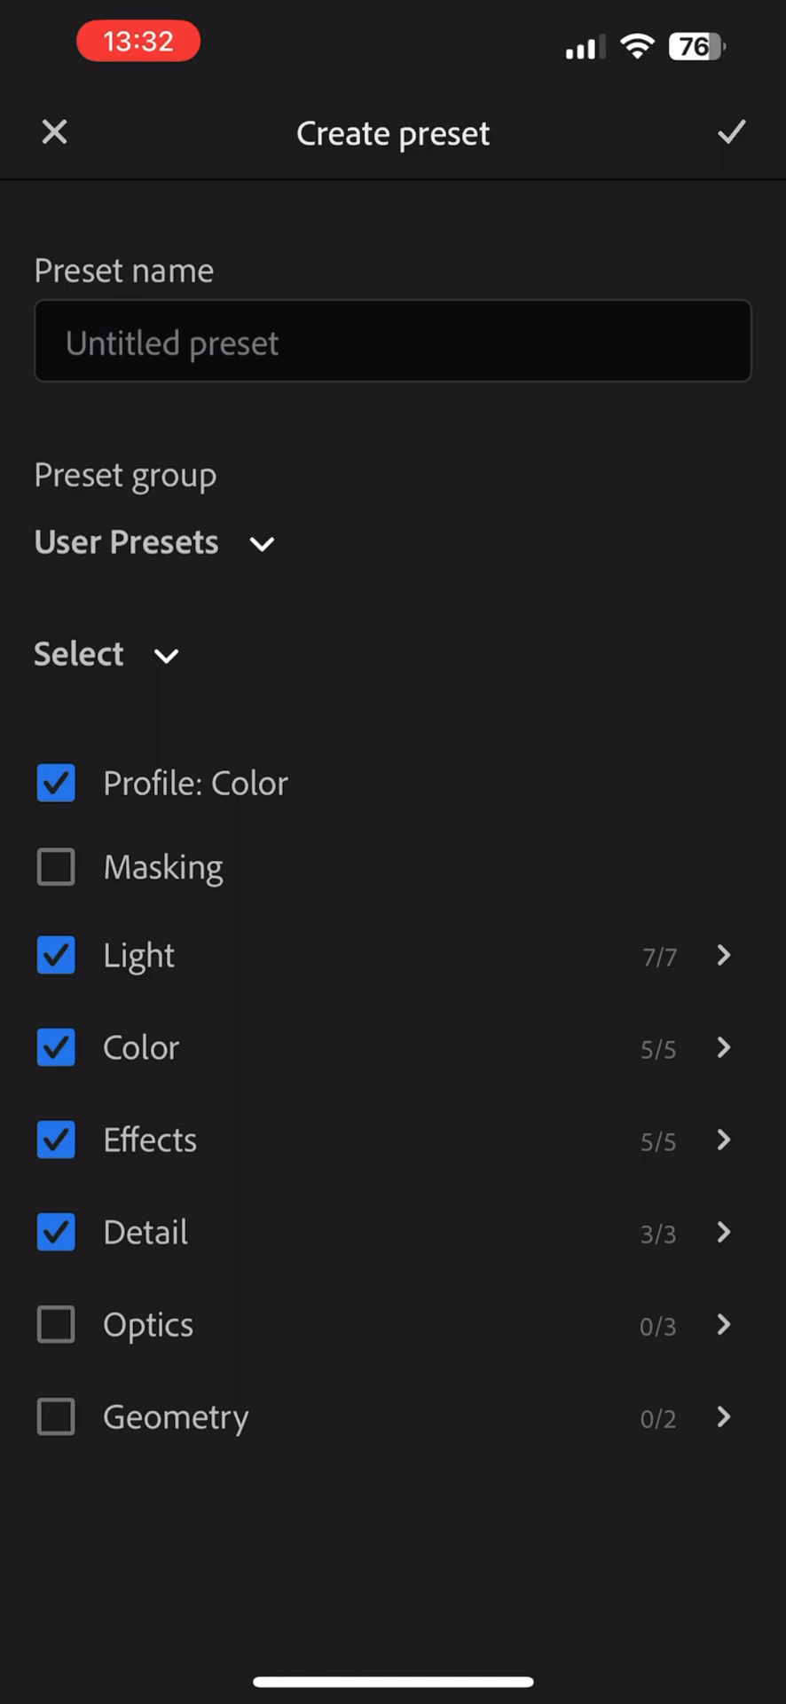
left_click(392, 341)
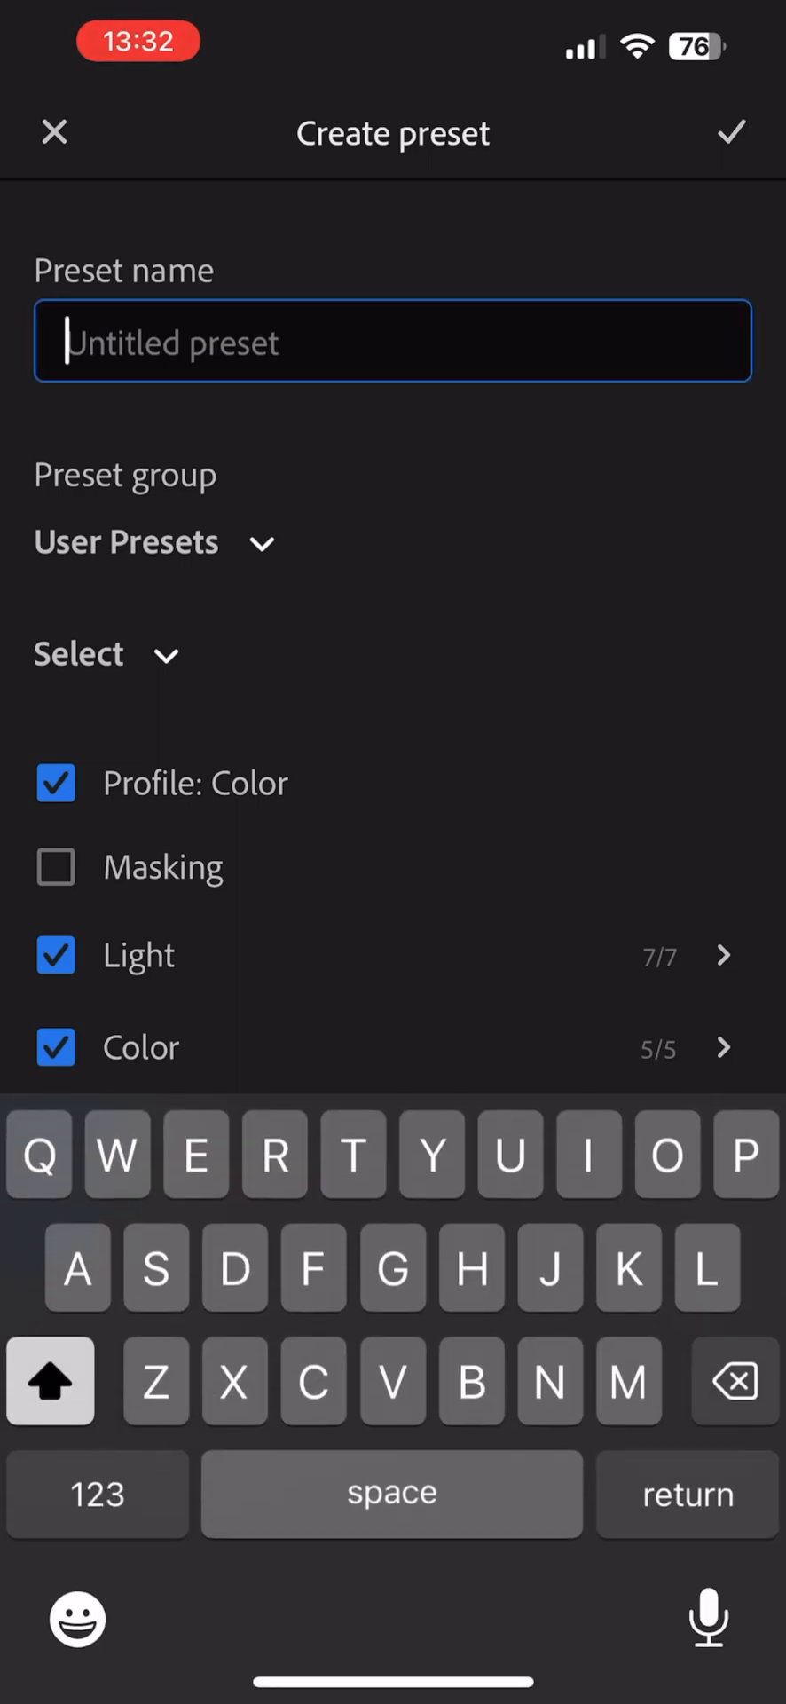
type("01")
type("Blvck")
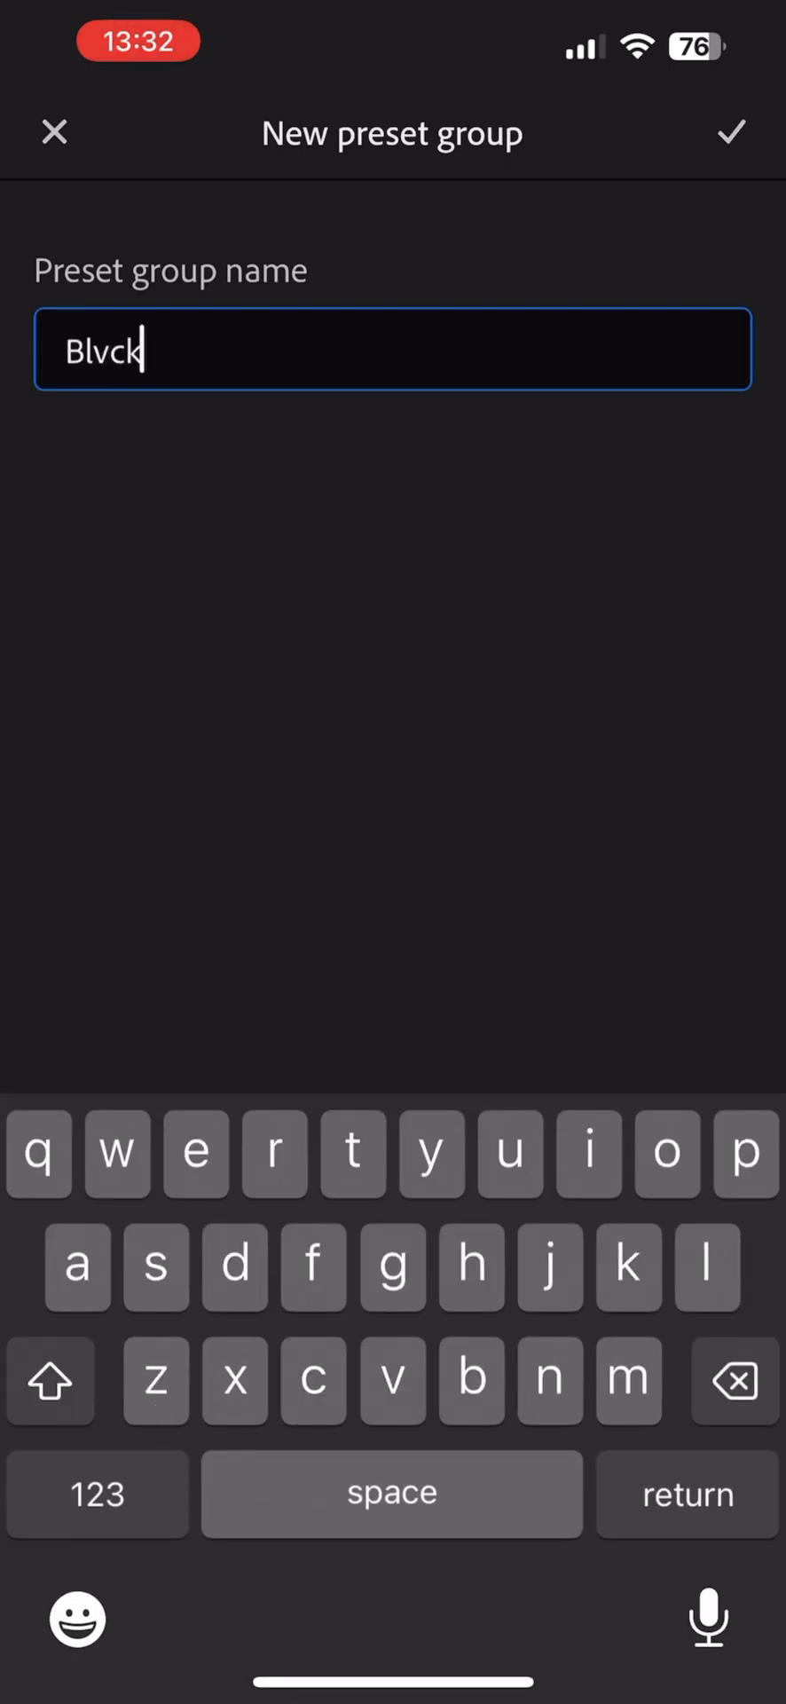
type("The Prese")
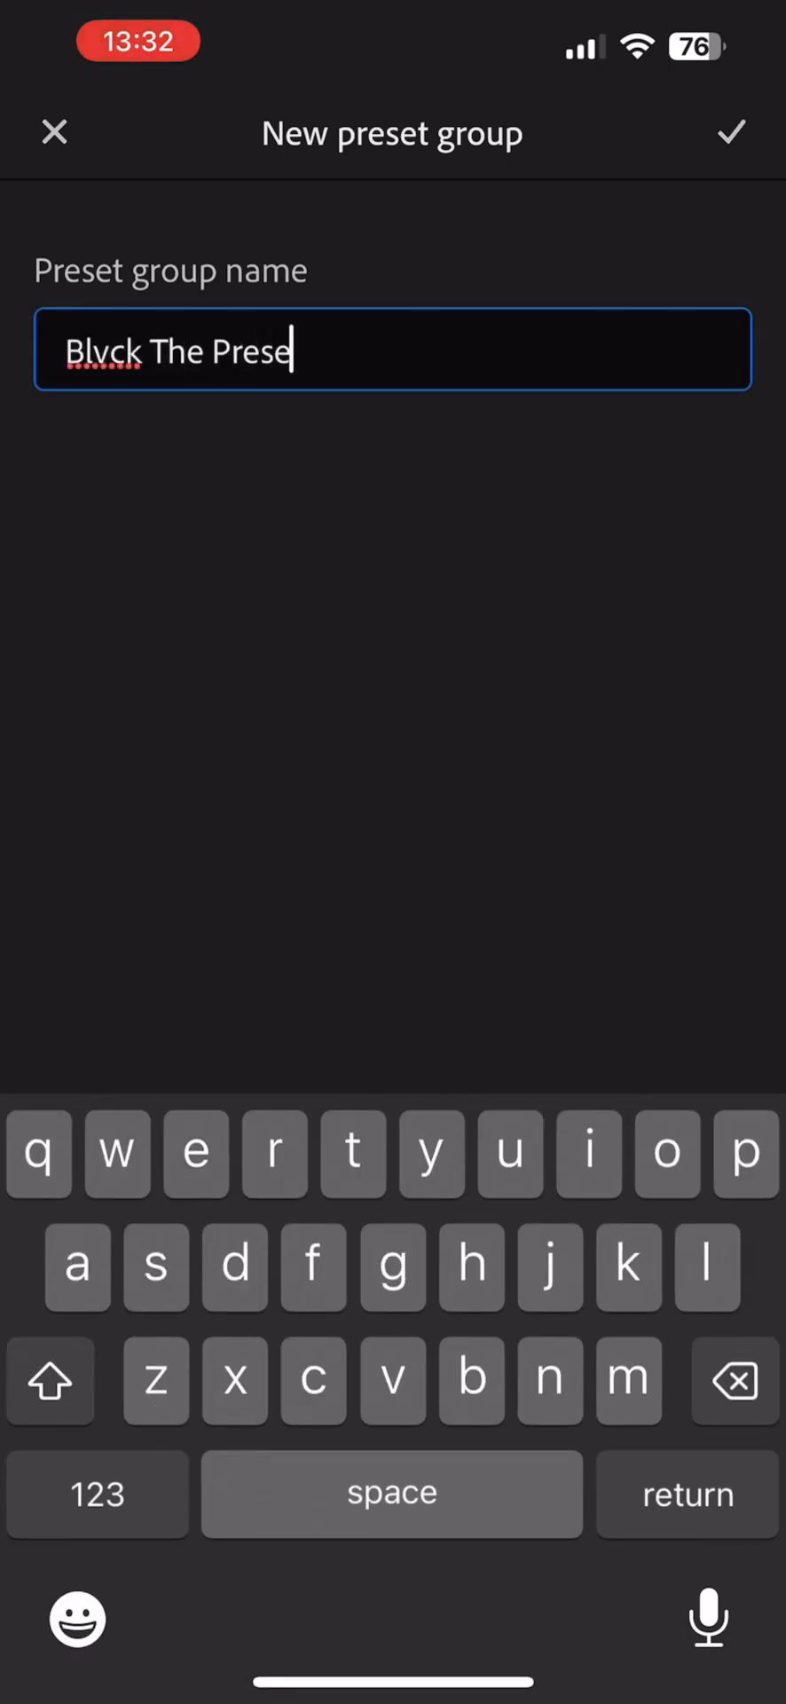
left_click(731, 133)
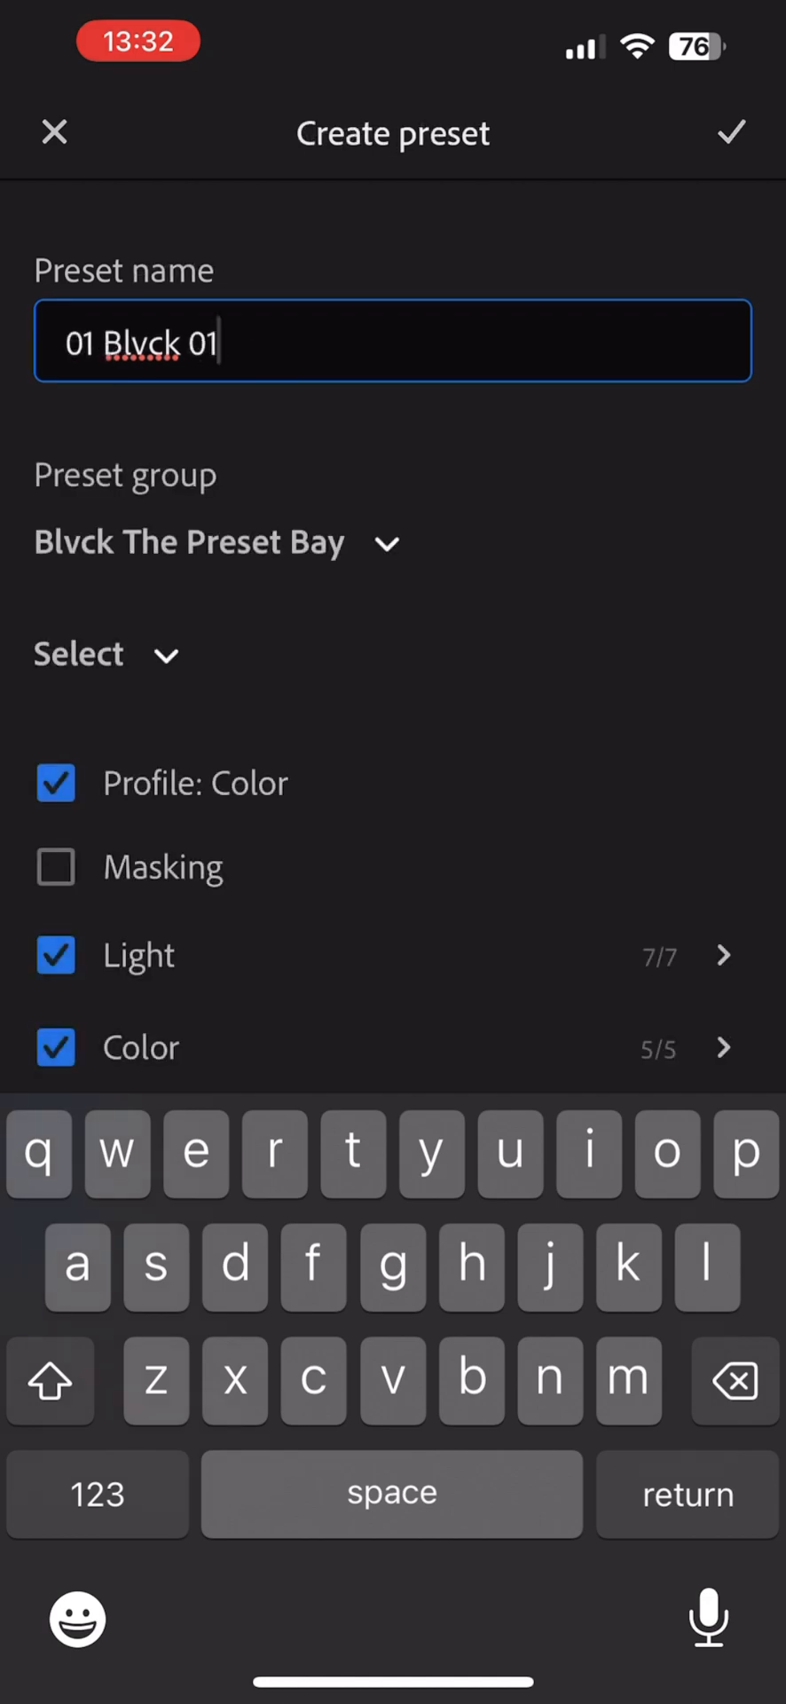
Include all settings categories and save the 01 Blvck 01 preset.
left_click(55, 866)
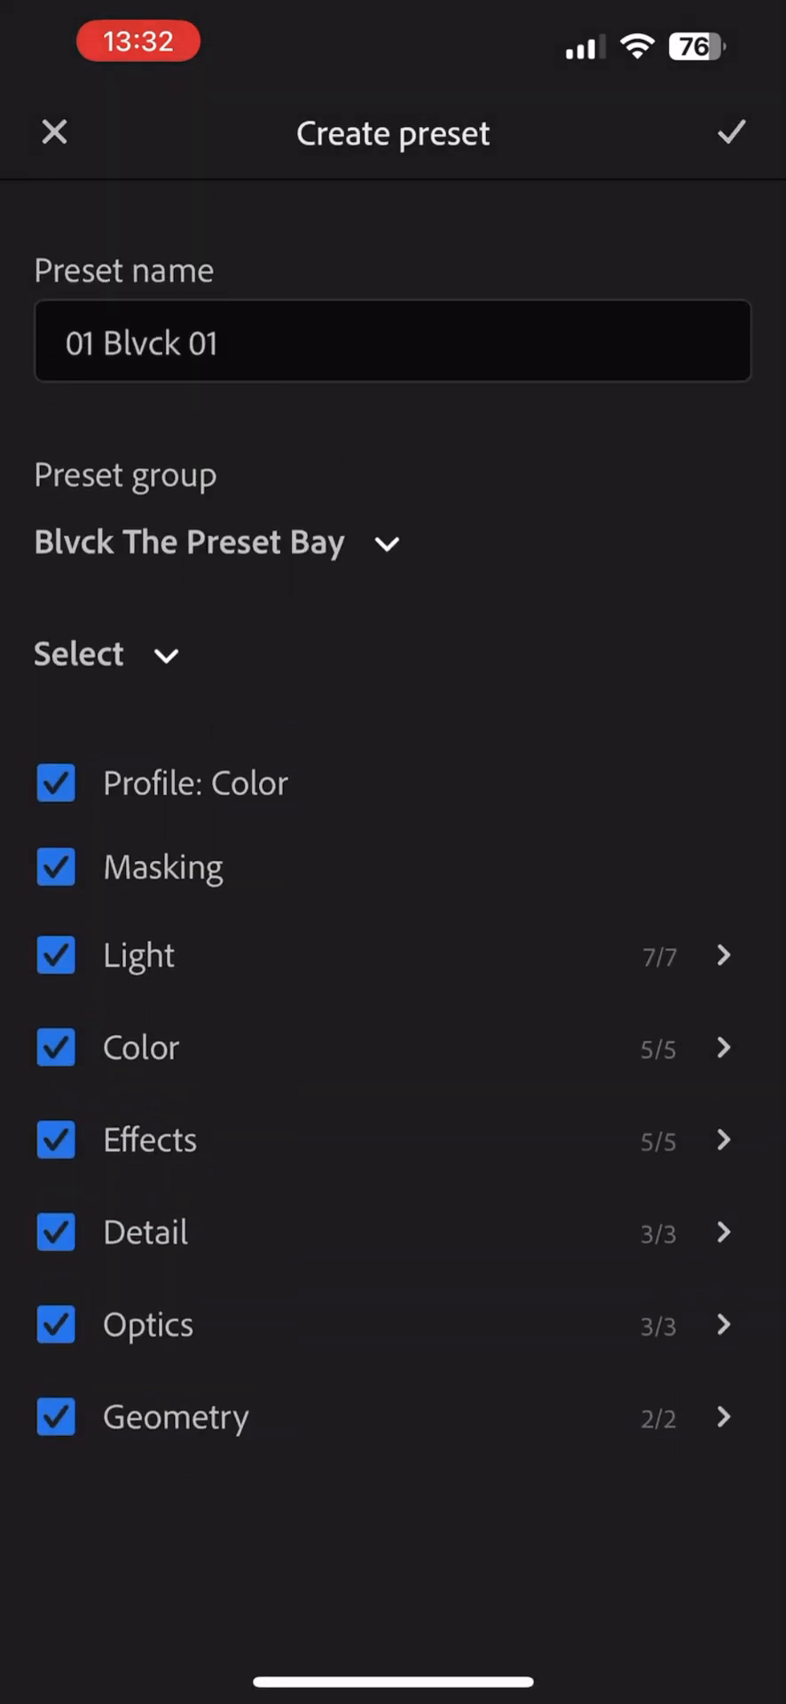
left_click(731, 133)
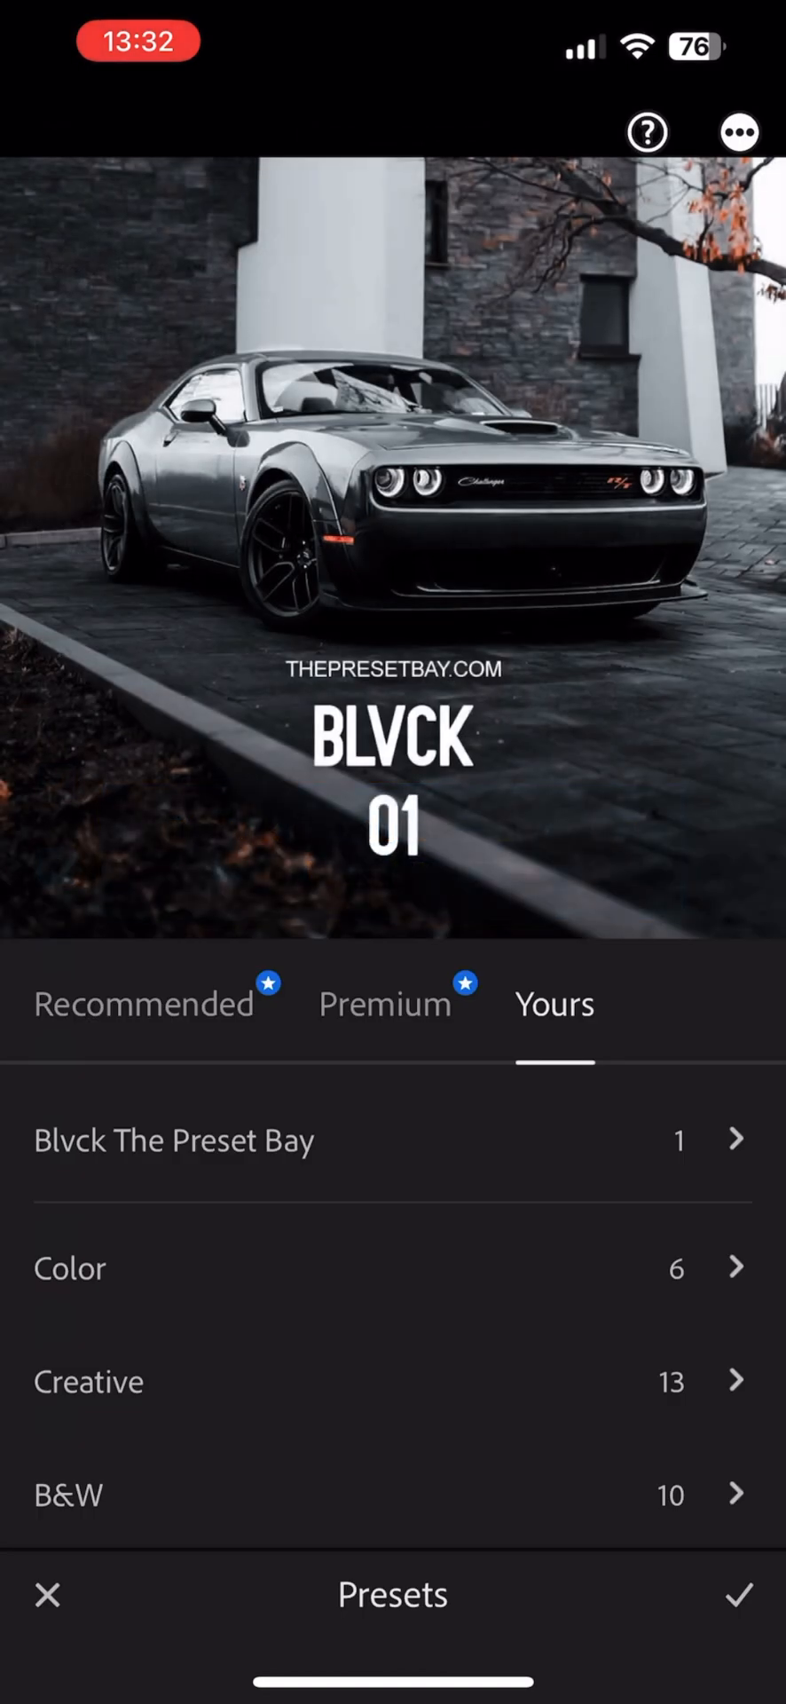
Move to BLVCK 02 and save its full settings as preset 02 Blvck 02 in Blvck The Preset Bay.
left_click(737, 1596)
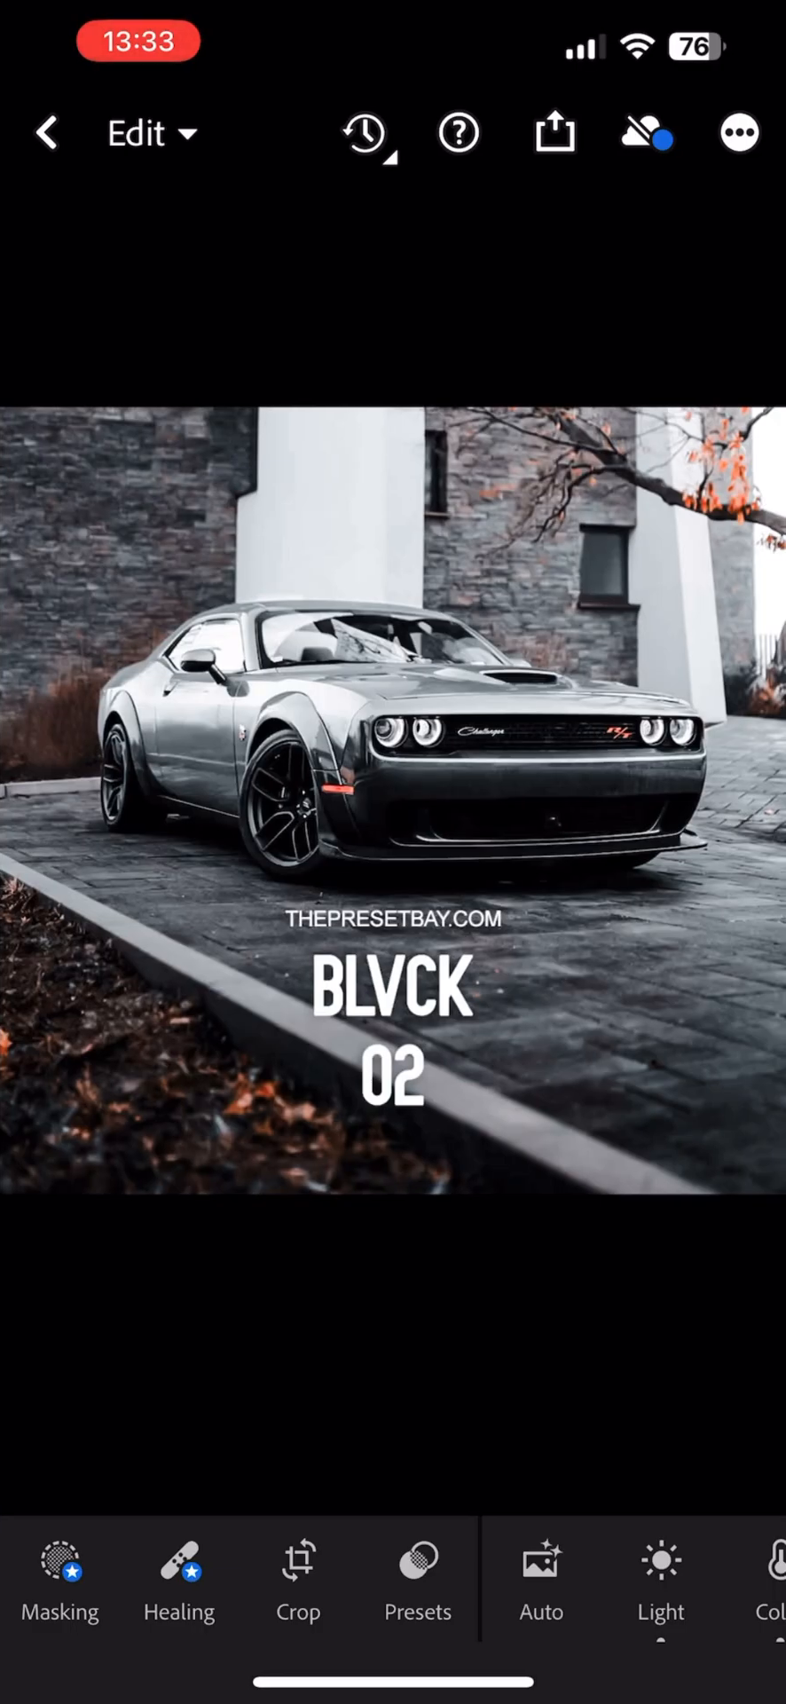
left_click(741, 133)
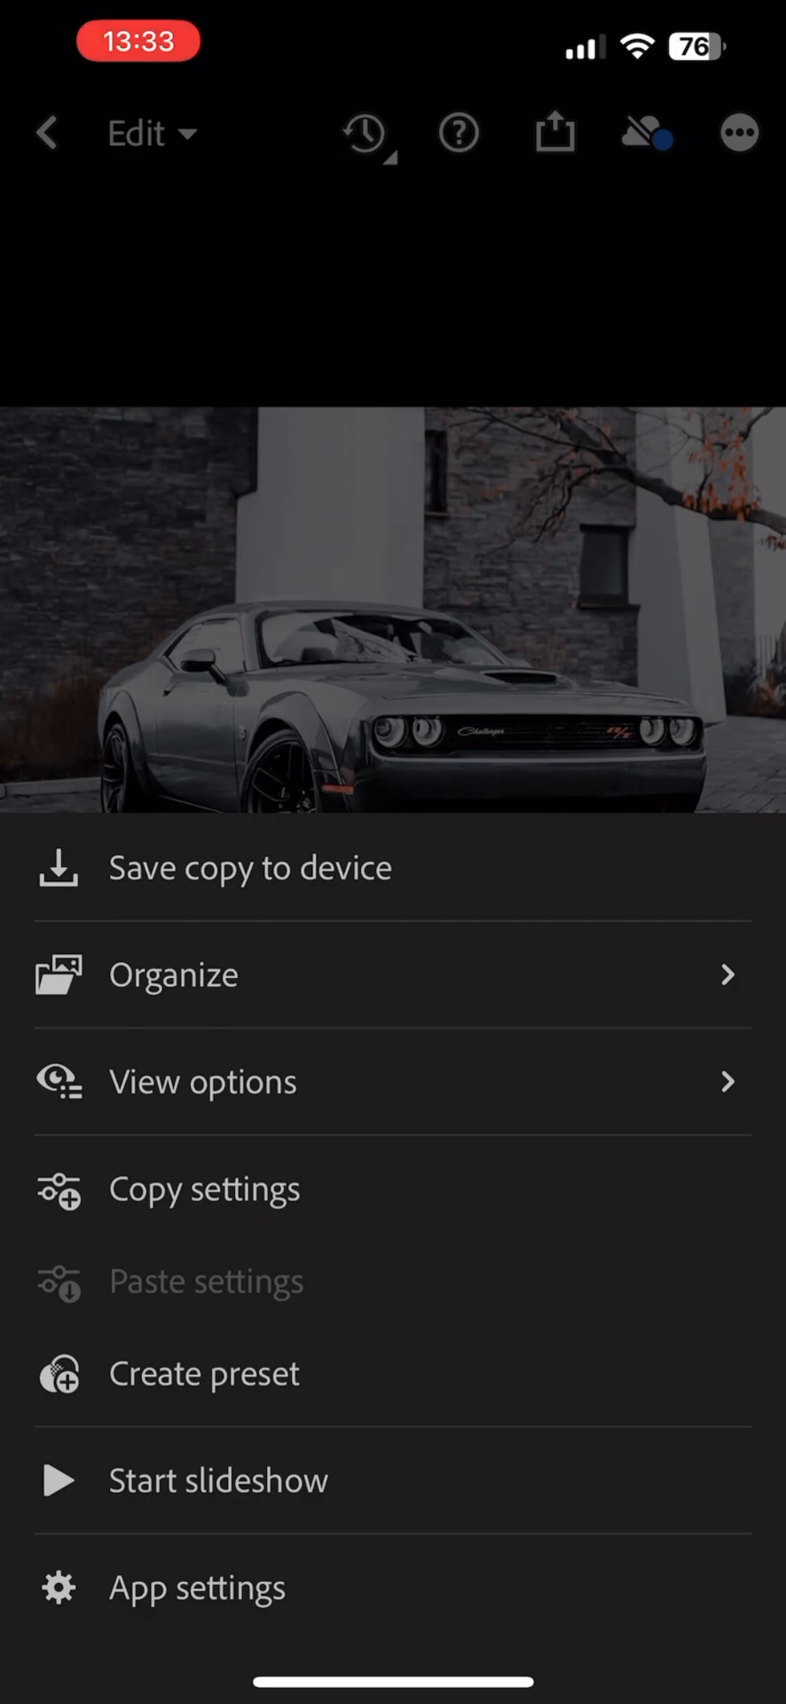
left_click(202, 1372)
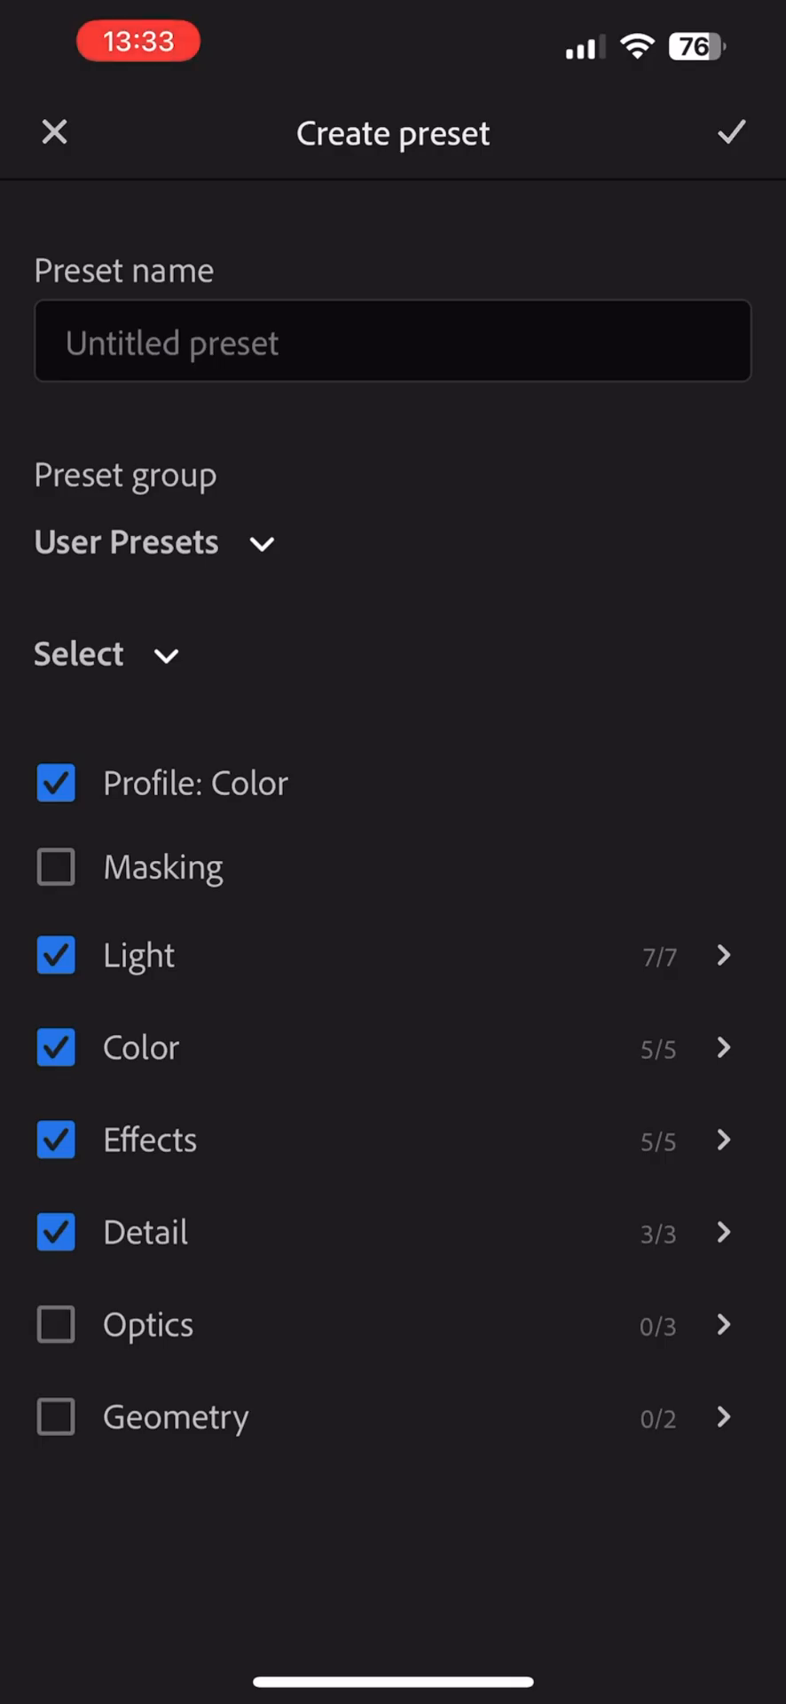
type("02")
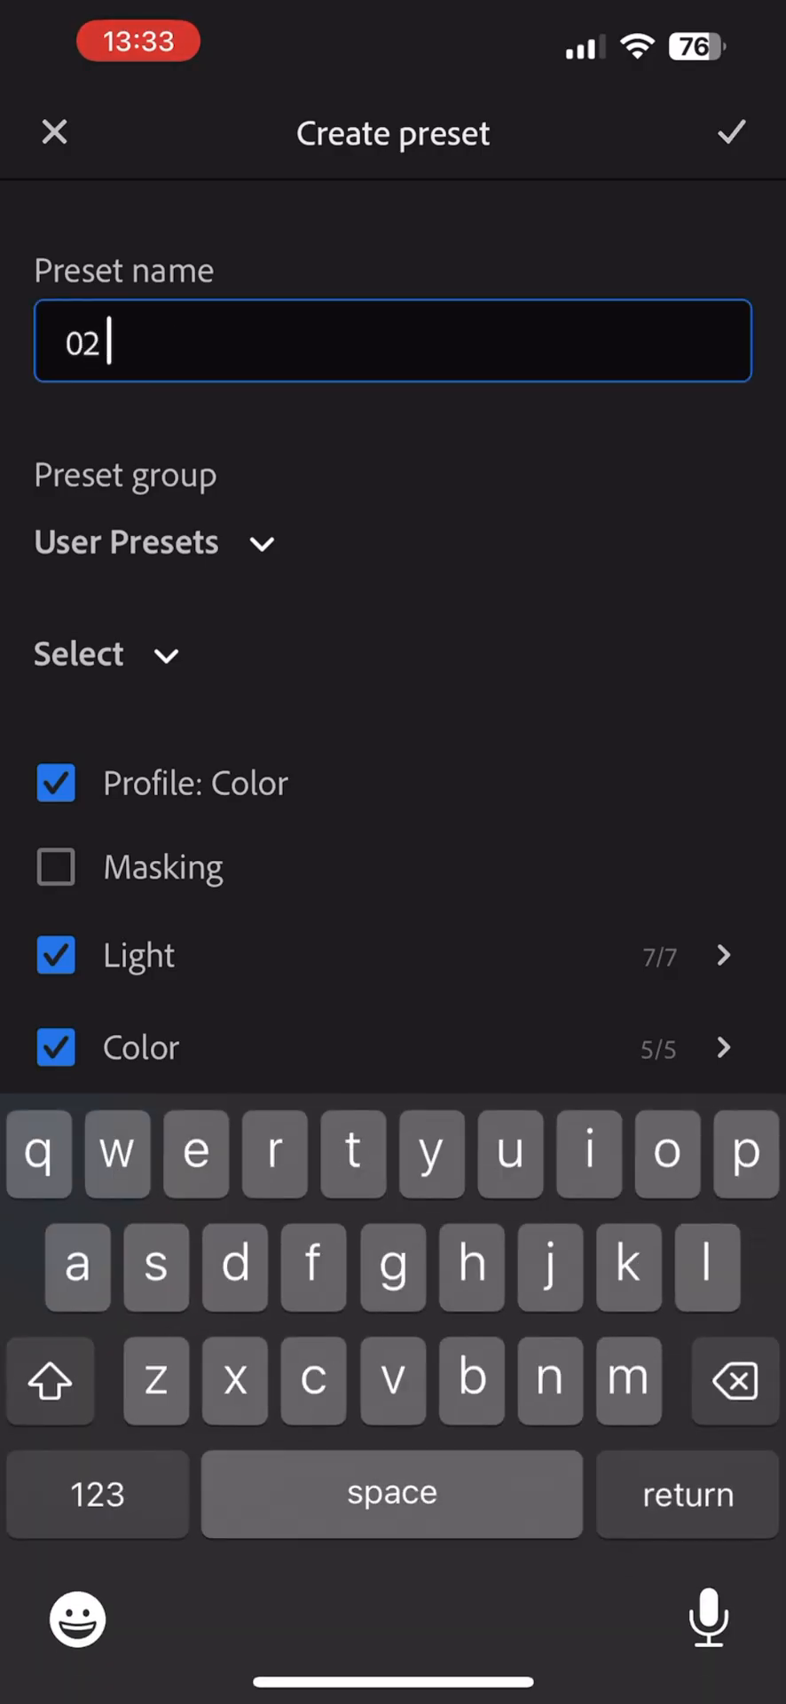
type("Blvck 02")
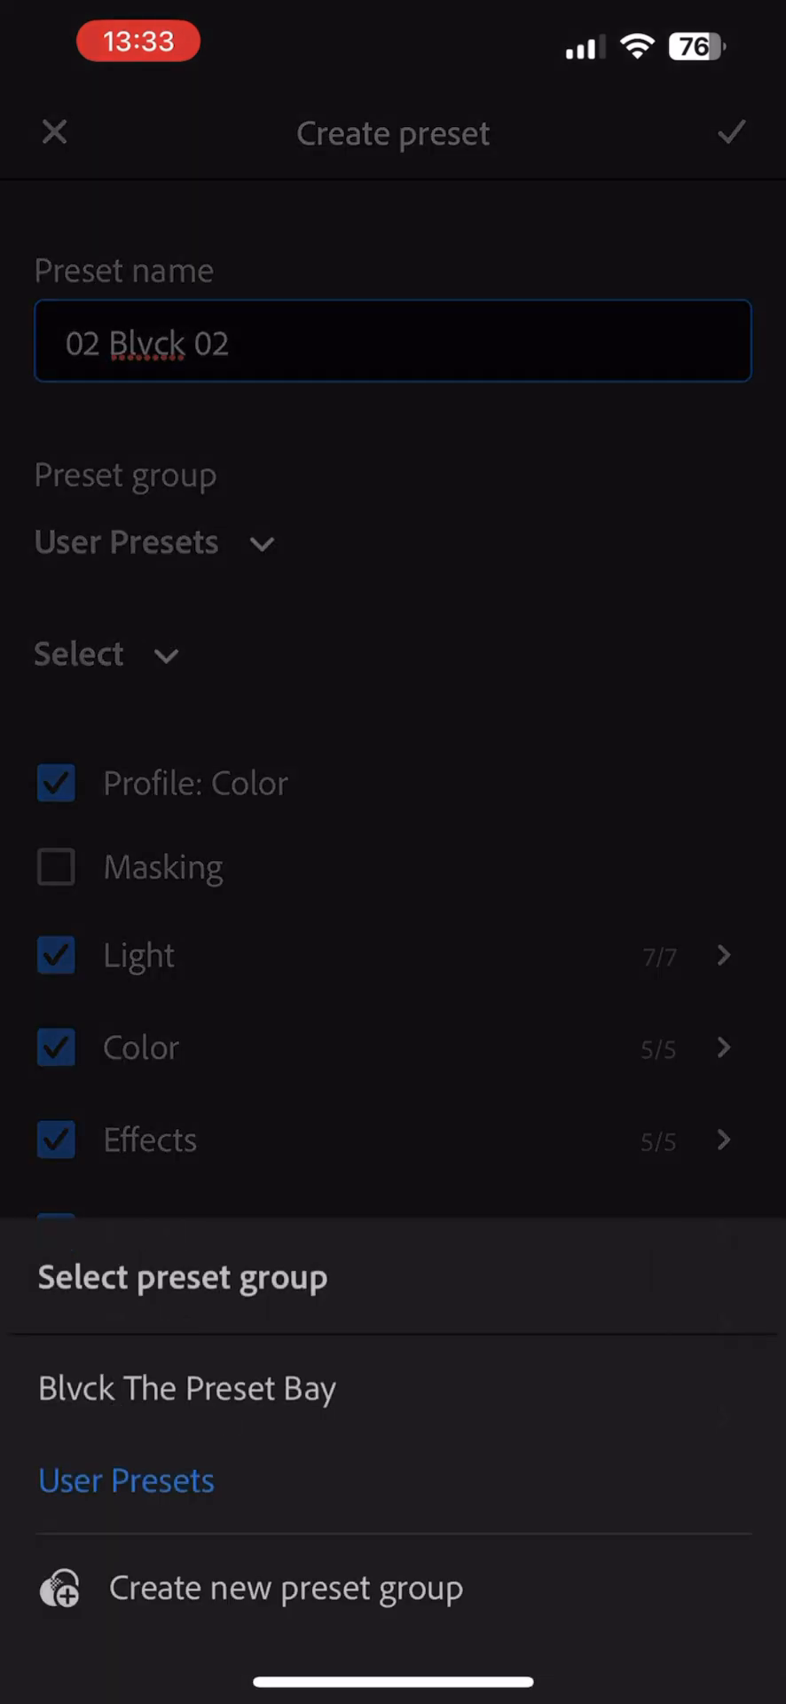
left_click(186, 1388)
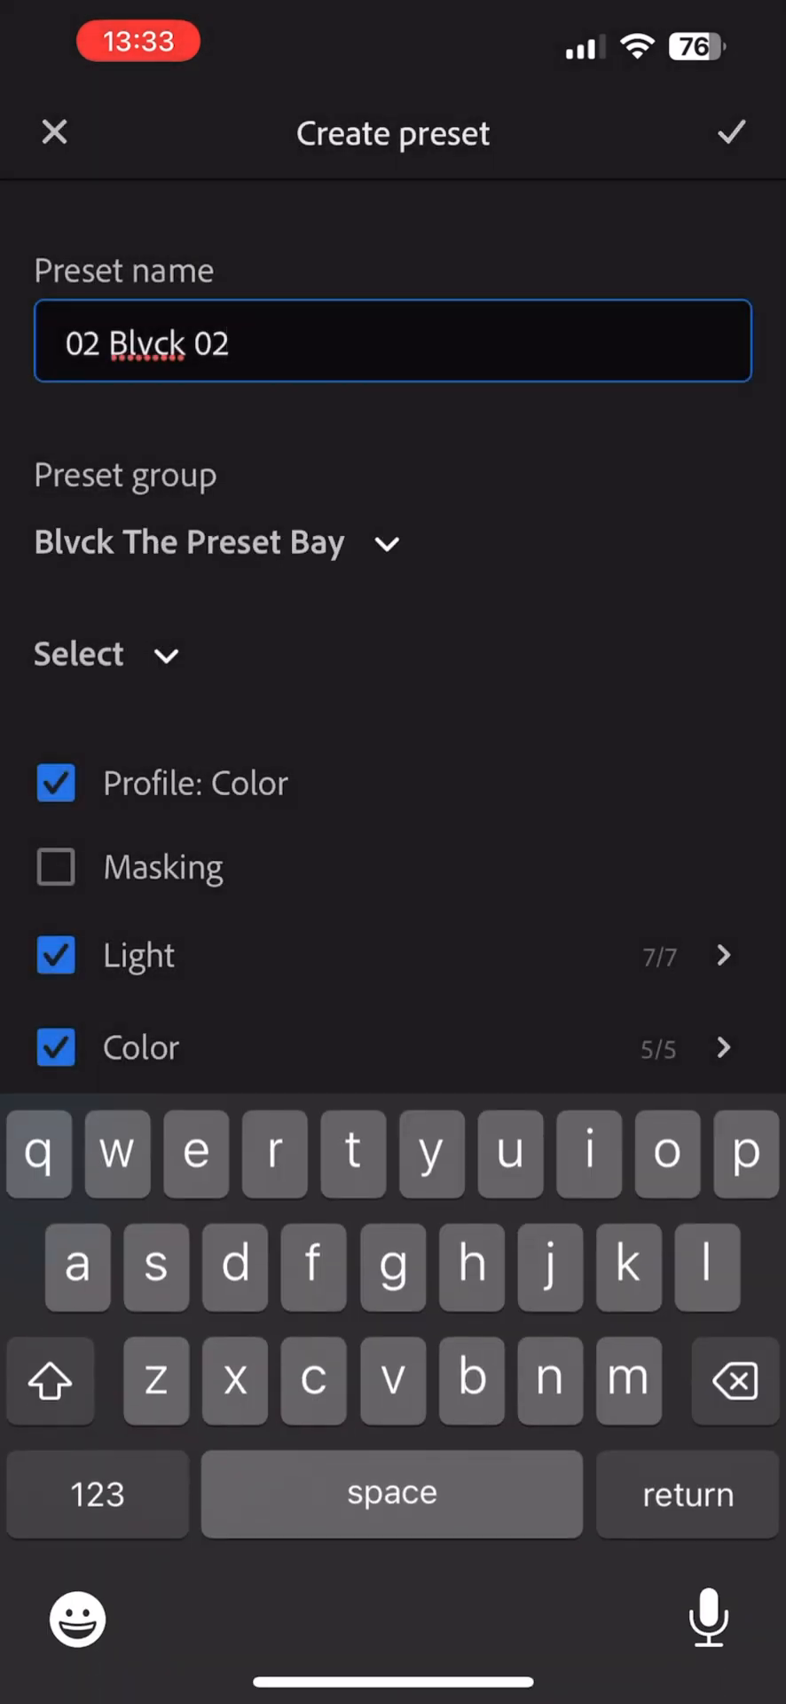
left_click(55, 867)
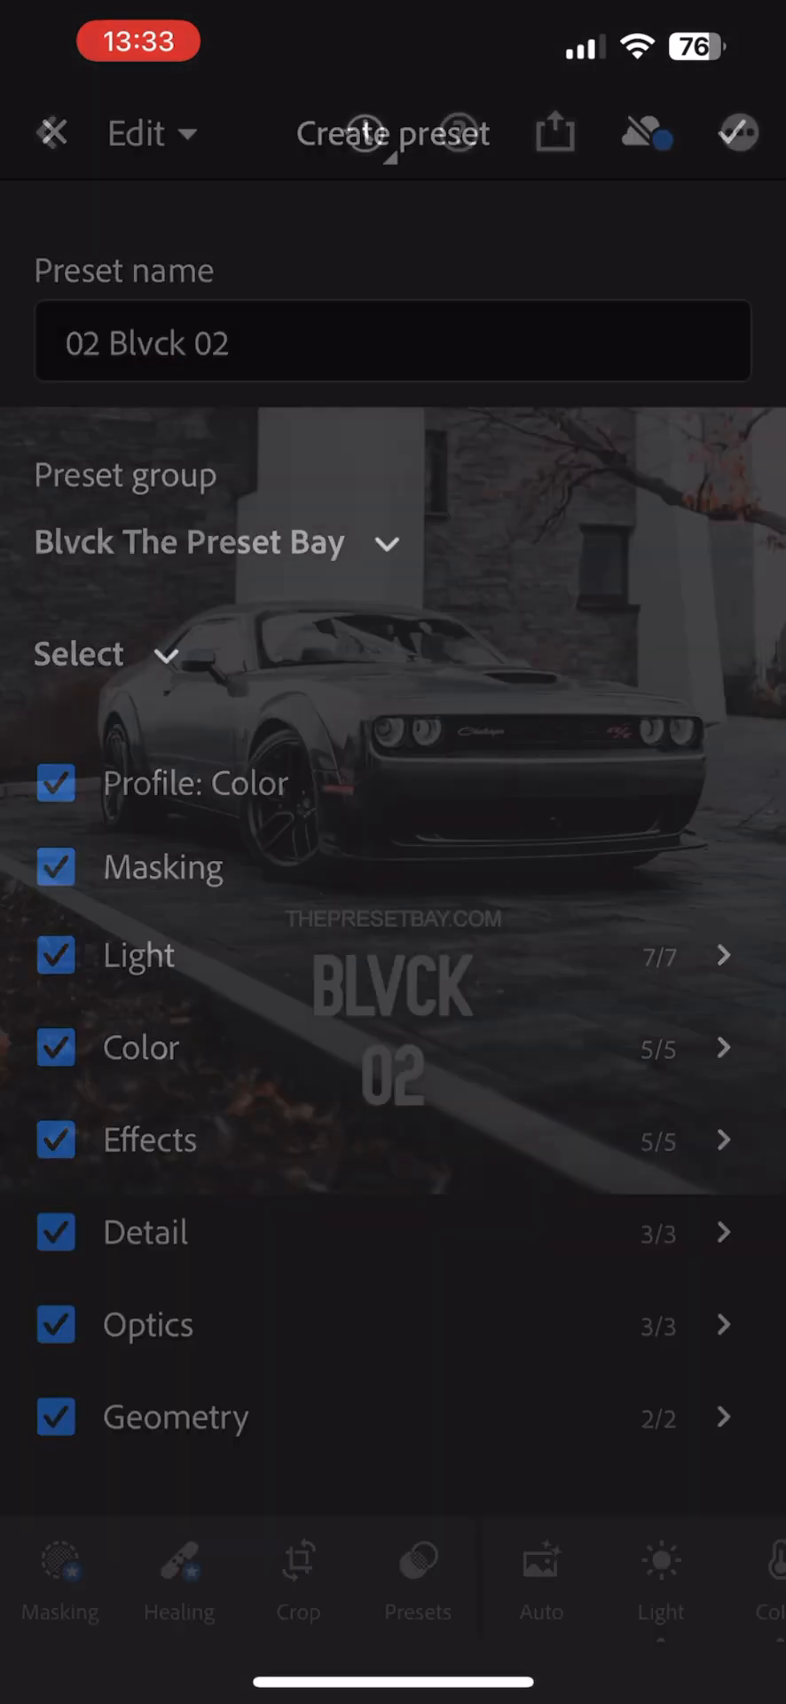
left_click(737, 133)
type("3")
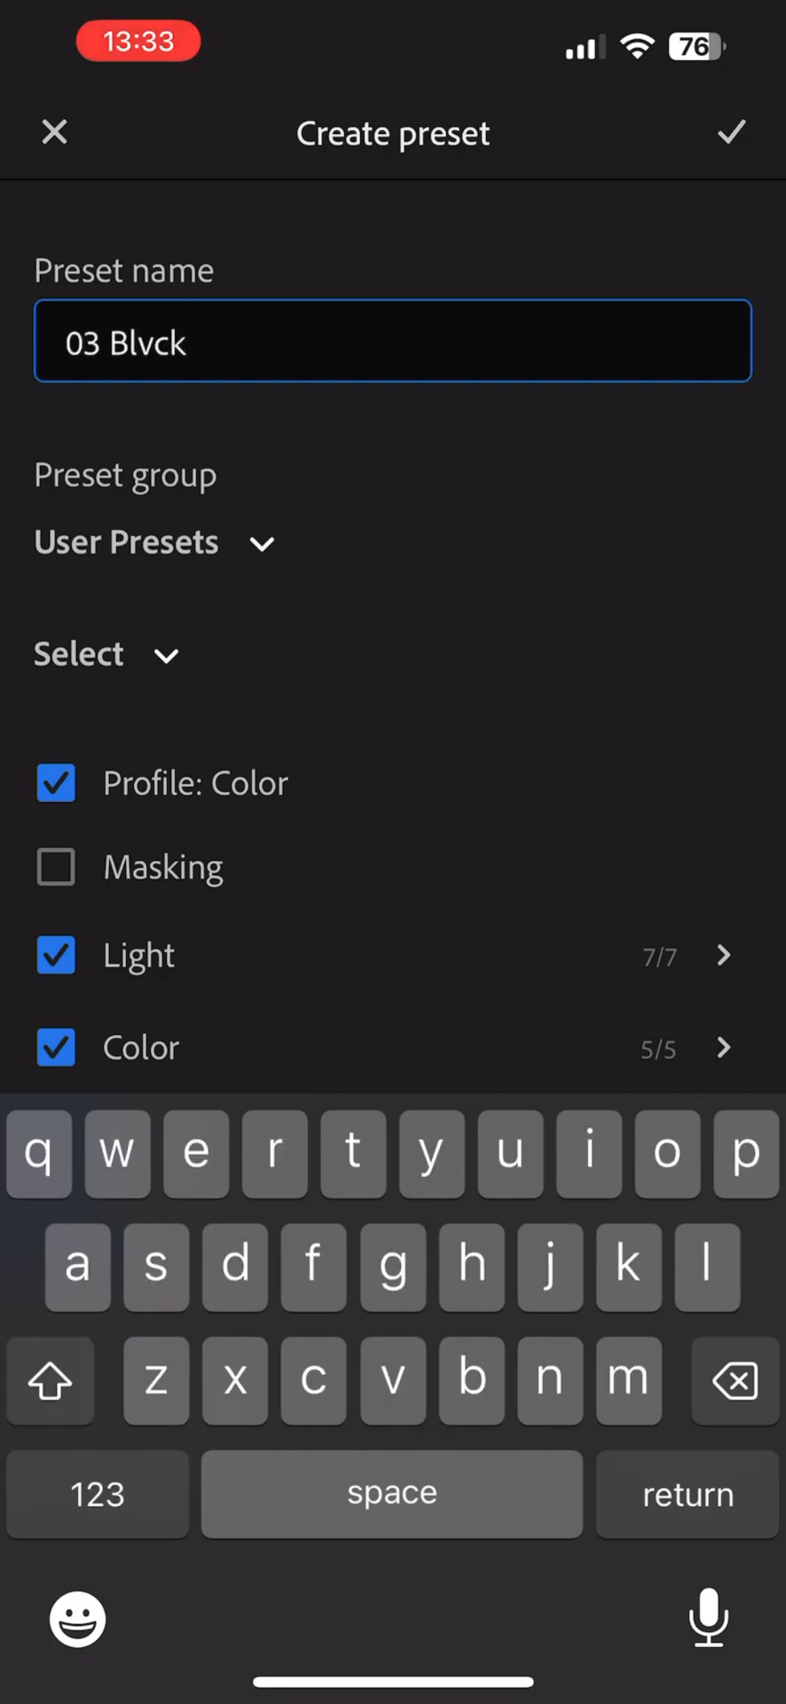
Continue saving numbered presets (04, 09, ...) for the remaining Blvck photos into the group.
type("04")
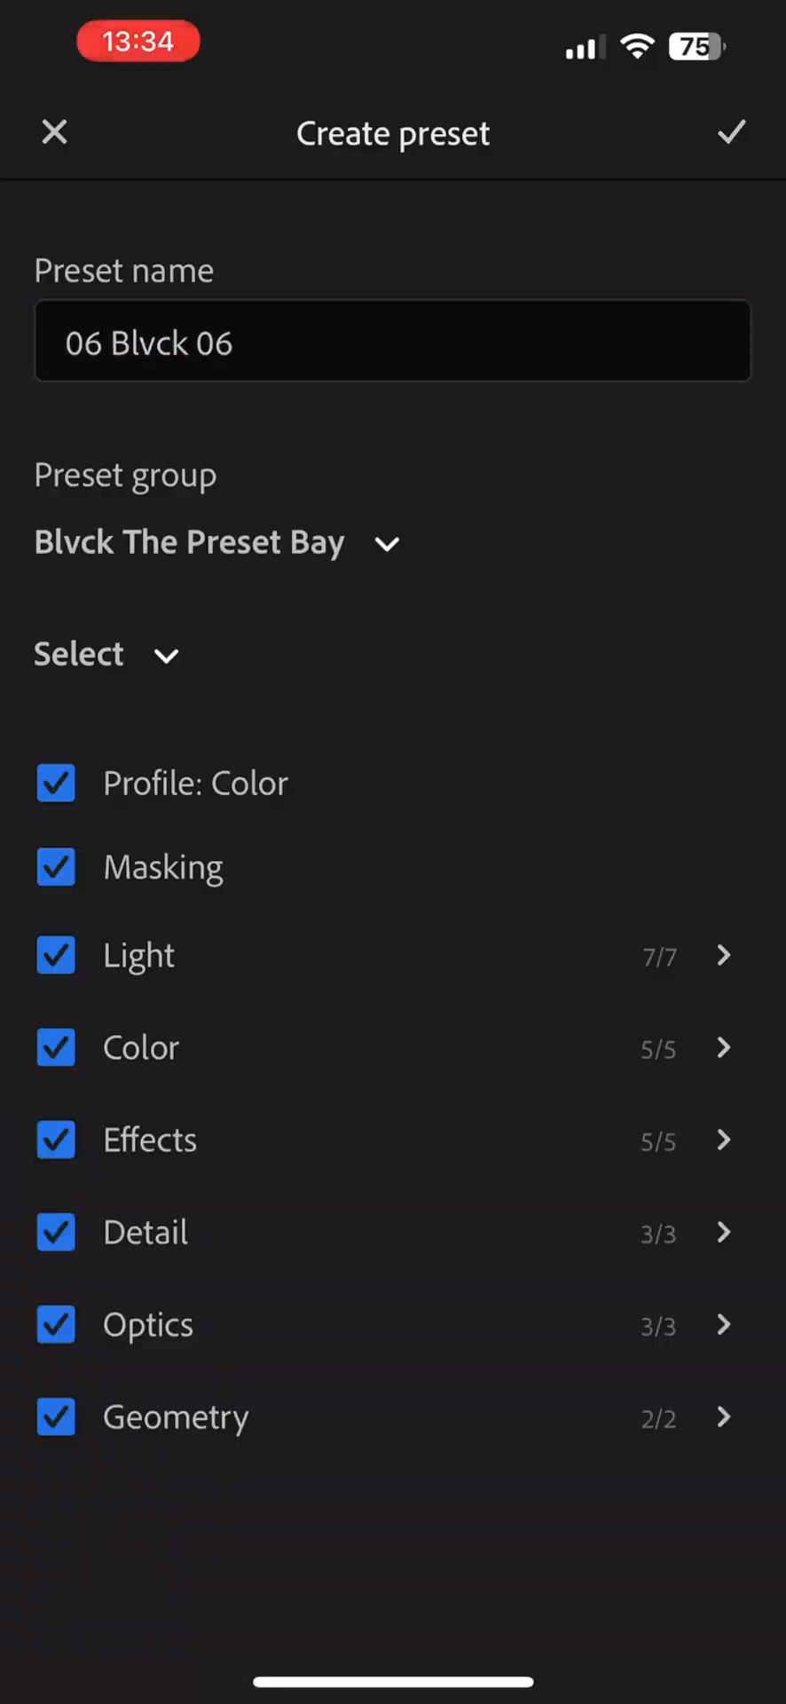
left_click(731, 133)
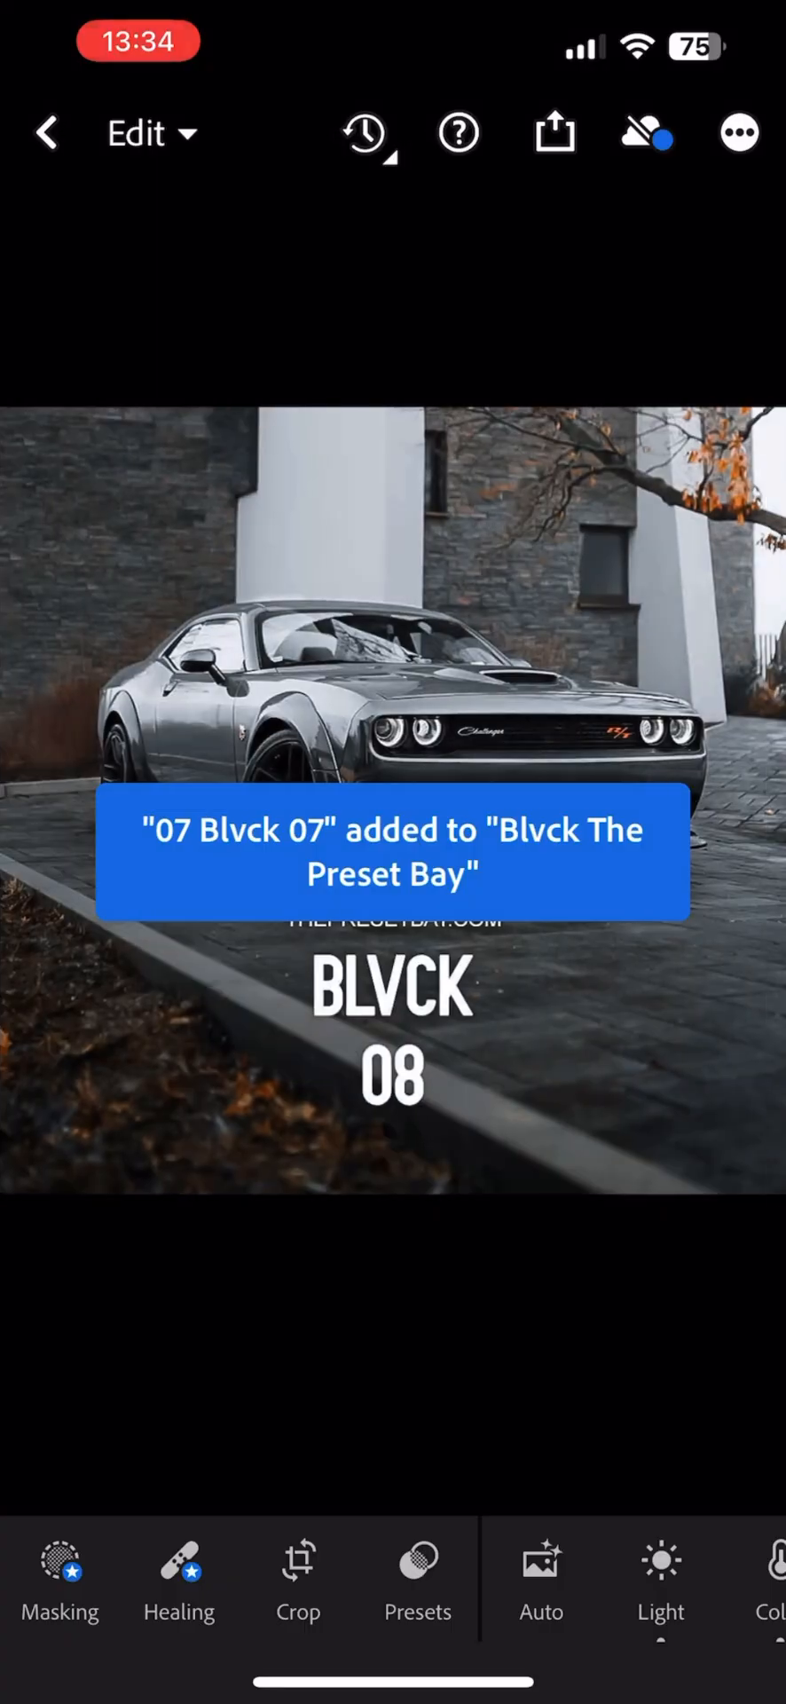
type("09 B")
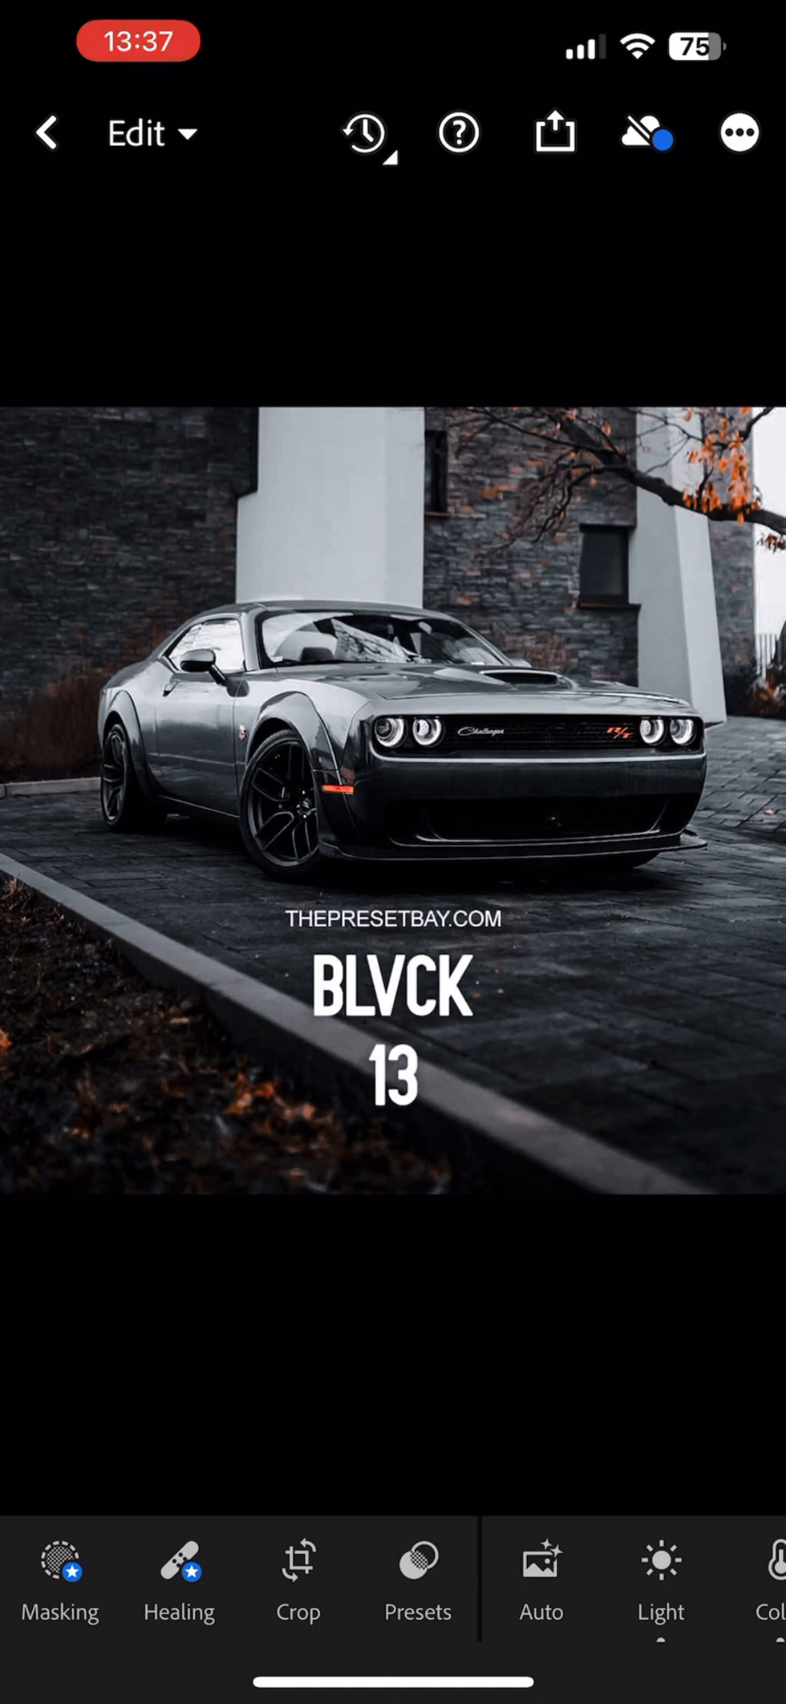
Return to the library's Device tab and open the London night photo with its Presets panel.
left_click(46, 133)
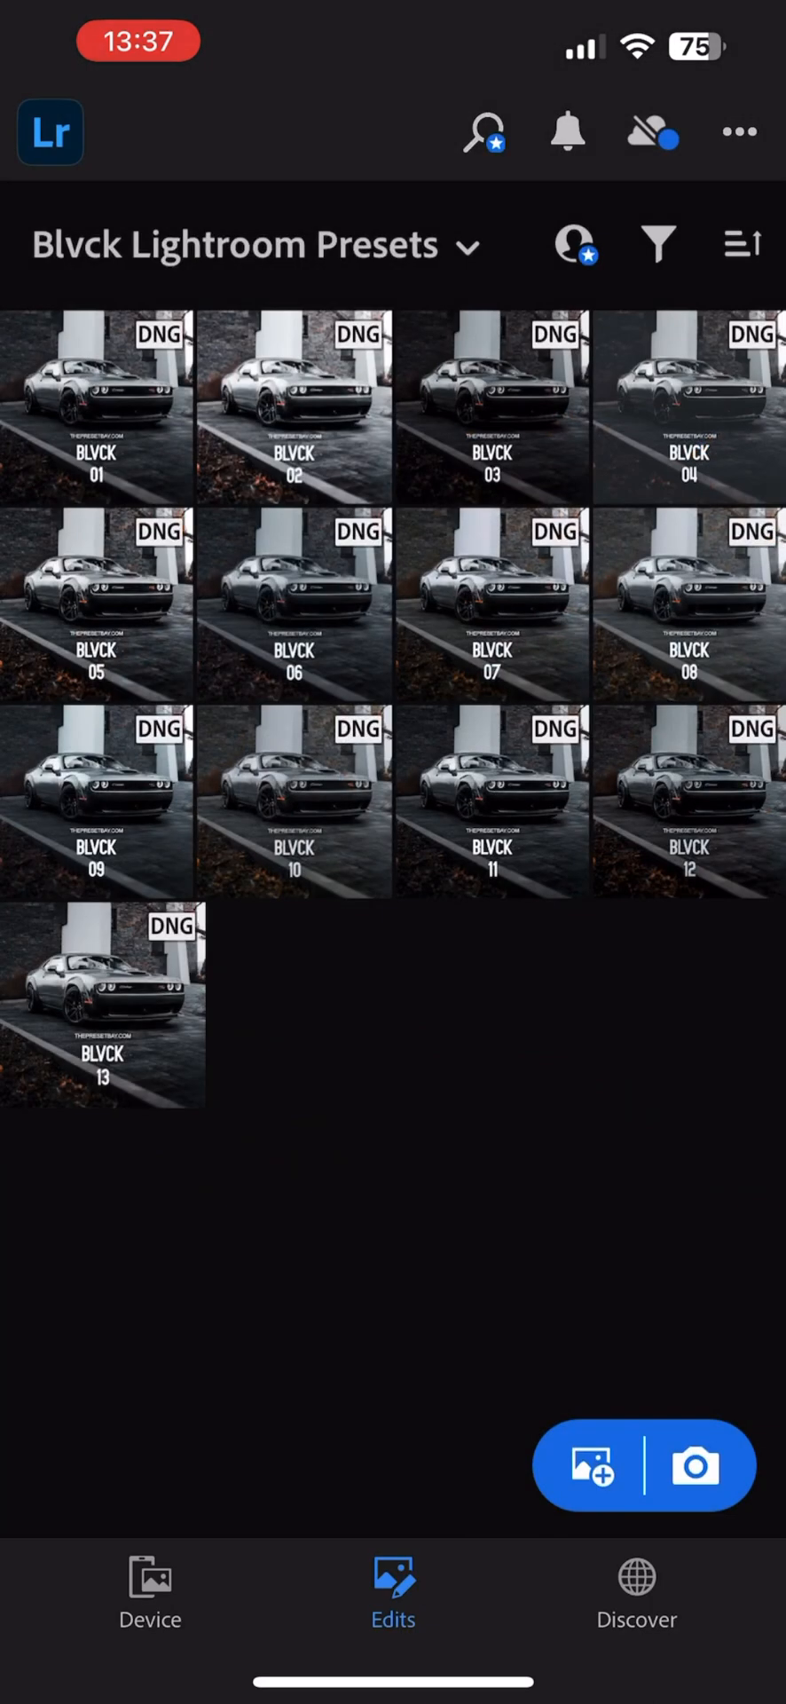
left_click(149, 1592)
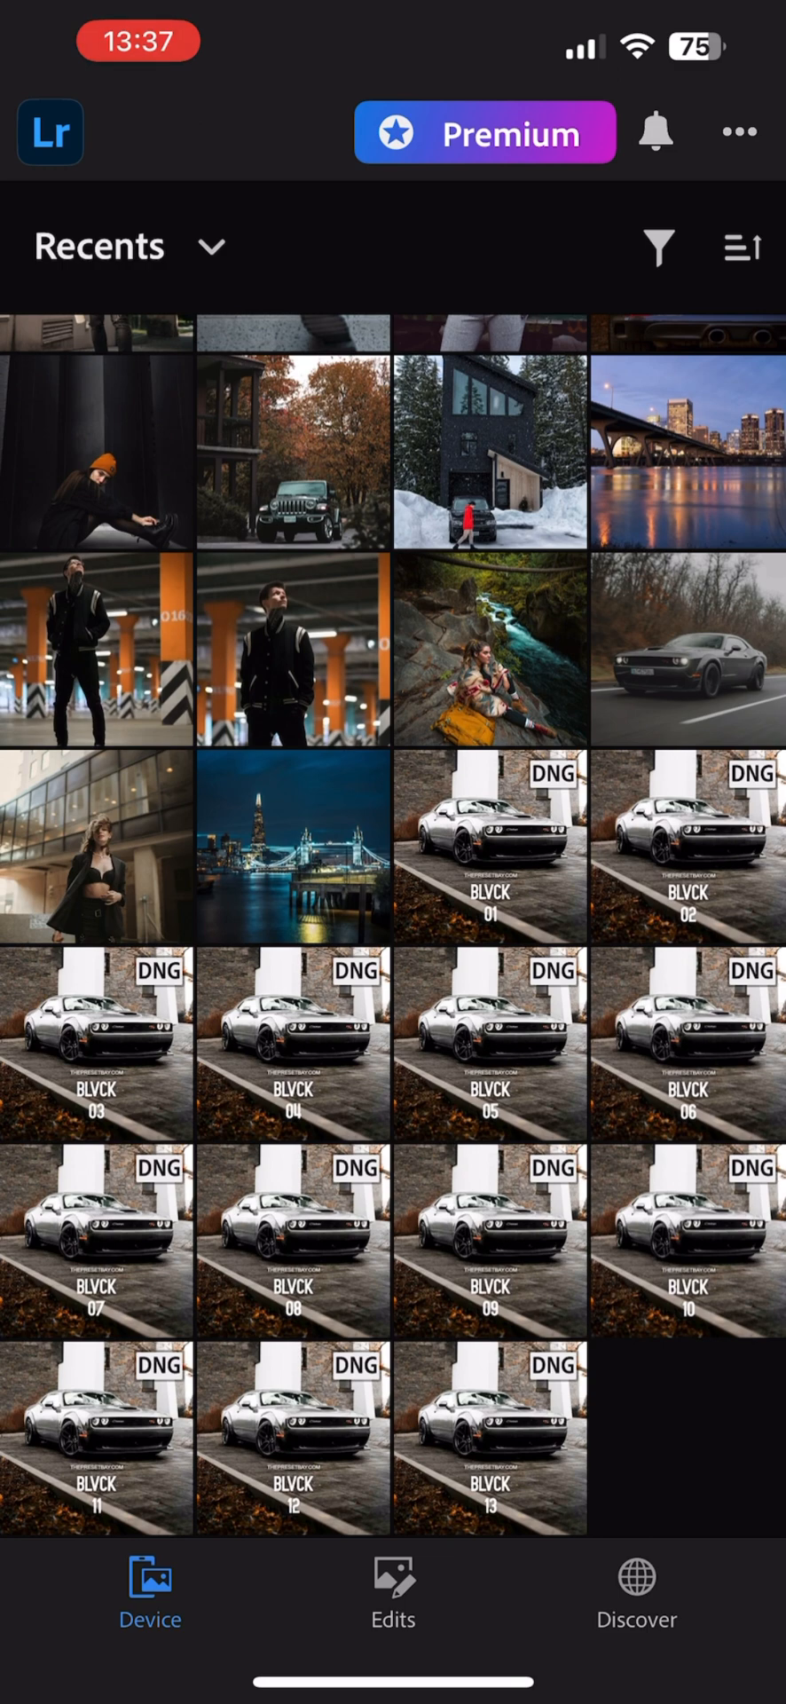
left_click(293, 849)
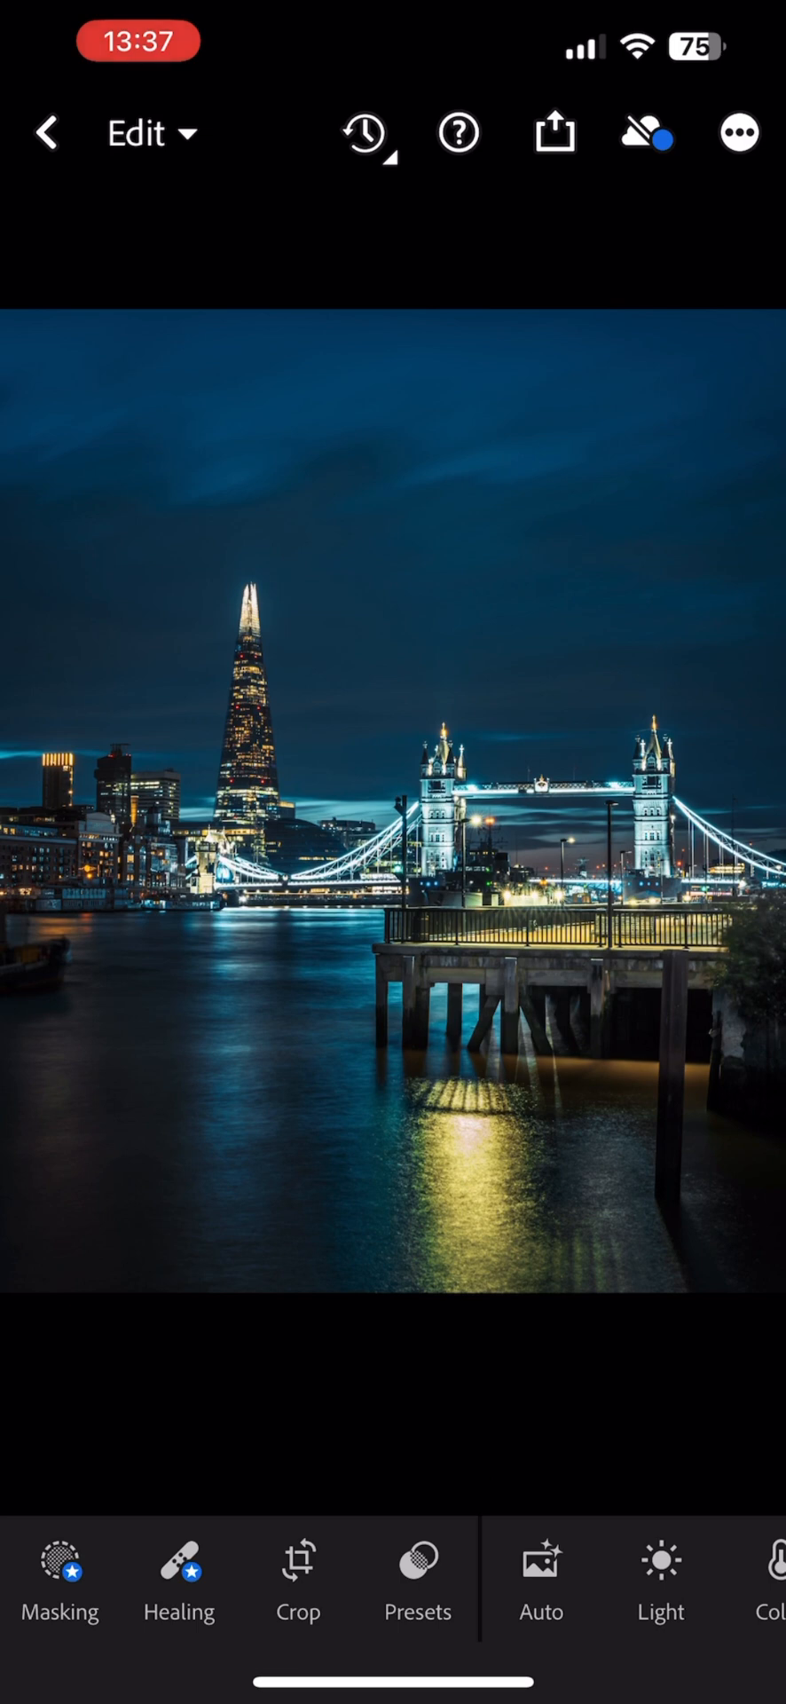
left_click(417, 1581)
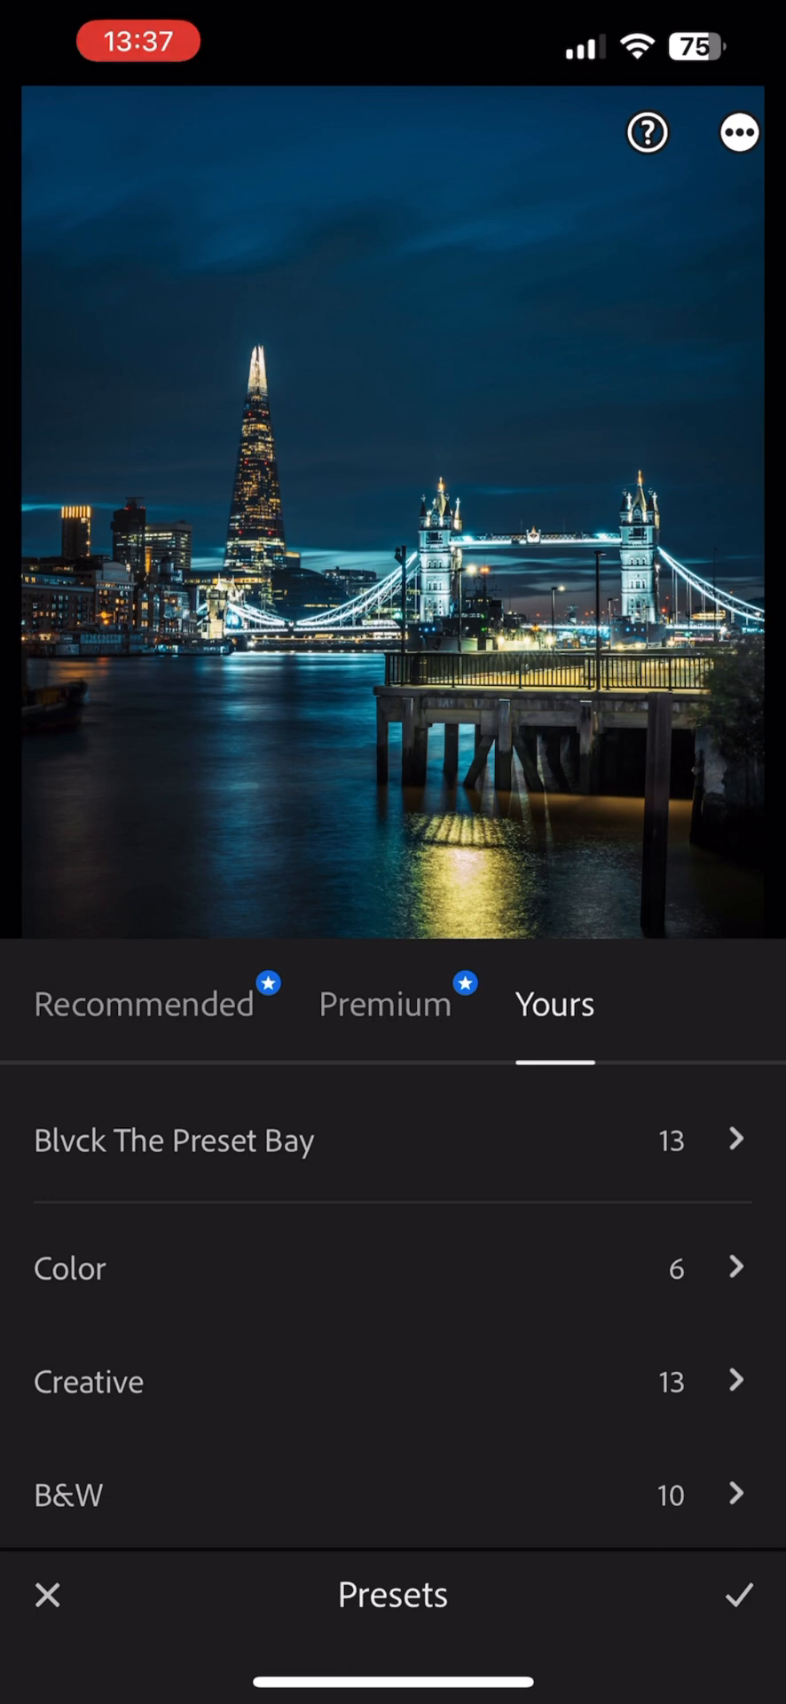
Apply a preset from the Blvck The Preset Bay group to the London night photo at strength 100.
left_click(174, 1140)
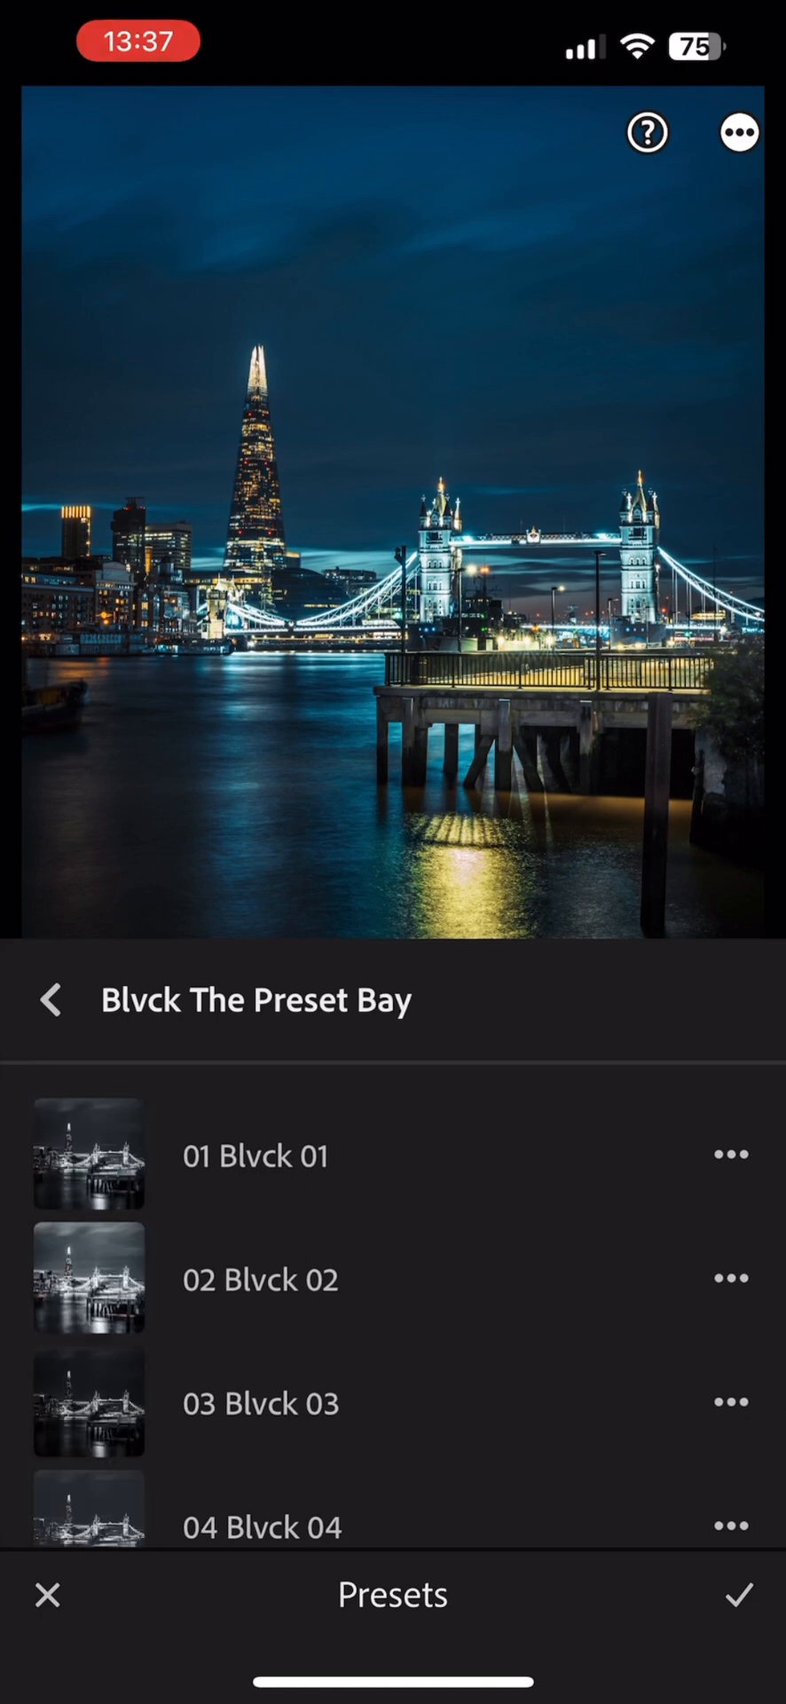
scroll("down", 3)
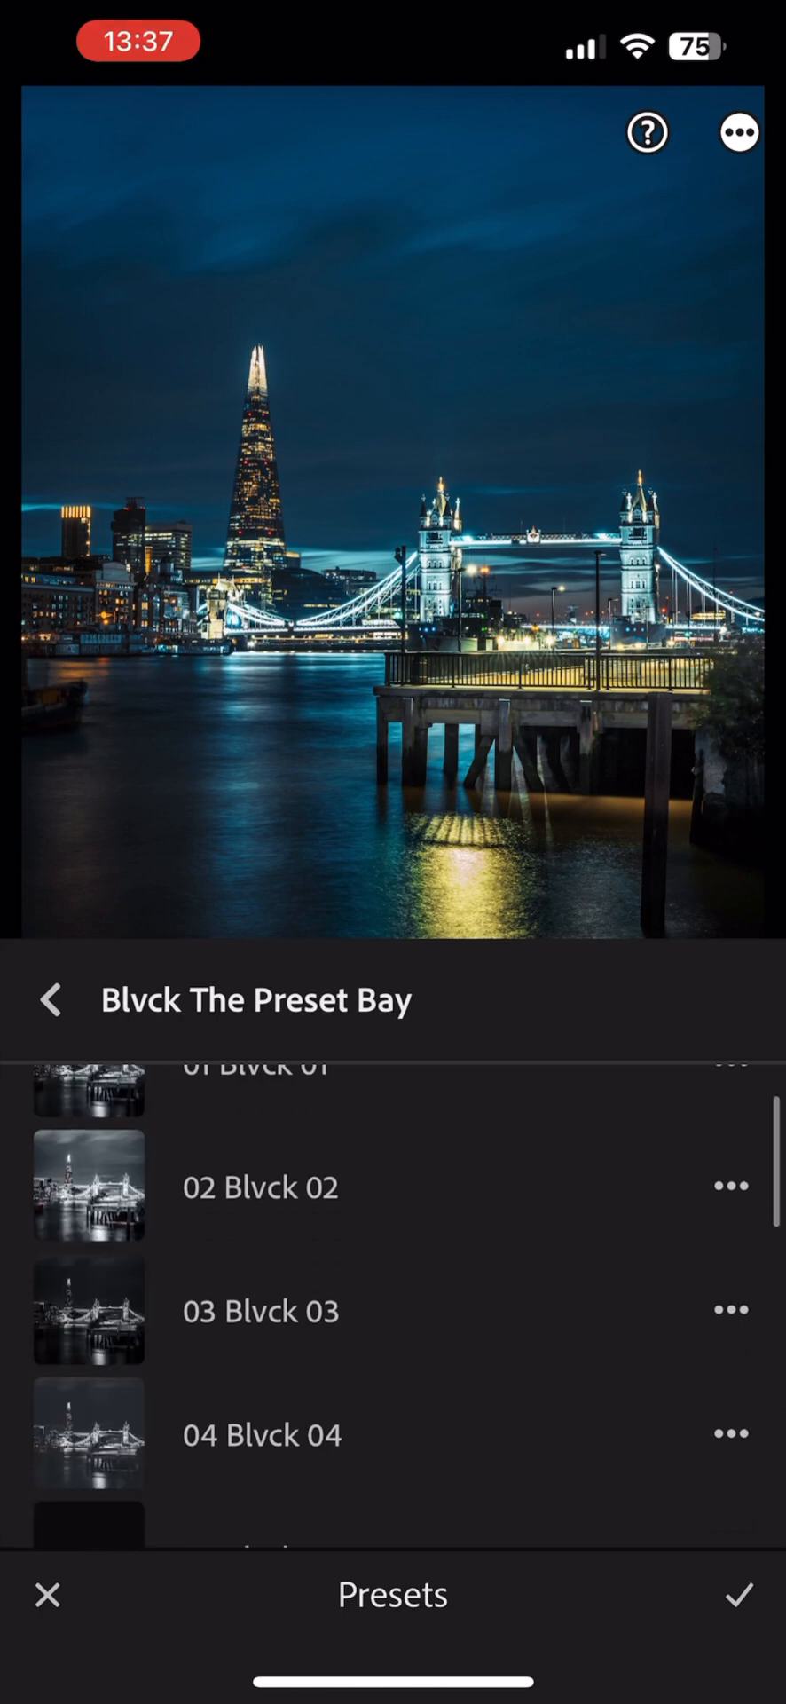
scroll("down", 3)
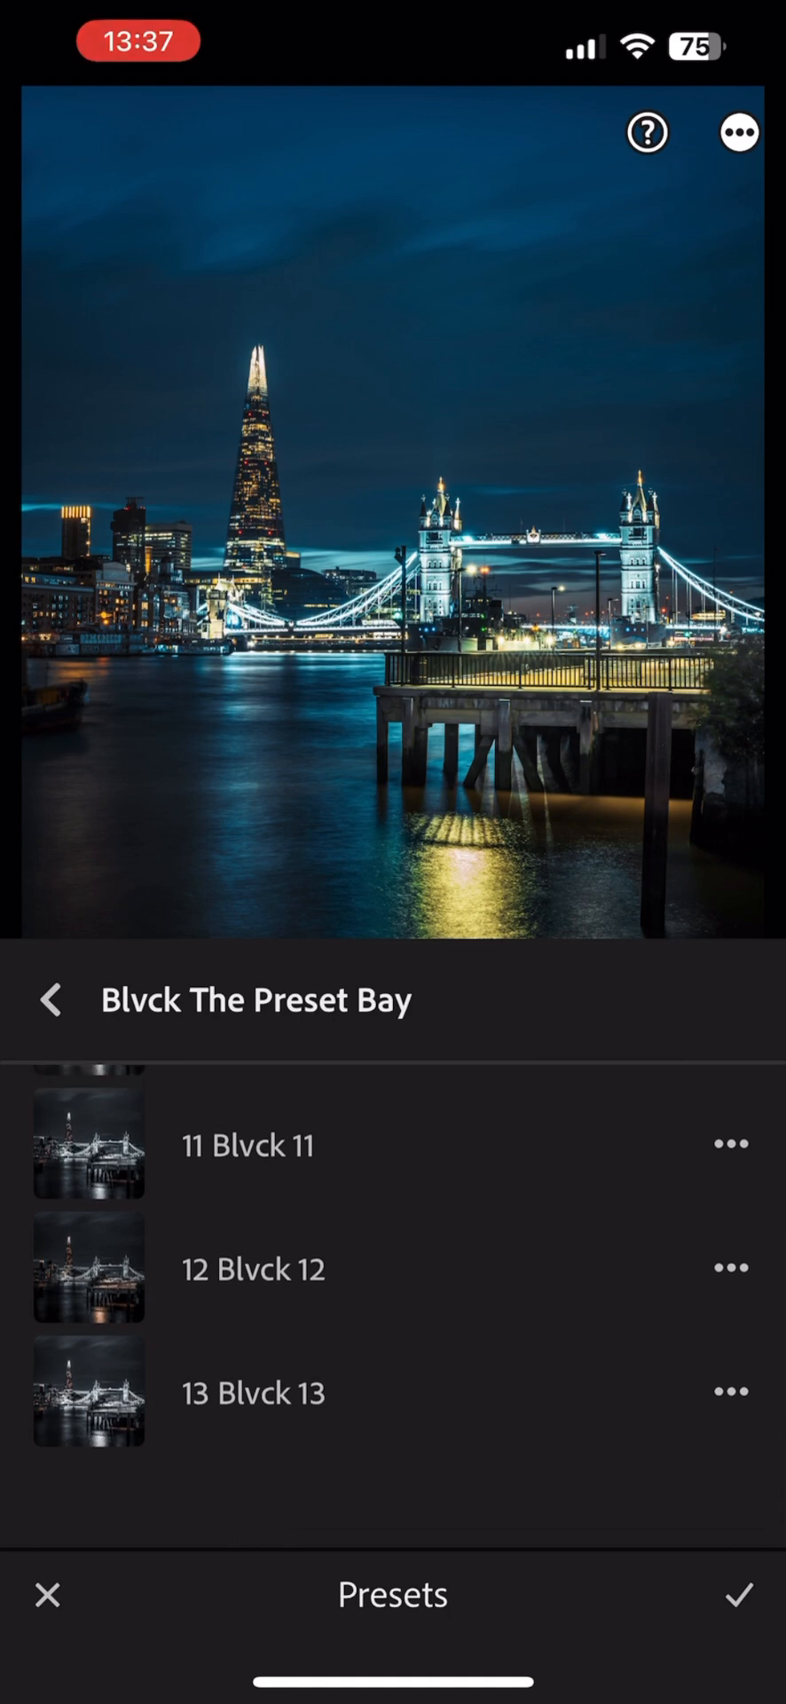
left_click(89, 1269)
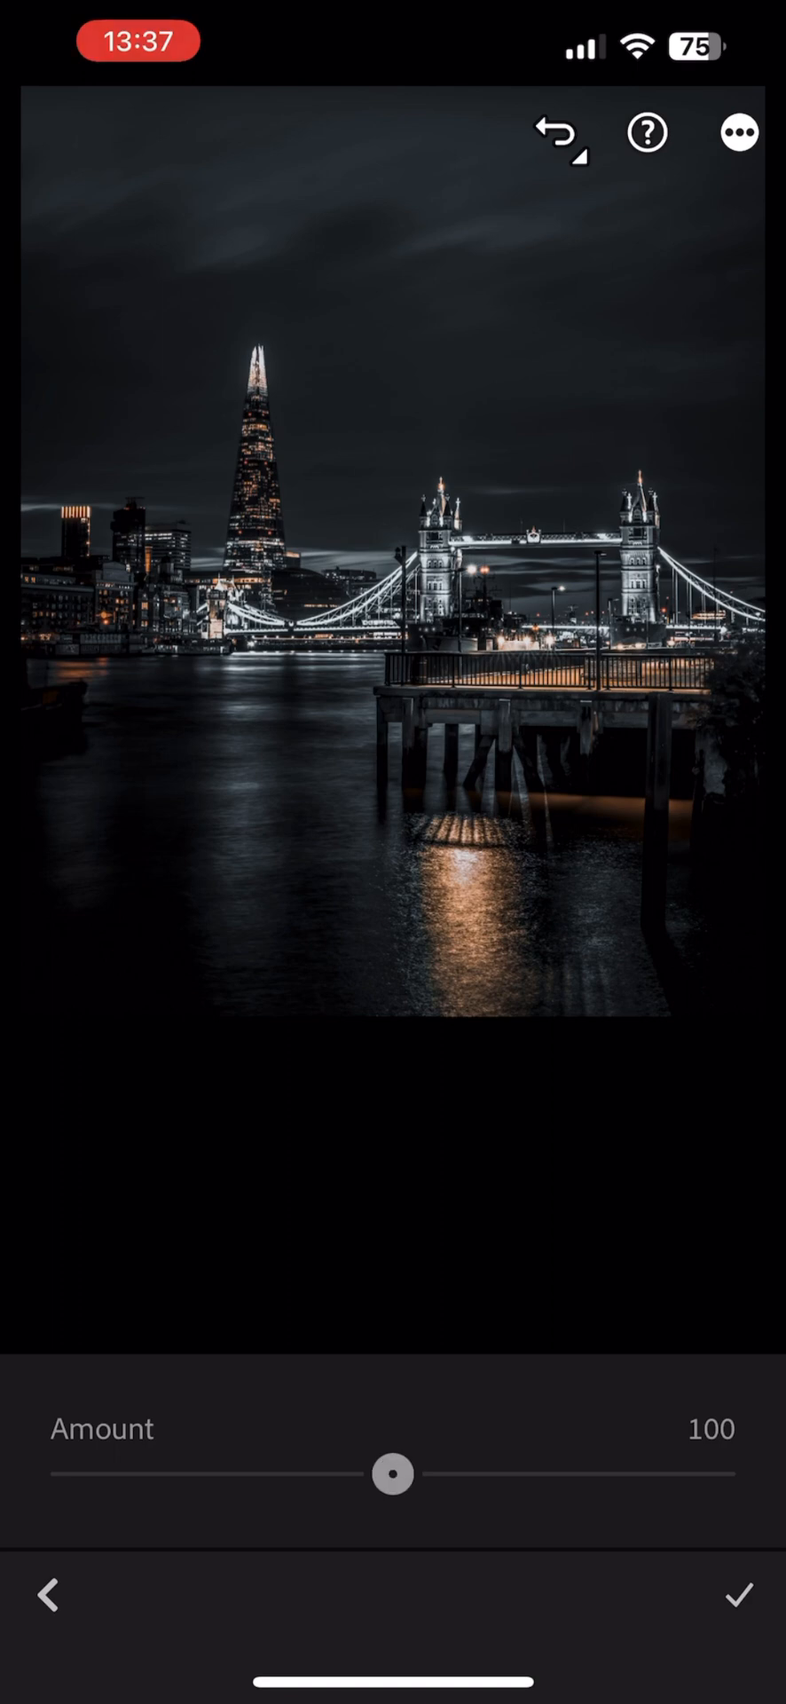
left_click_drag(394, 1473, 414, 1473)
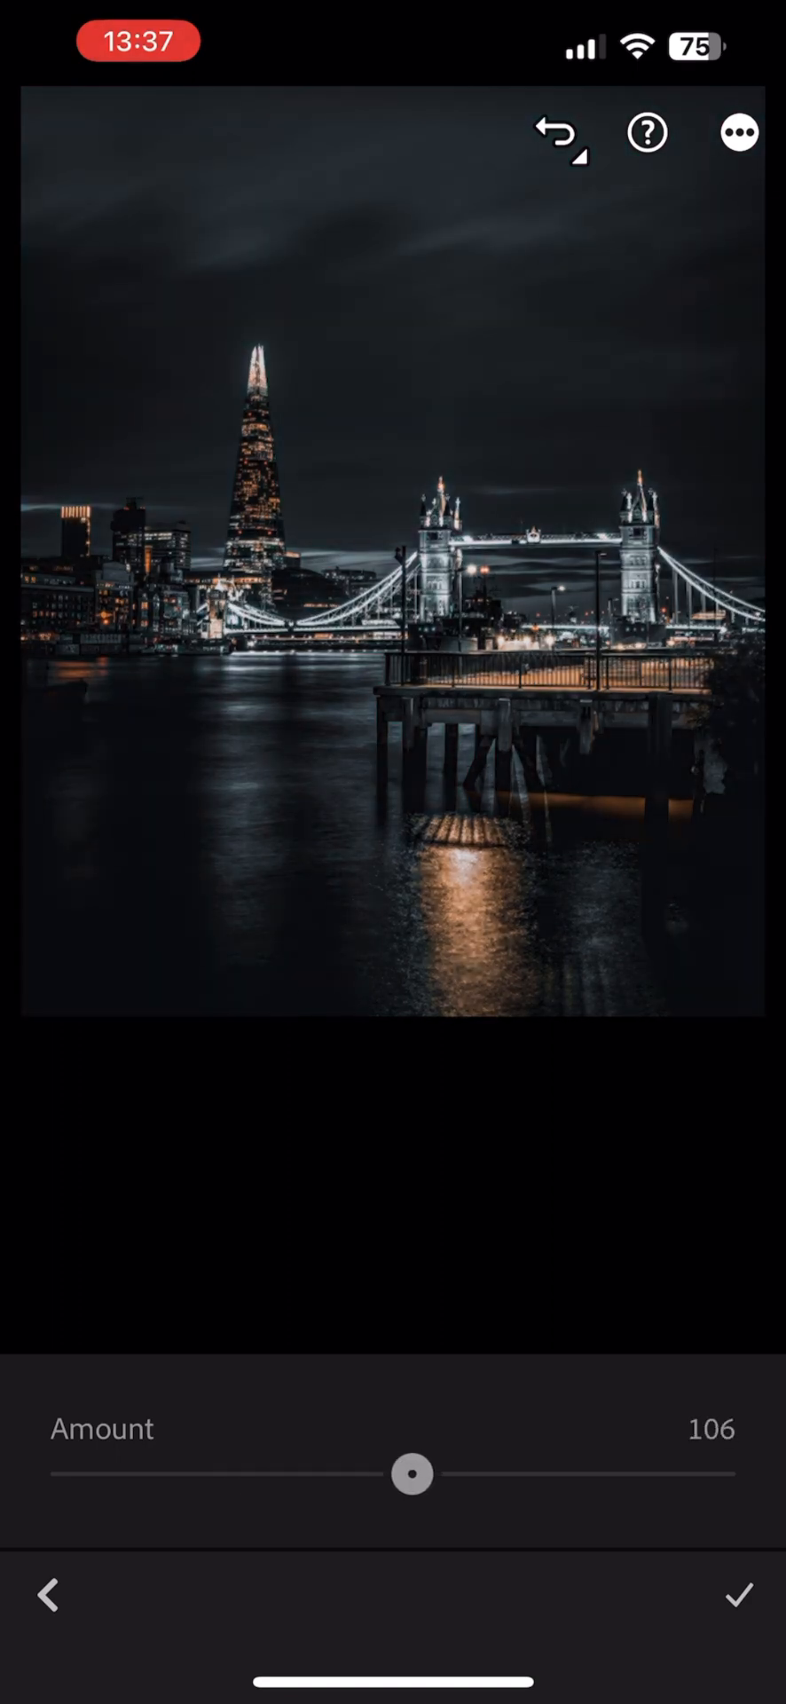
left_click_drag(410, 1473, 499, 1473)
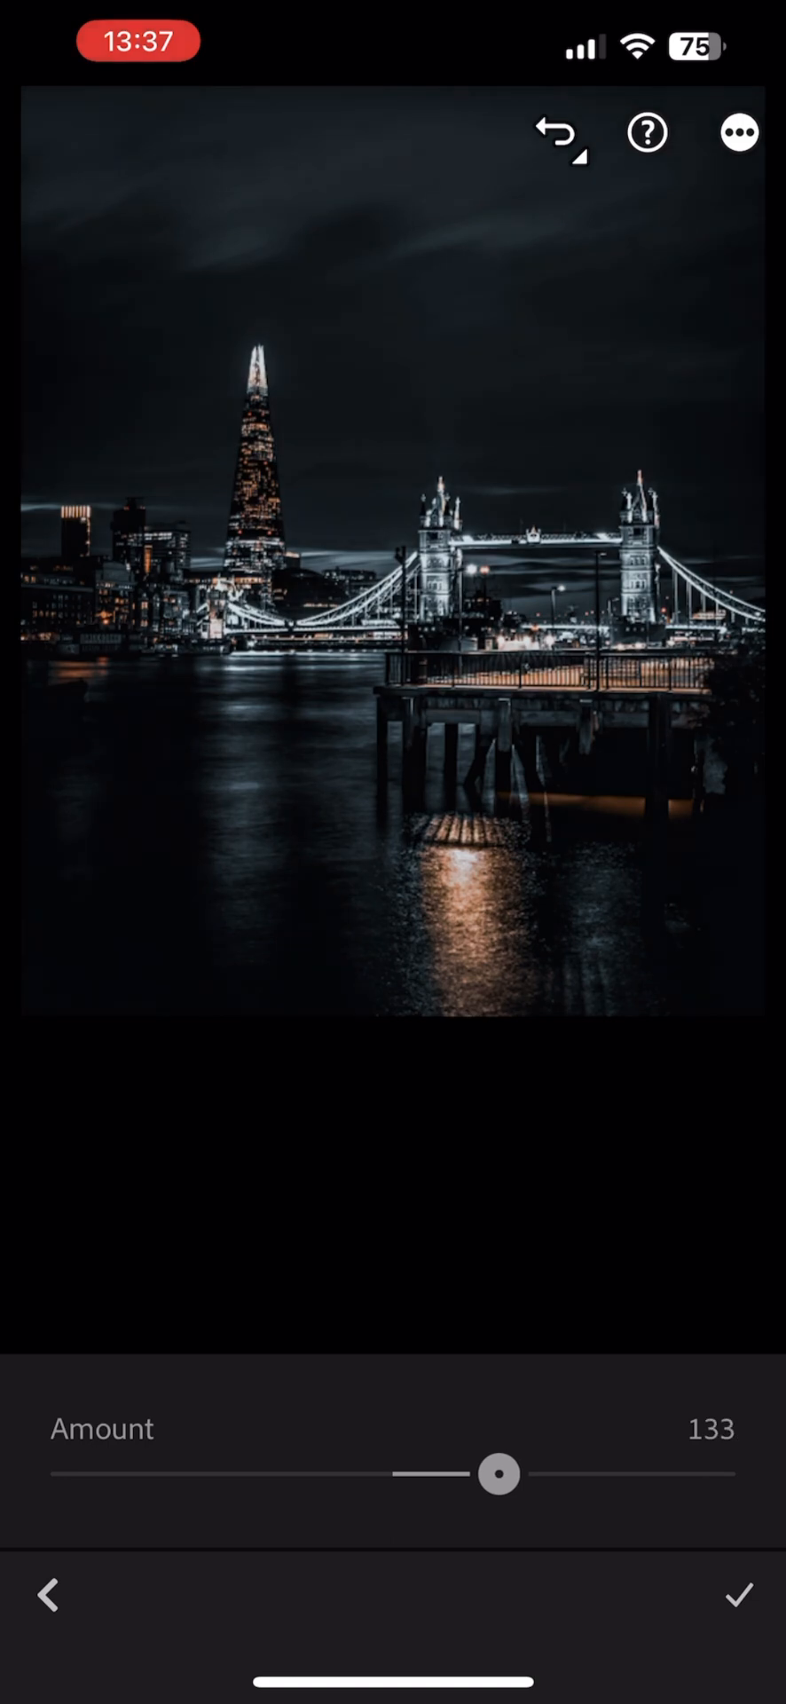
left_click_drag(499, 1473, 380, 1474)
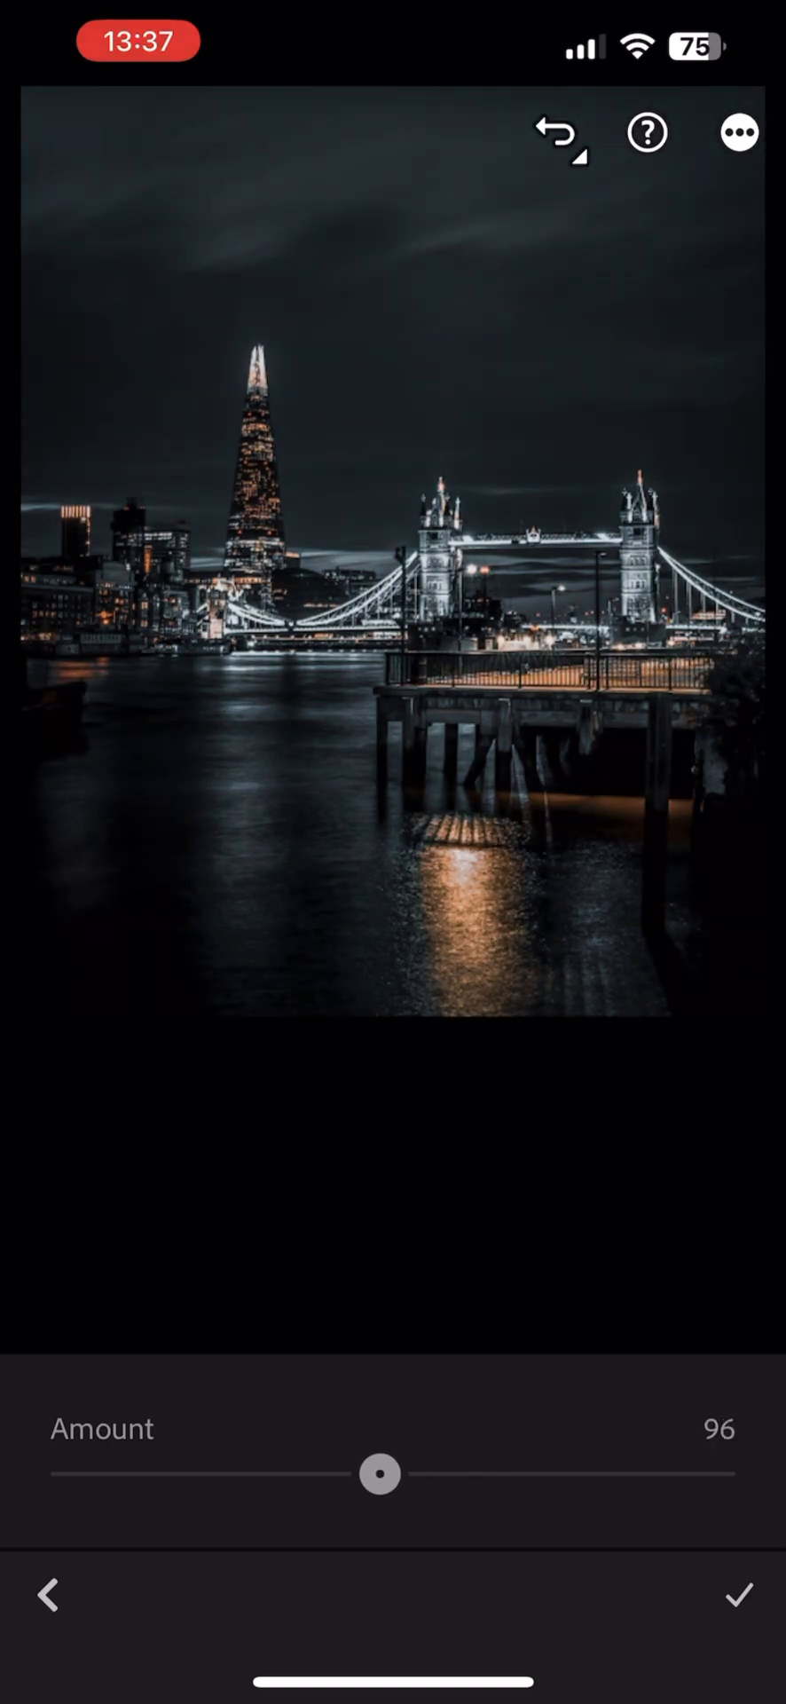
left_click_drag(380, 1473, 394, 1473)
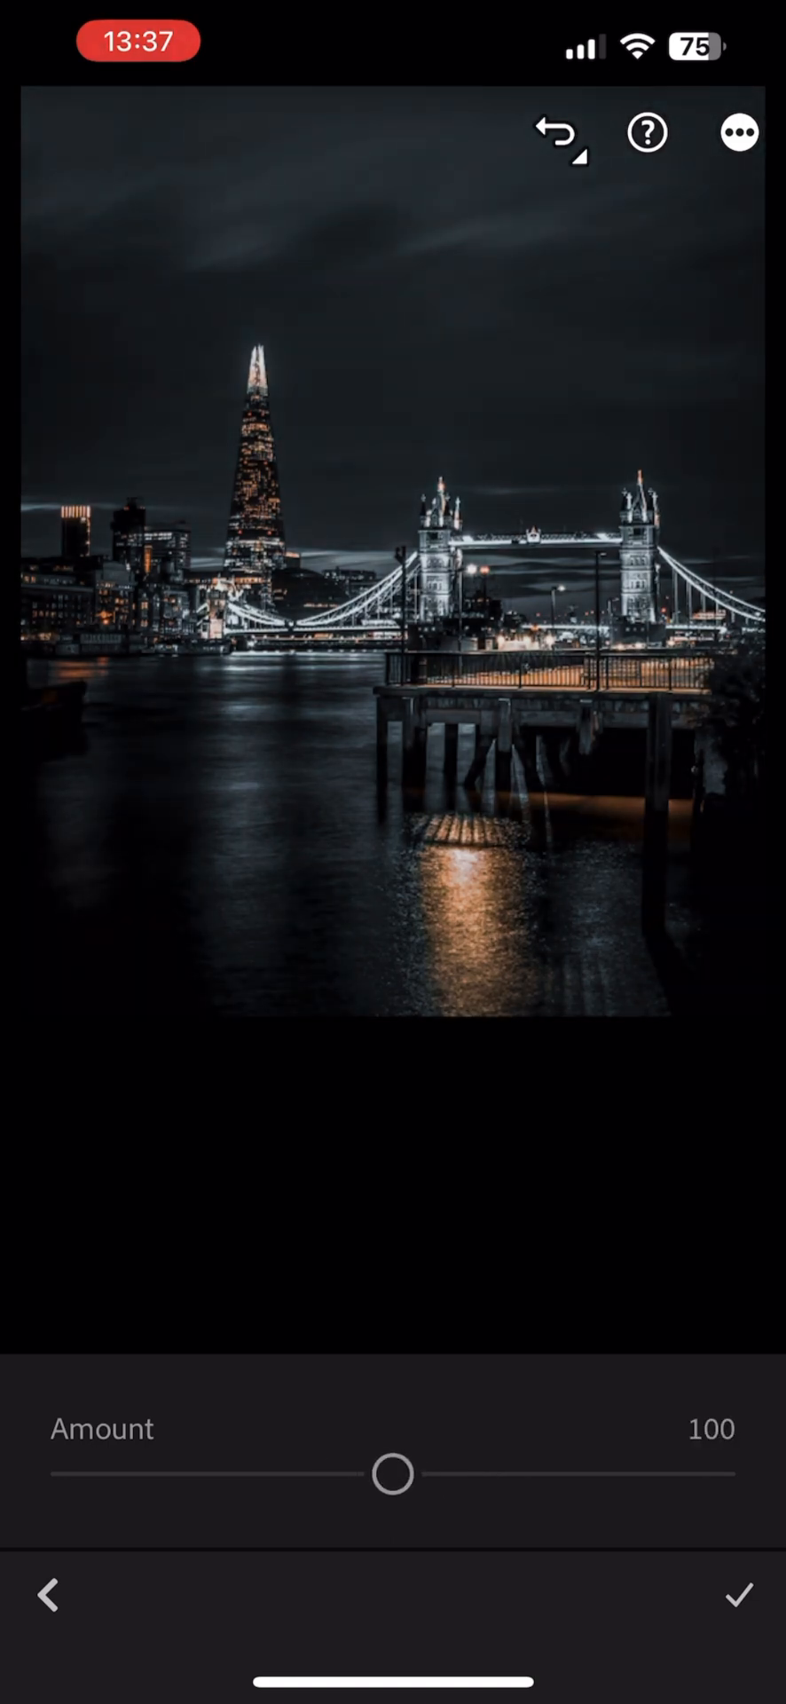